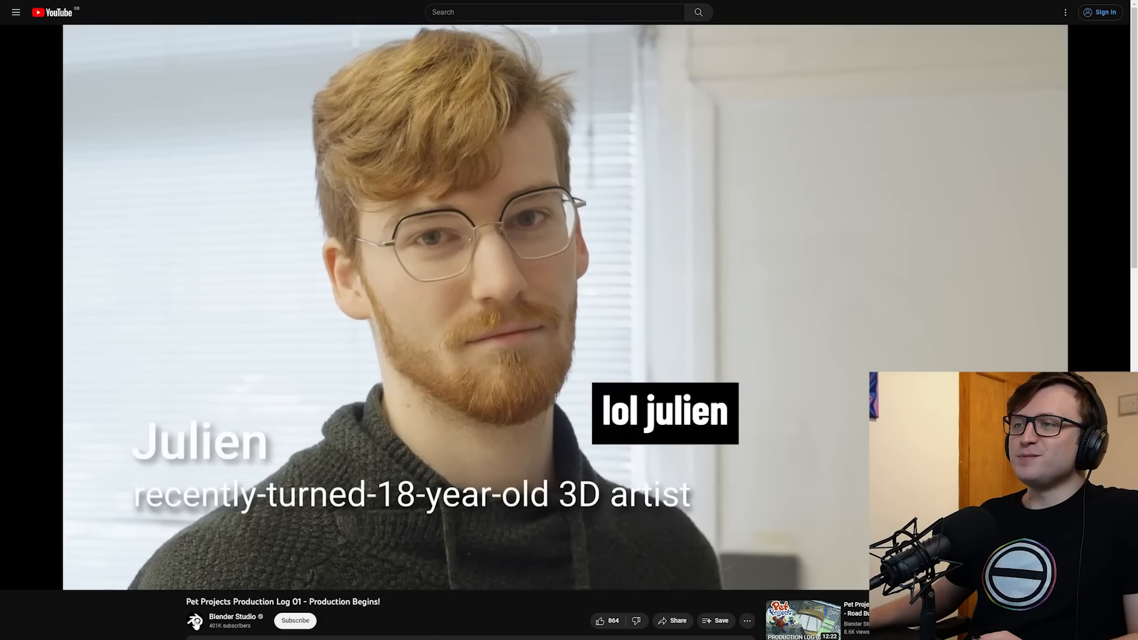
# Step: Open the Blender Studio channel's latest videos list and scroll through it
pyautogui.click(232, 621)
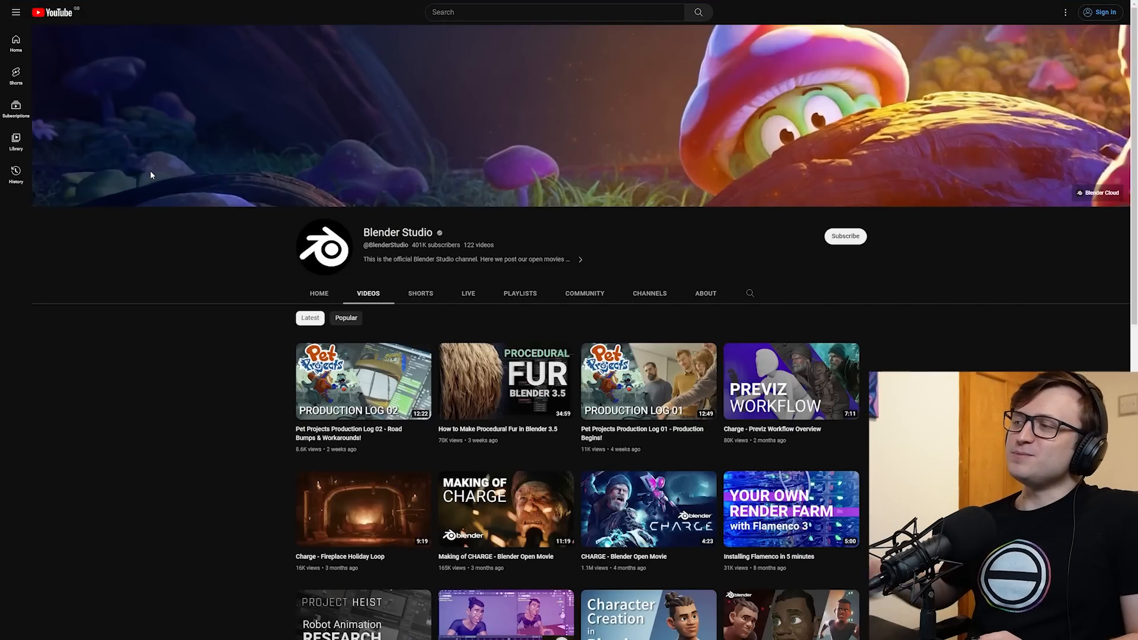
pyautogui.moveTo(240, 400)
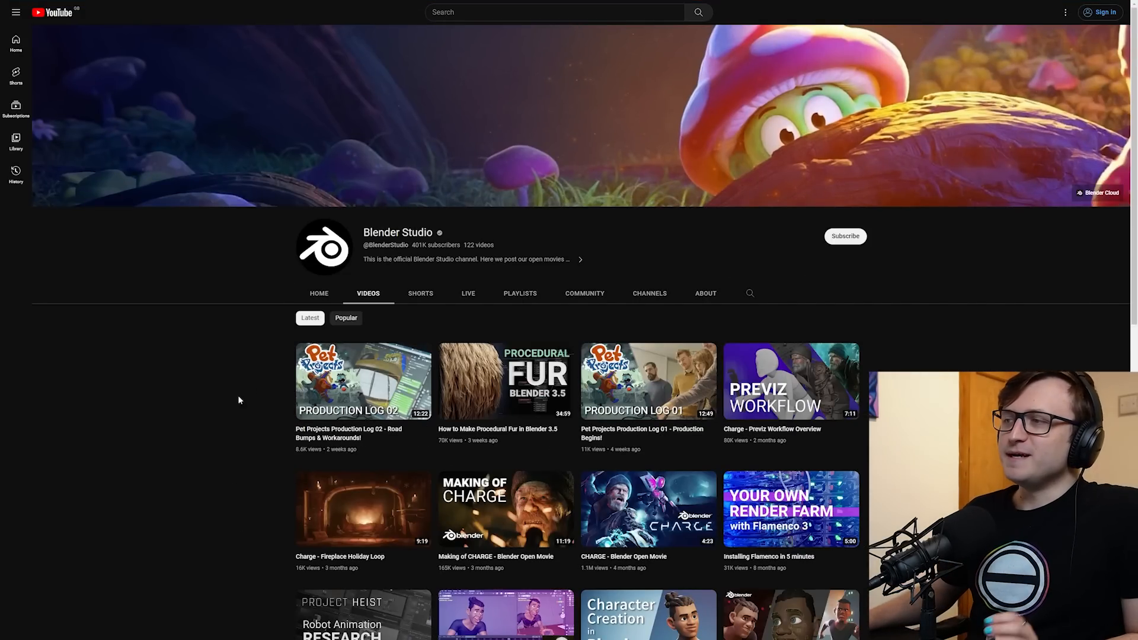
pyautogui.scroll(-3)
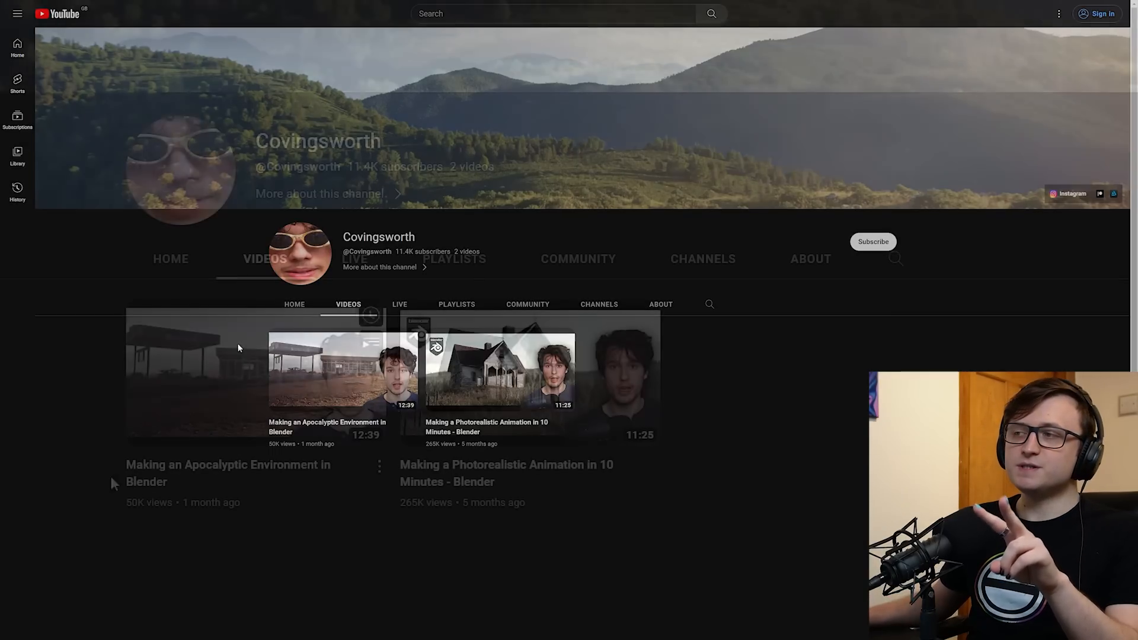
# Step: Open Covingsworth's Videos page with its apocalyptic environment and photorealistic animation videos
pyautogui.scroll(-3)
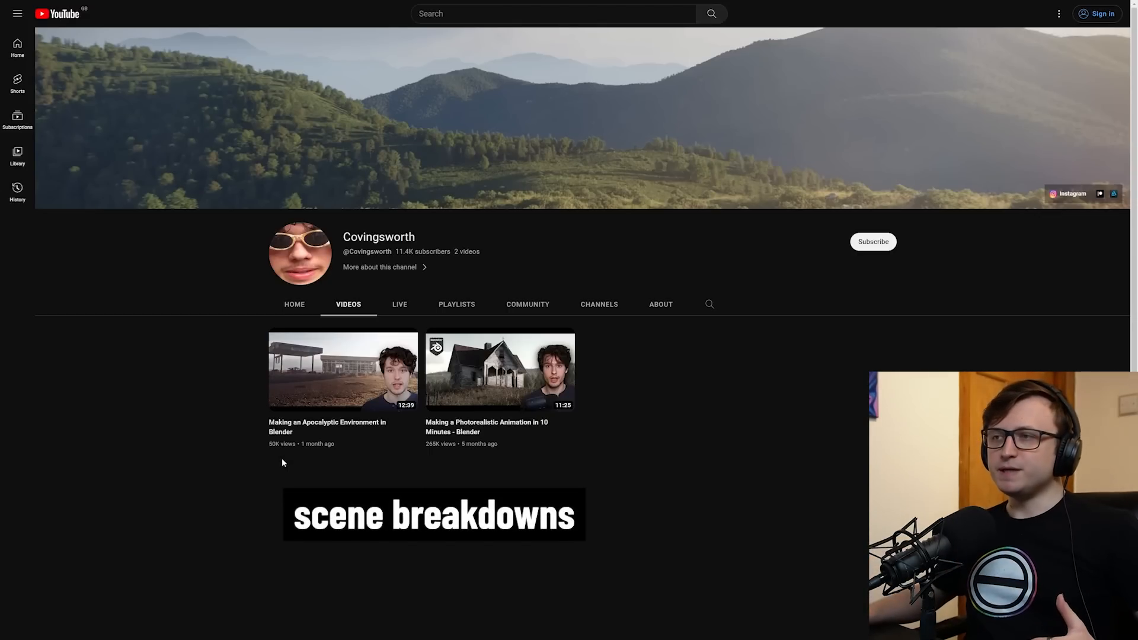
pyautogui.moveTo(285, 483)
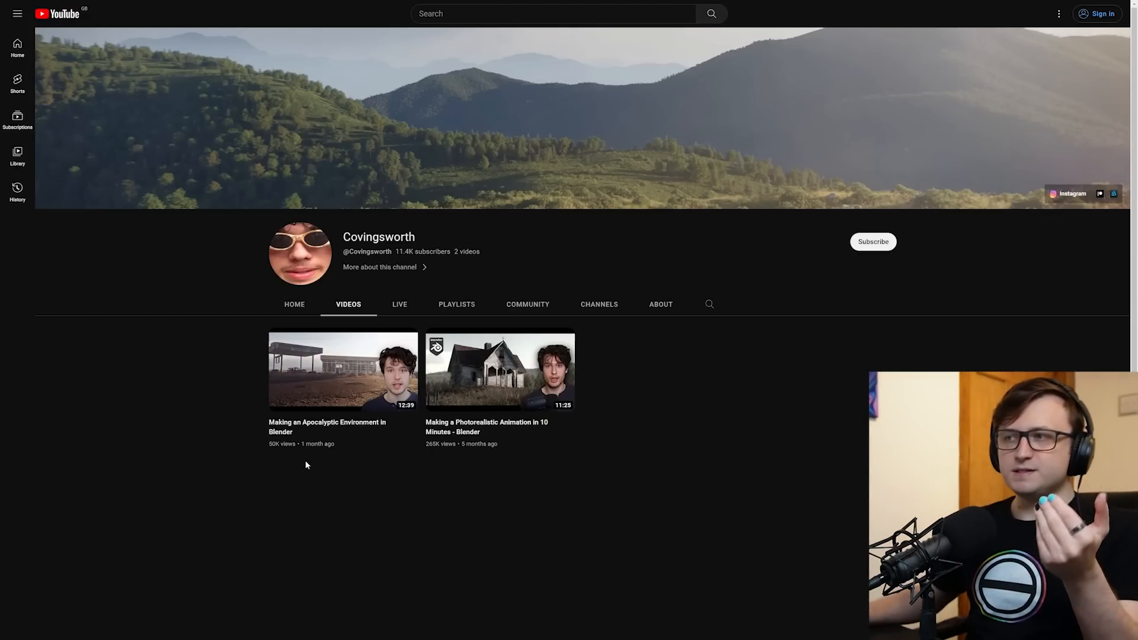
pyautogui.click(343, 371)
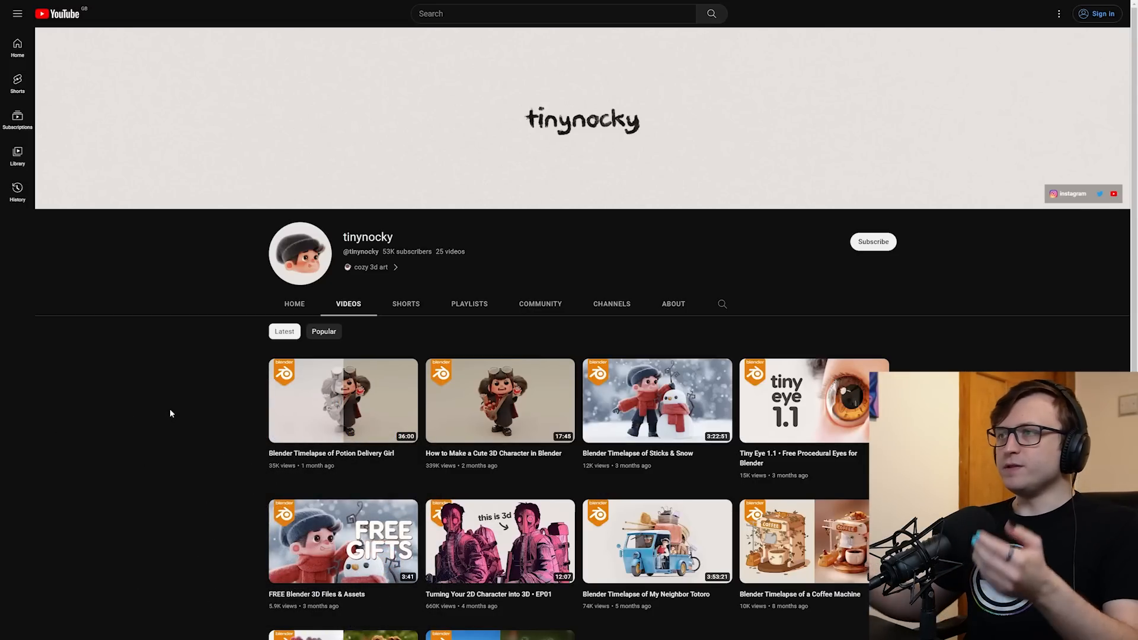
# Step: Open tinynocky's 'Tiny Eye 1.1 • Free Procedural Eyes for Blender' video and scroll to its description
pyautogui.scroll(-3)
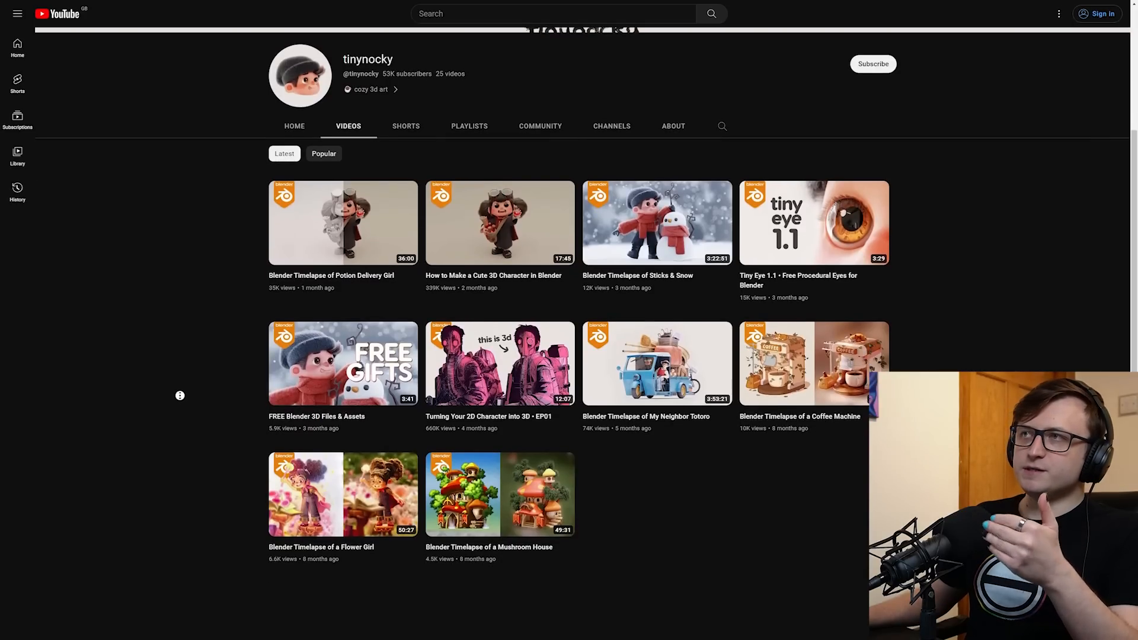
pyautogui.scroll(3)
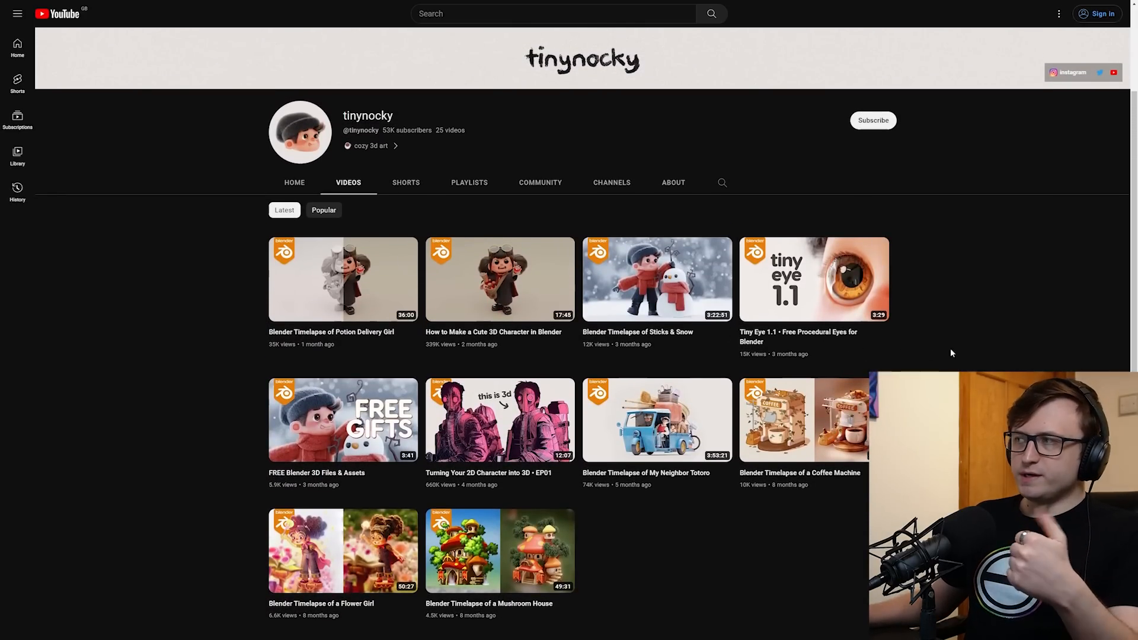
pyautogui.moveTo(1036, 282)
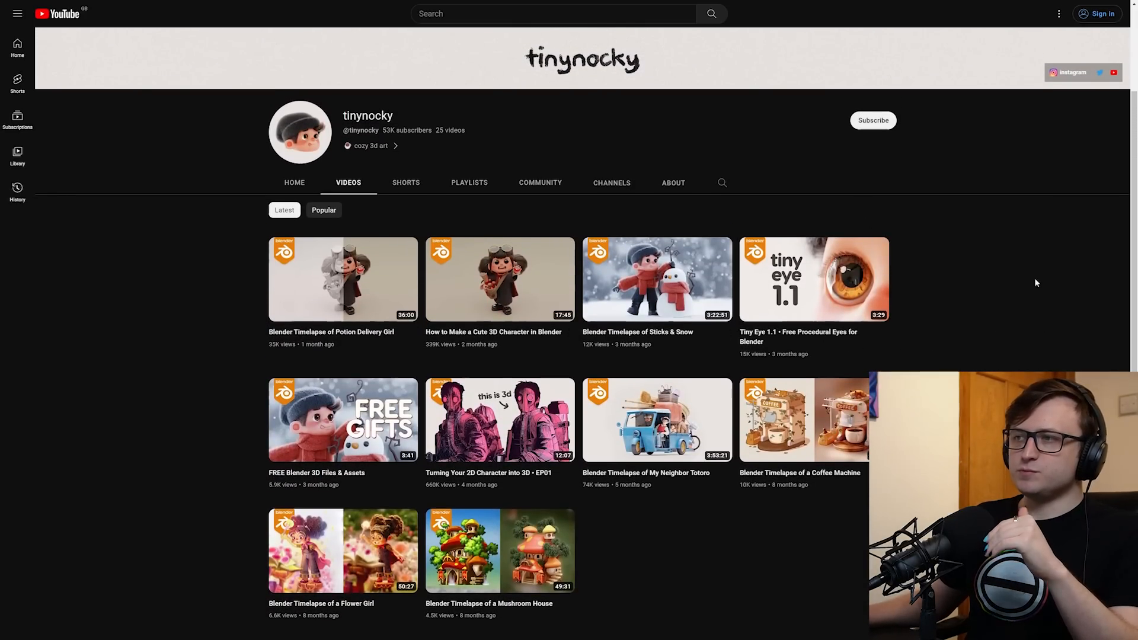
pyautogui.moveTo(483, 550)
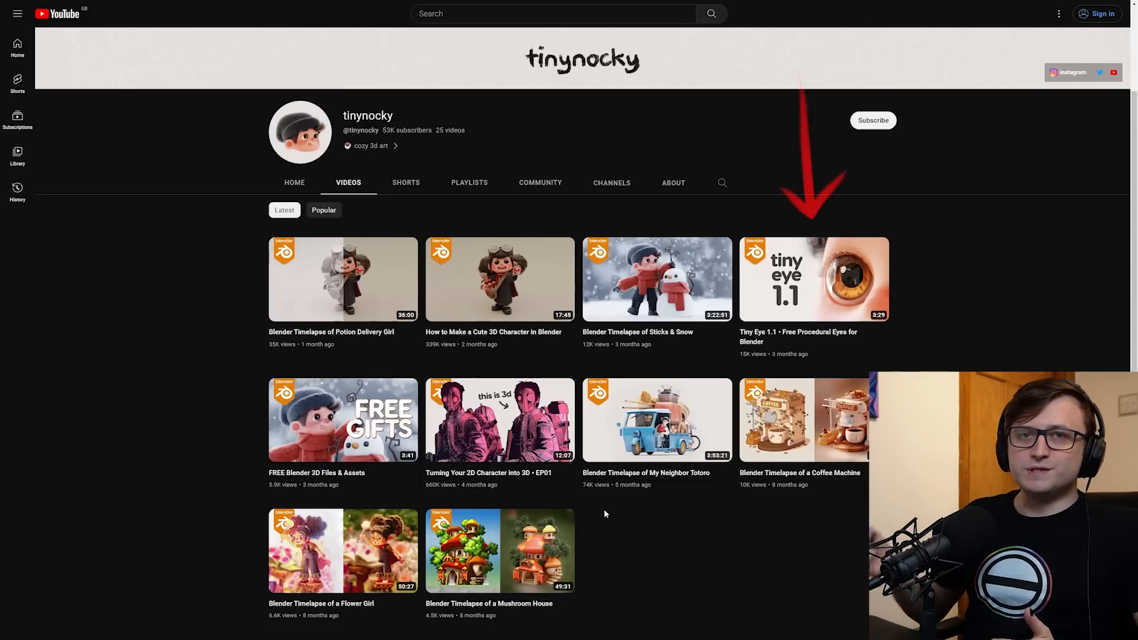
pyautogui.moveTo(842, 335)
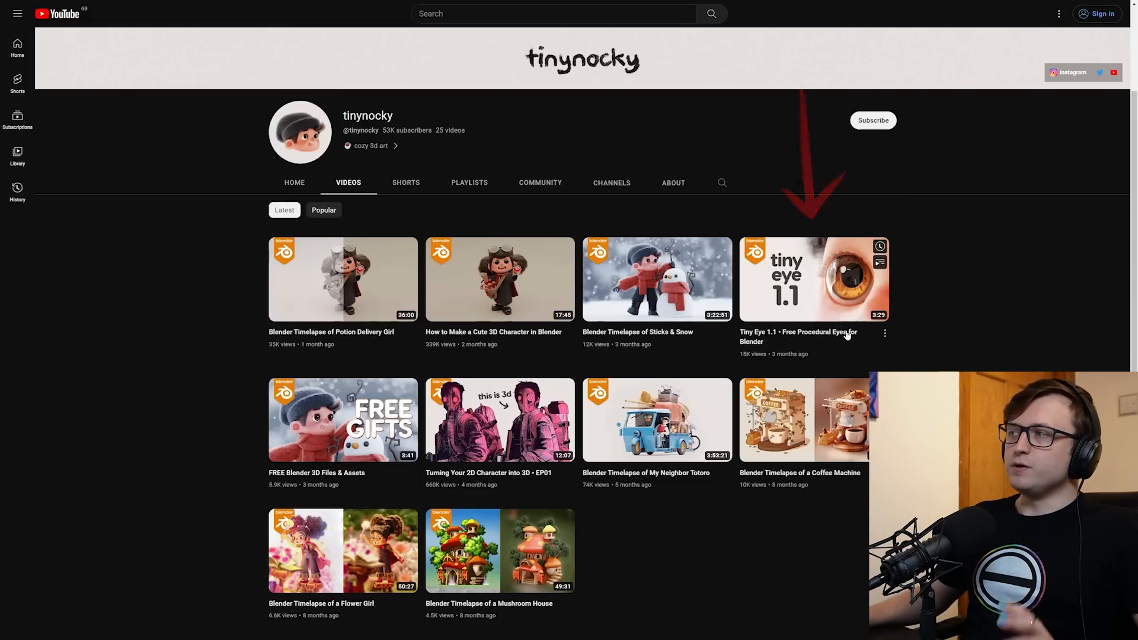
pyautogui.click(815, 279)
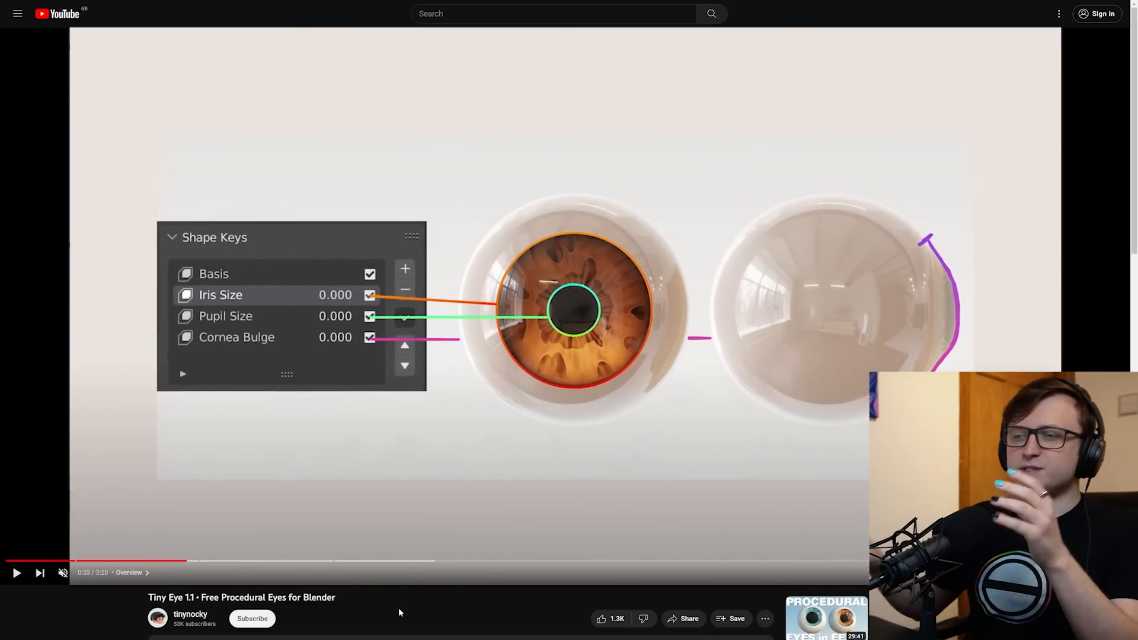
pyautogui.scroll(-3)
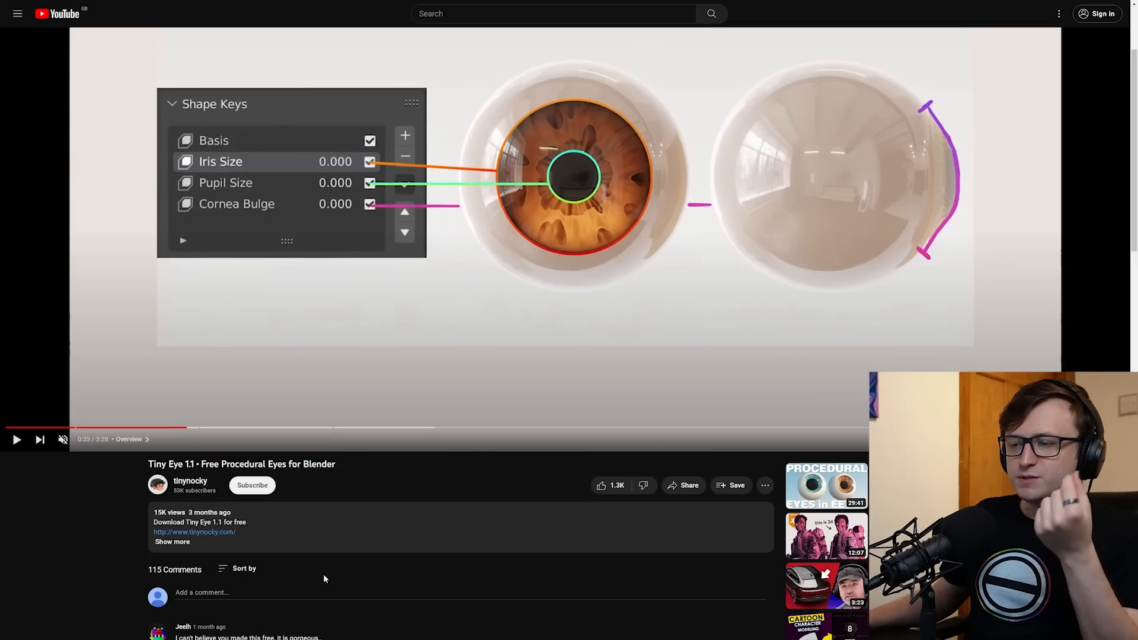
# Step: Follow the description's download link to the free Tiny Eye Gumroad page and browse its ratings and features
pyautogui.click(195, 531)
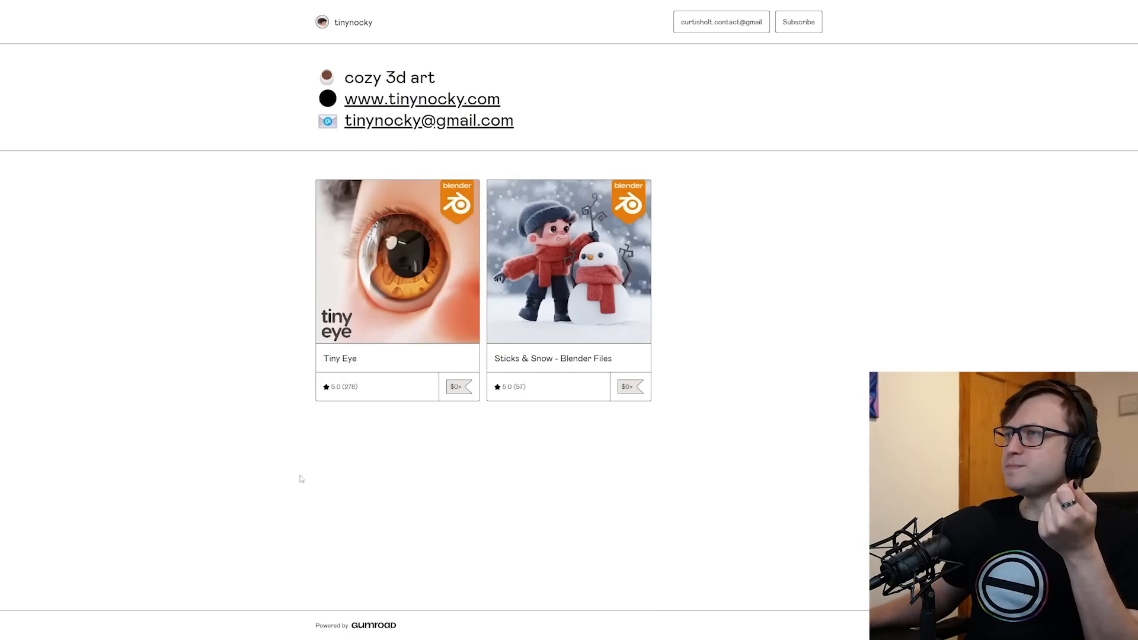
pyautogui.moveTo(369, 332)
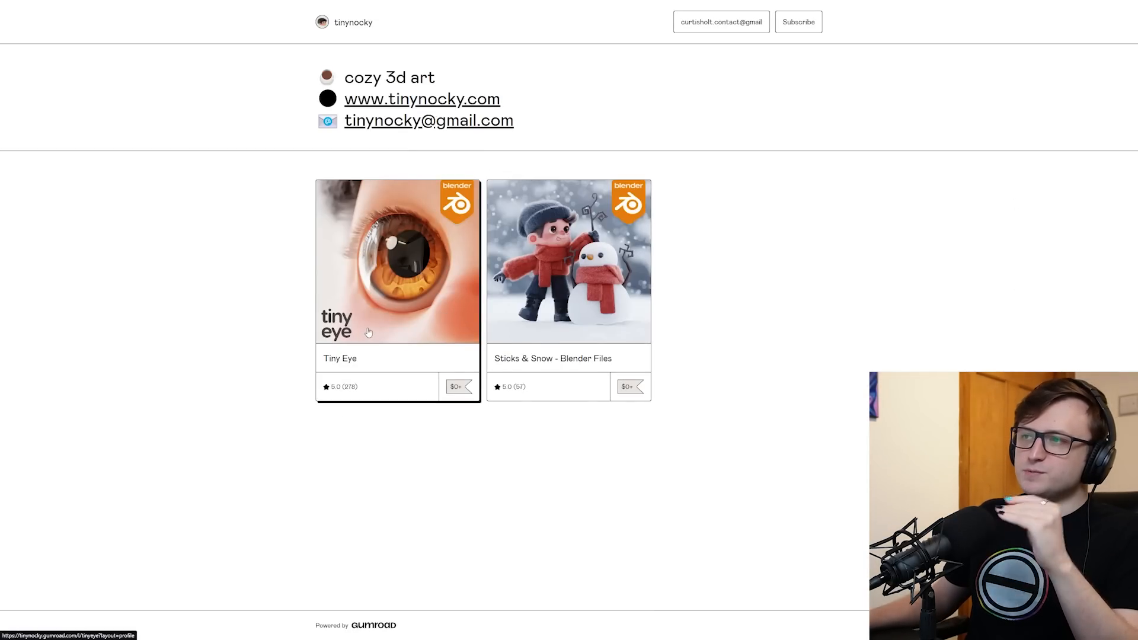
pyautogui.click(397, 260)
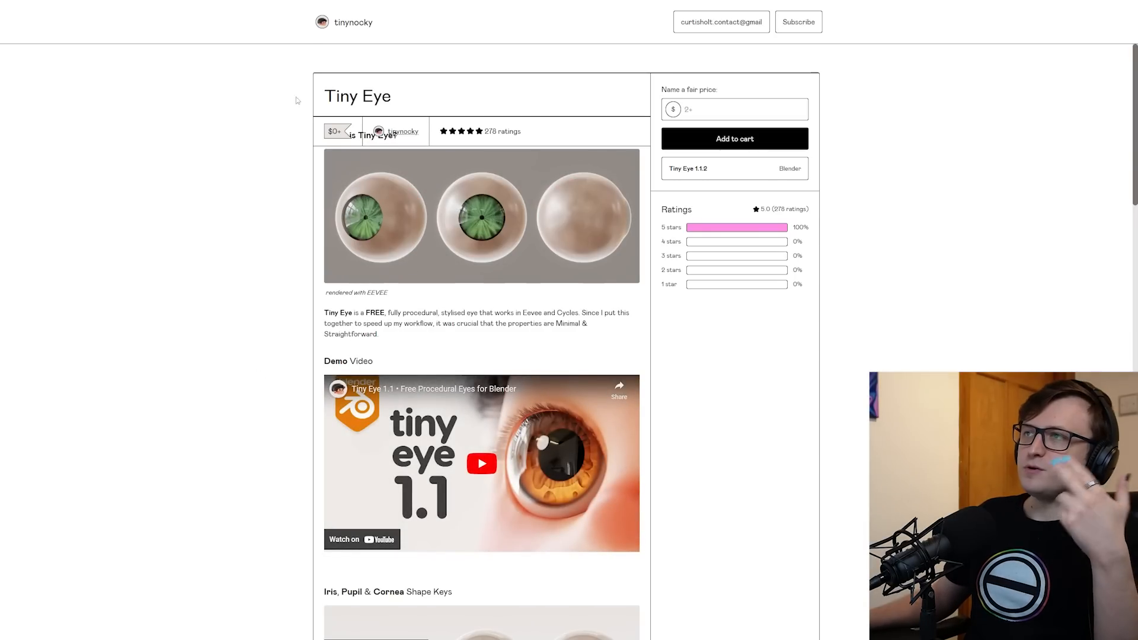
pyautogui.scroll(-3)
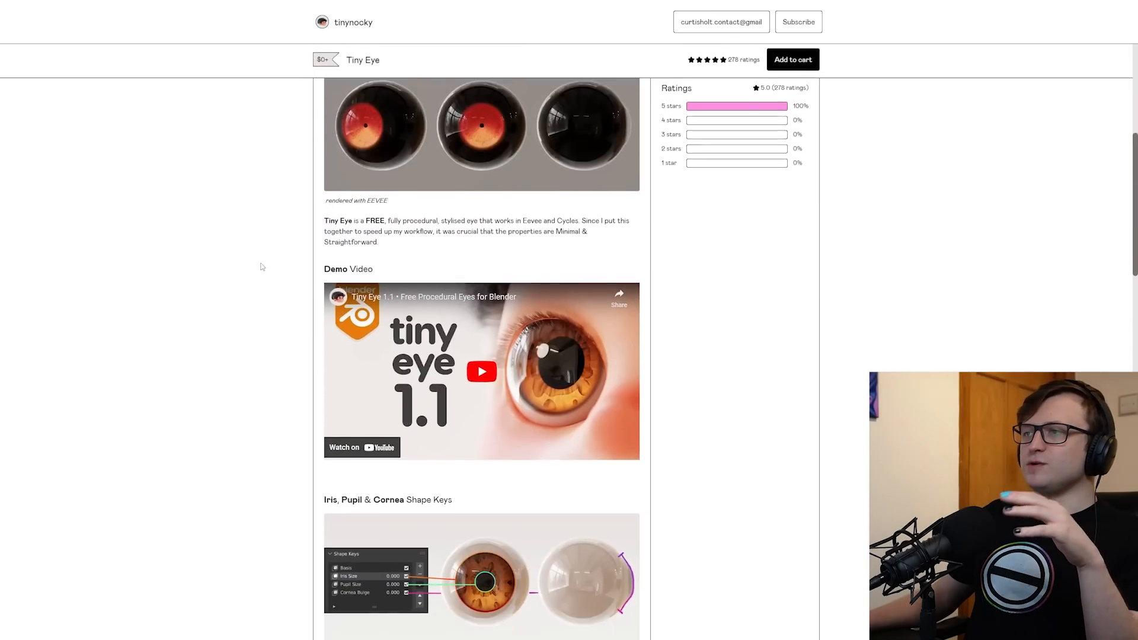
pyautogui.scroll(-3)
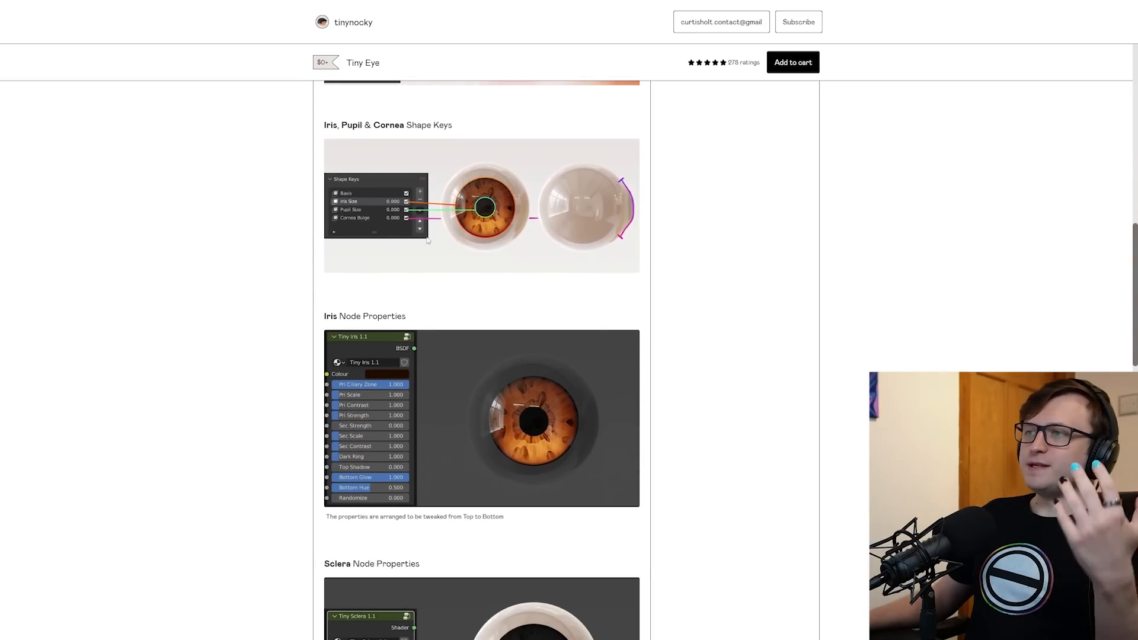
pyautogui.scroll(-3)
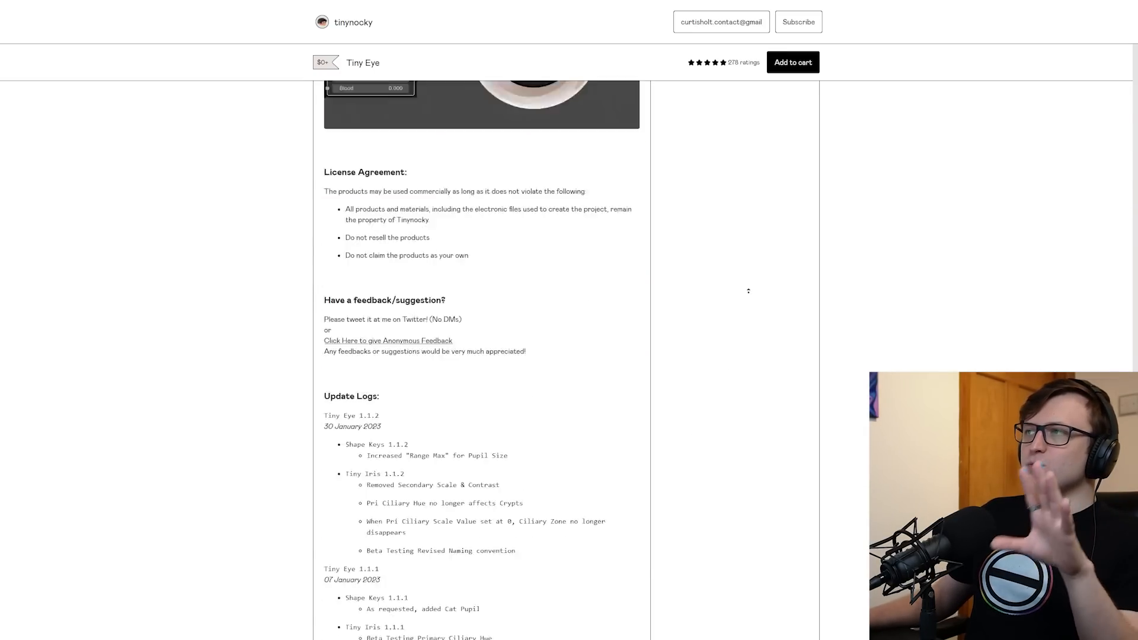
pyautogui.scroll(3)
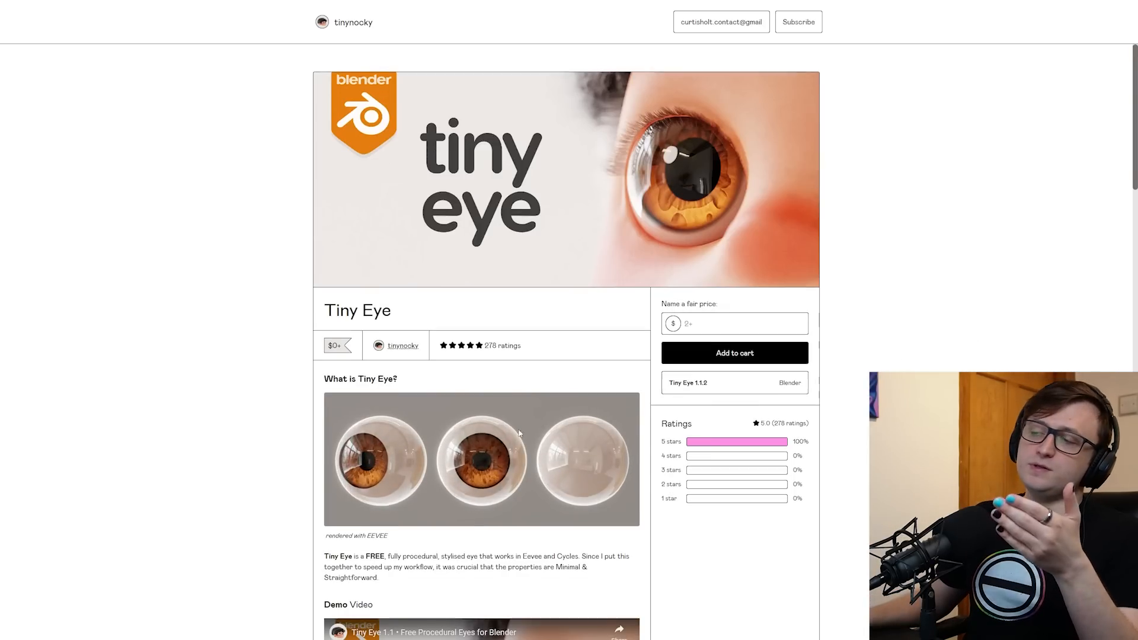
pyautogui.scroll(-3)
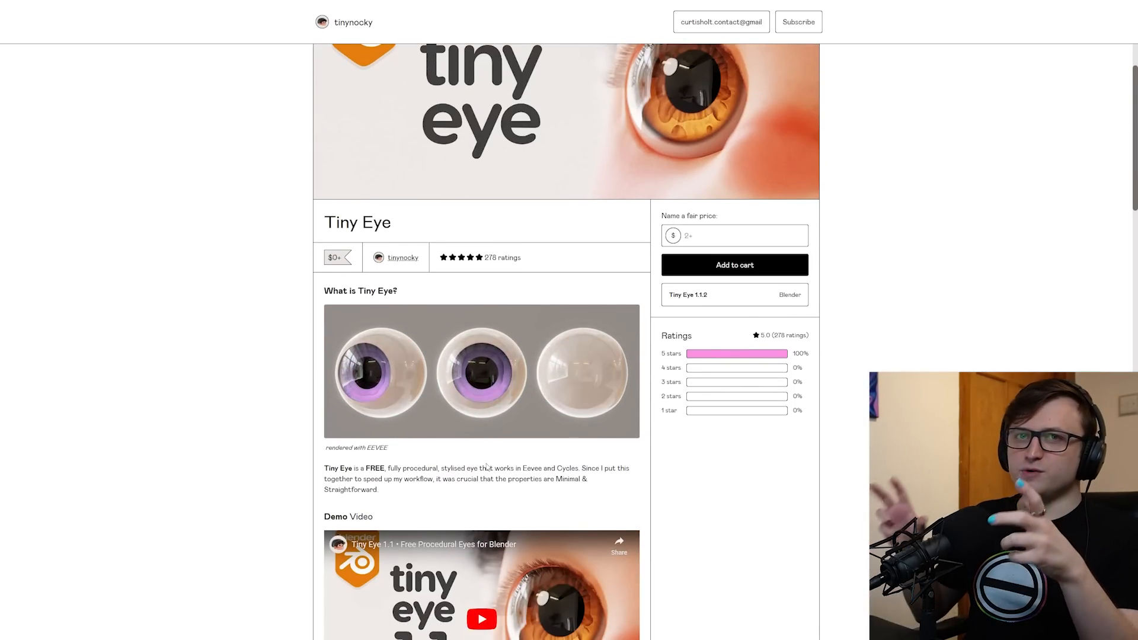
pyautogui.scroll(-3)
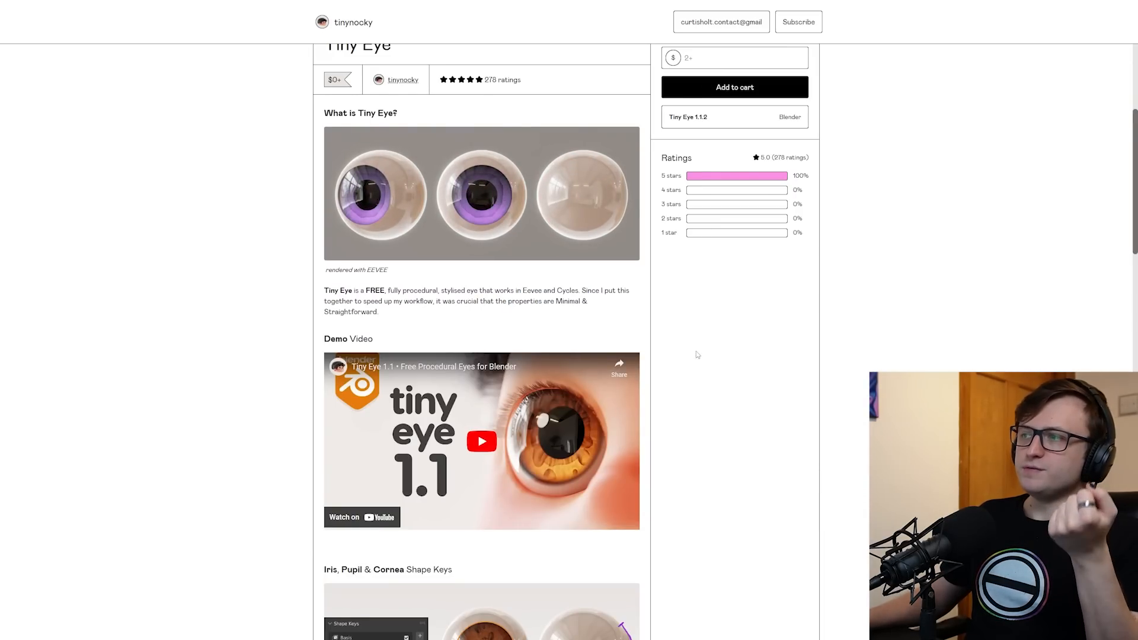
pyautogui.scroll(-3)
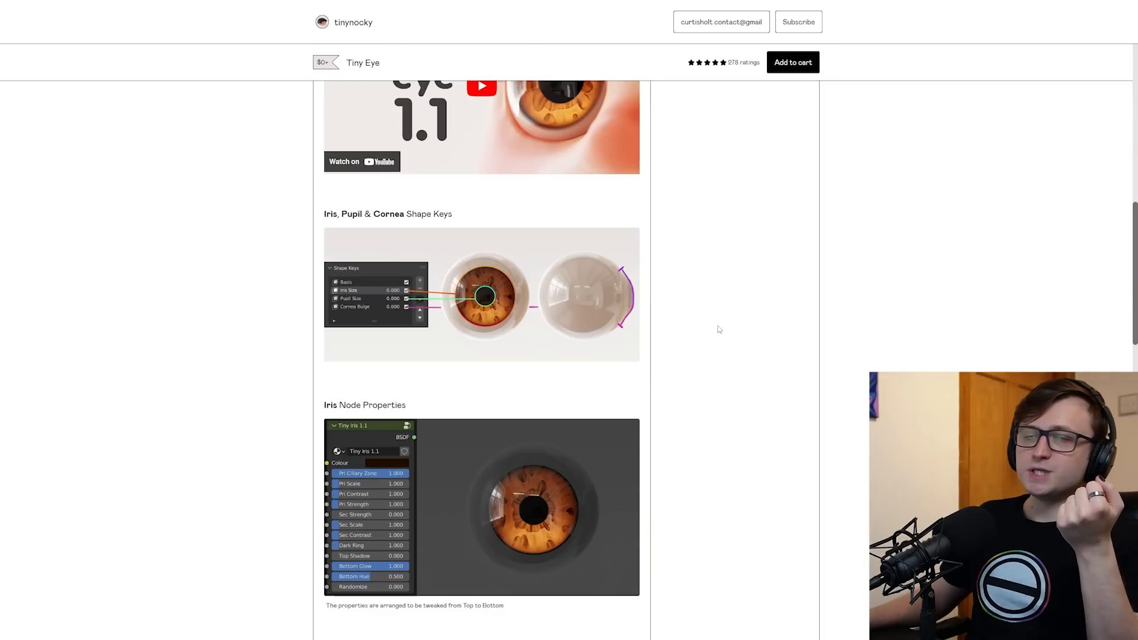
pyautogui.scroll(-3)
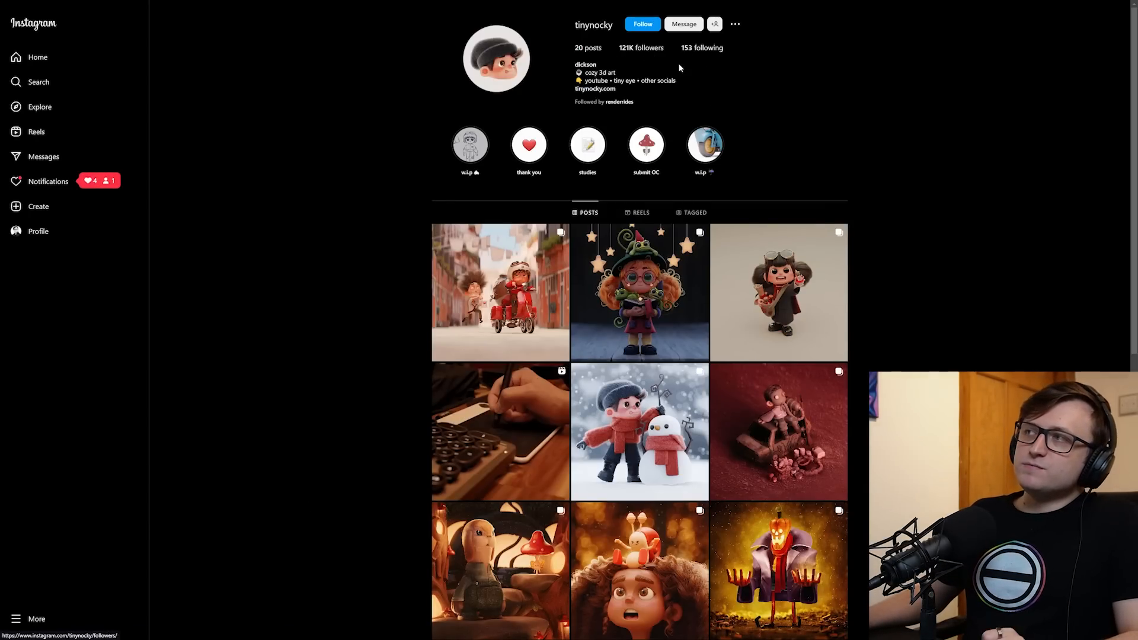
# Step: Scroll through tinynocky's Instagram grid of stylised character renders and back up
pyautogui.scroll(-3)
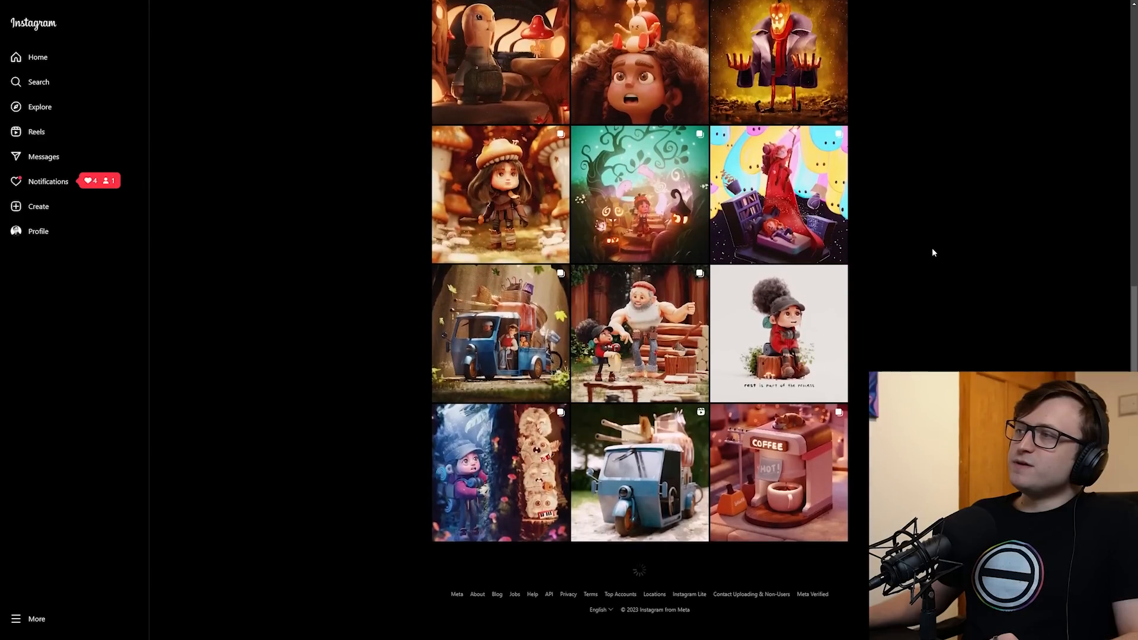
pyautogui.scroll(3)
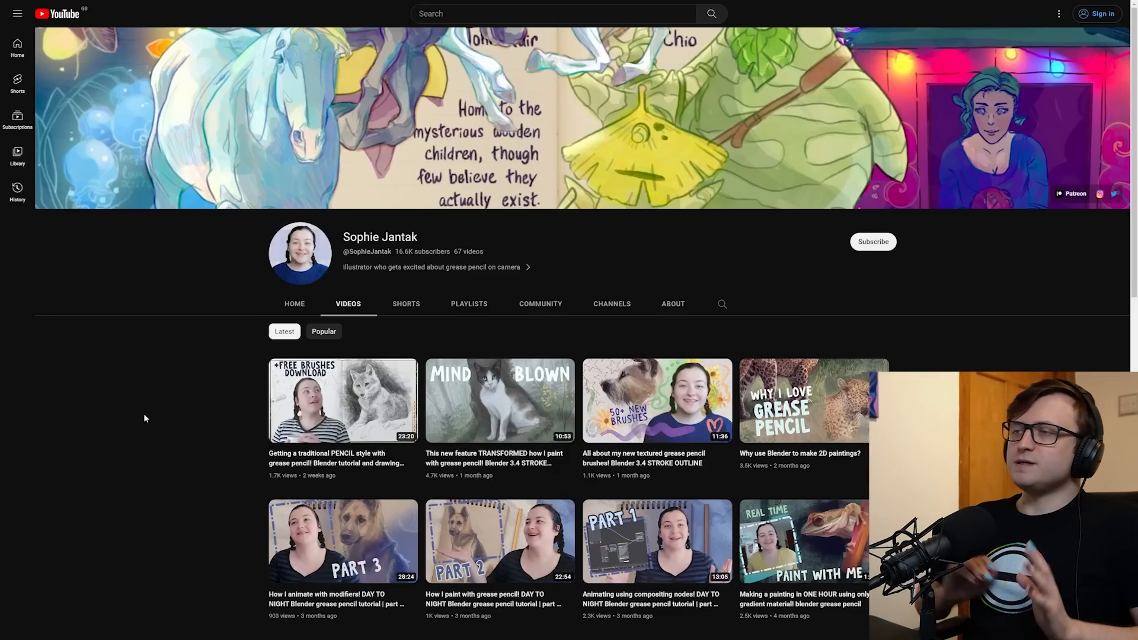
# Step: Scroll Sophie Jantak's uploads, then open the traditional PENCIL style grease pencil tutorial
pyautogui.scroll(-3)
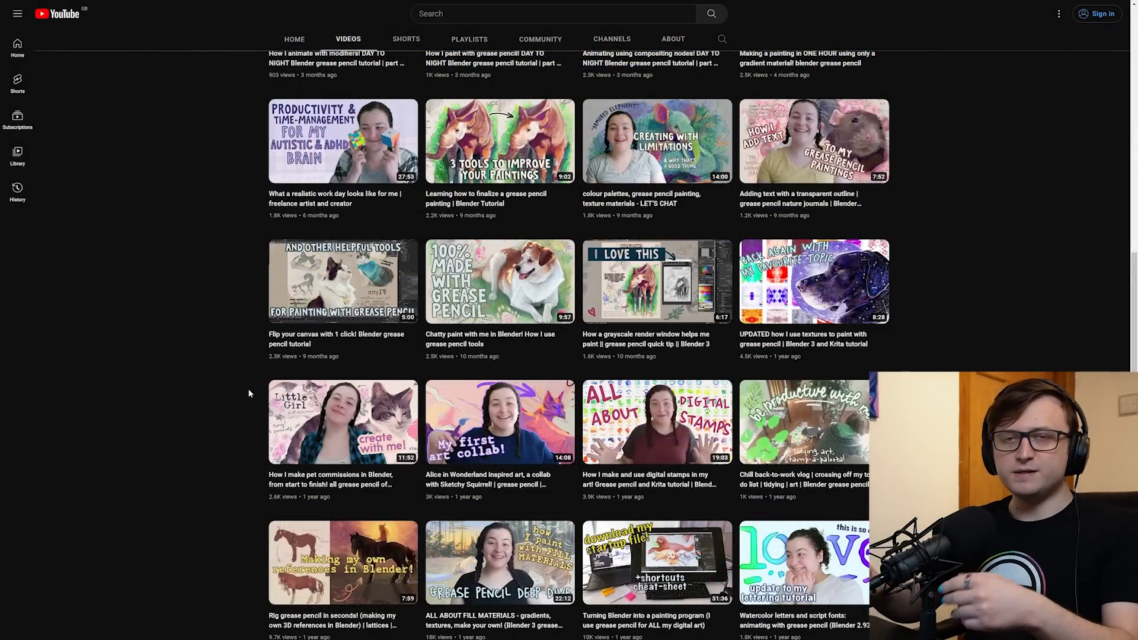
pyautogui.scroll(3)
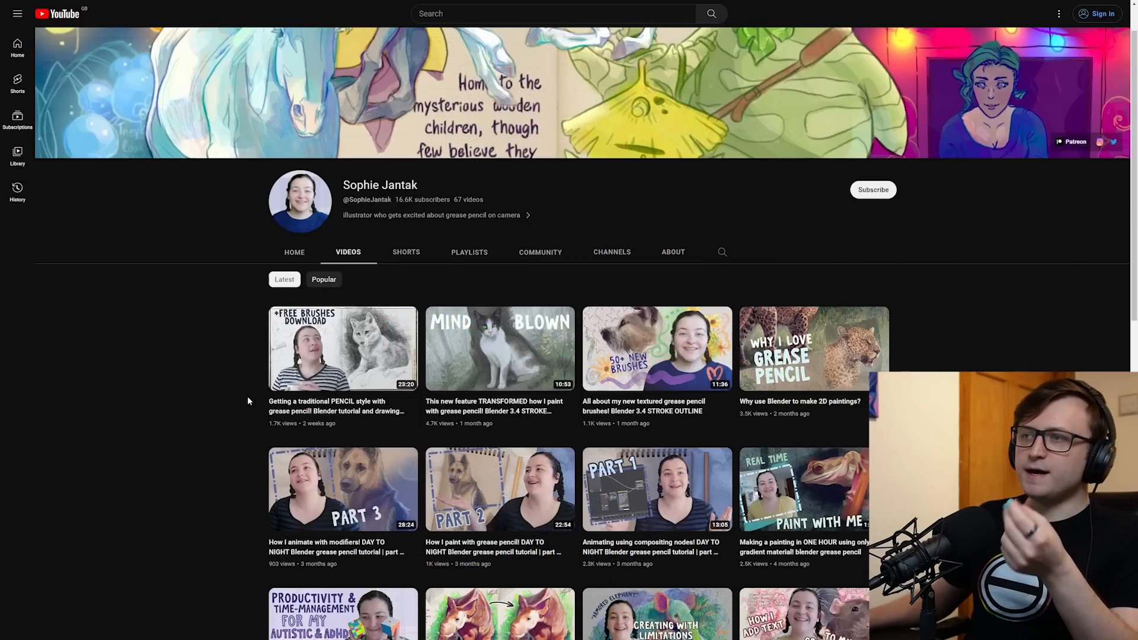
pyautogui.scroll(-3)
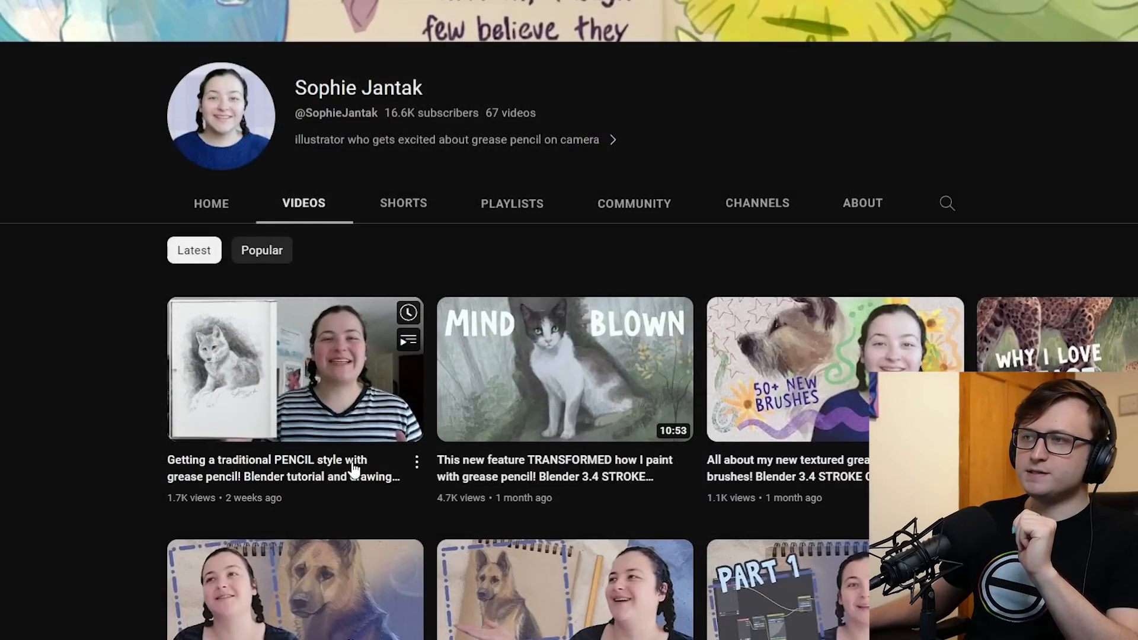
pyautogui.click(294, 369)
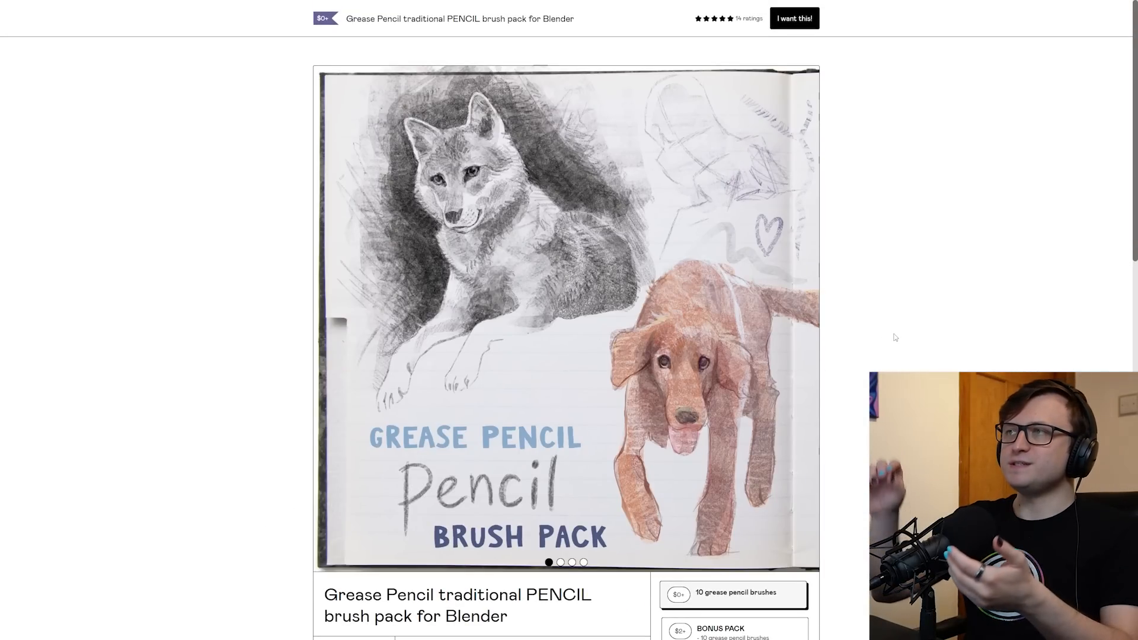
pyautogui.moveTo(825, 313)
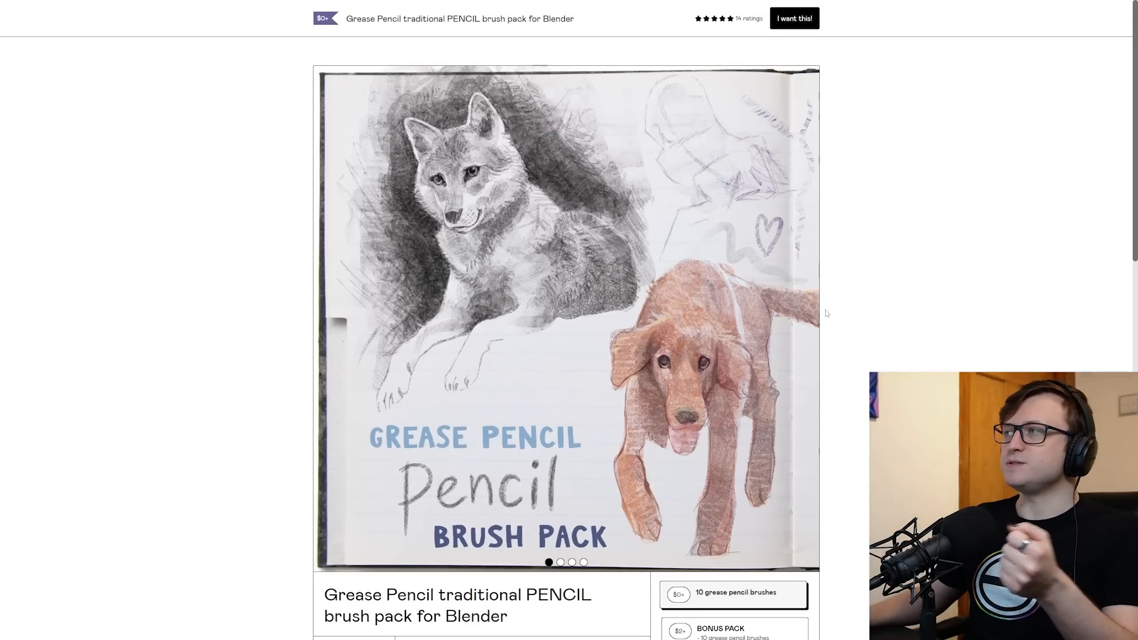
# Step: Scroll to the brush pack's 'What you get' and bonus pack details, then back up
pyautogui.scroll(-3)
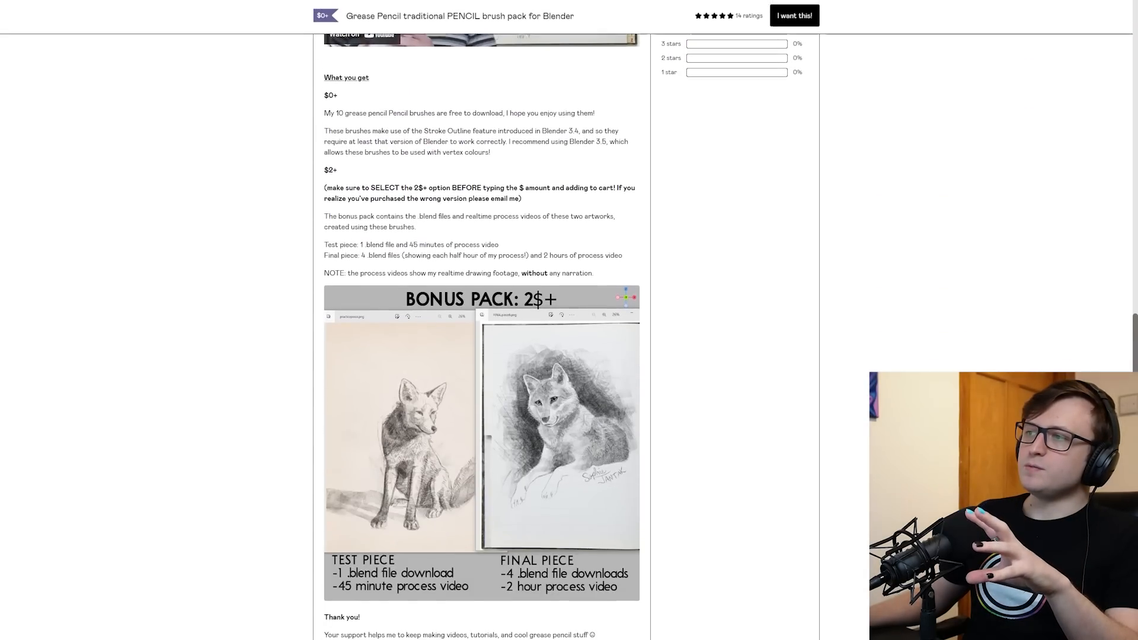
pyautogui.scroll(3)
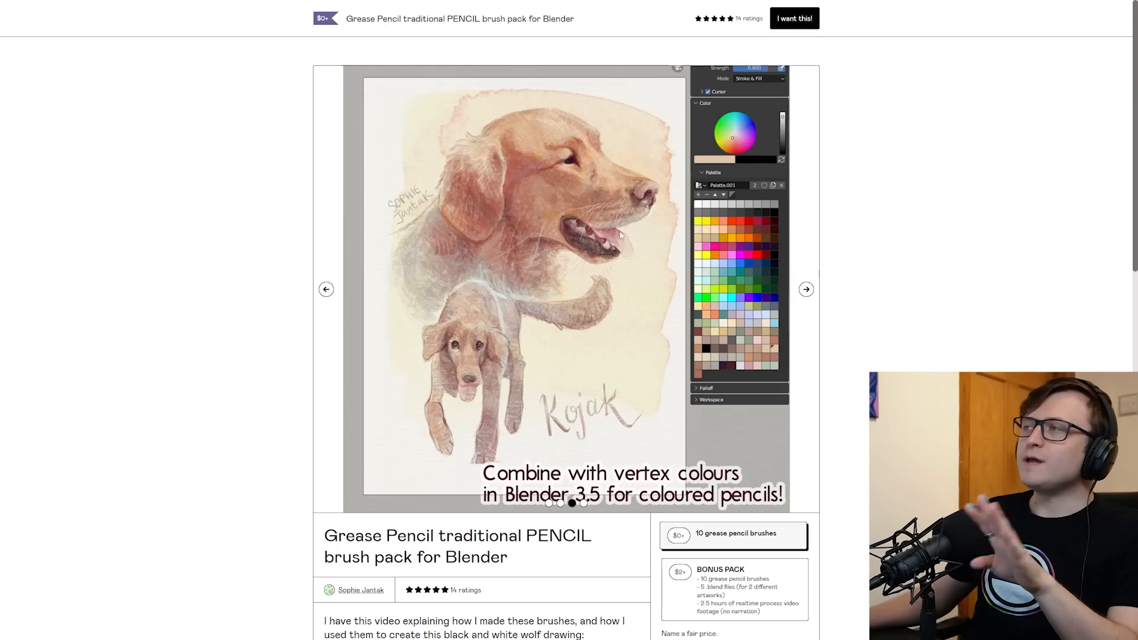
pyautogui.moveTo(215, 242)
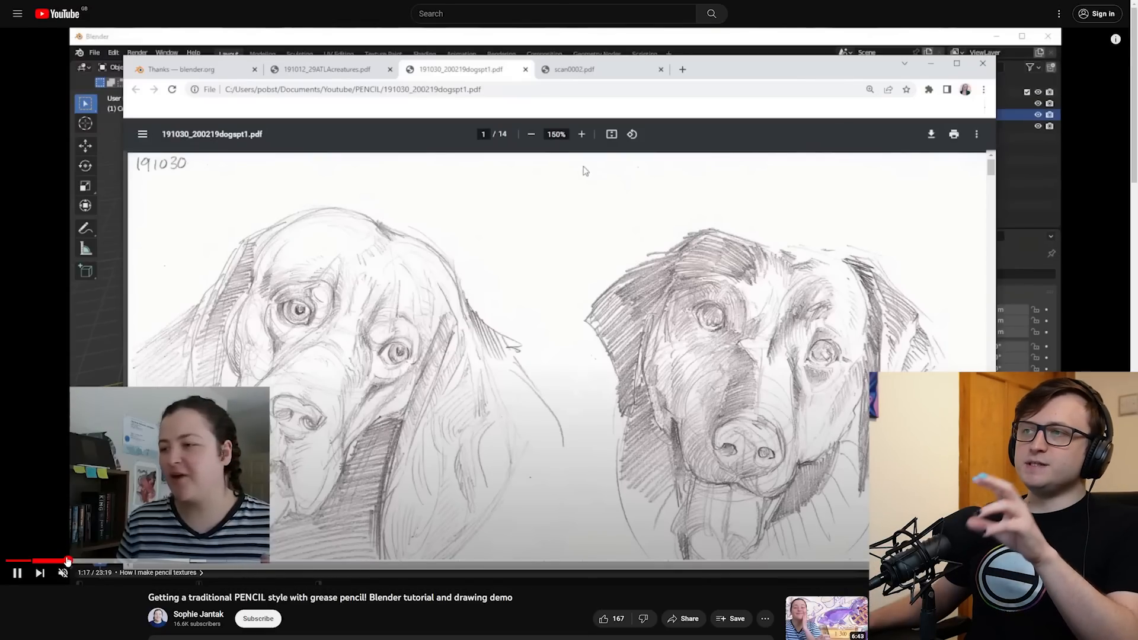
# Step: Skip through the PENCIL tutorial's chapters up to drawing time, then return to the channel's videos
pyautogui.click(581, 134)
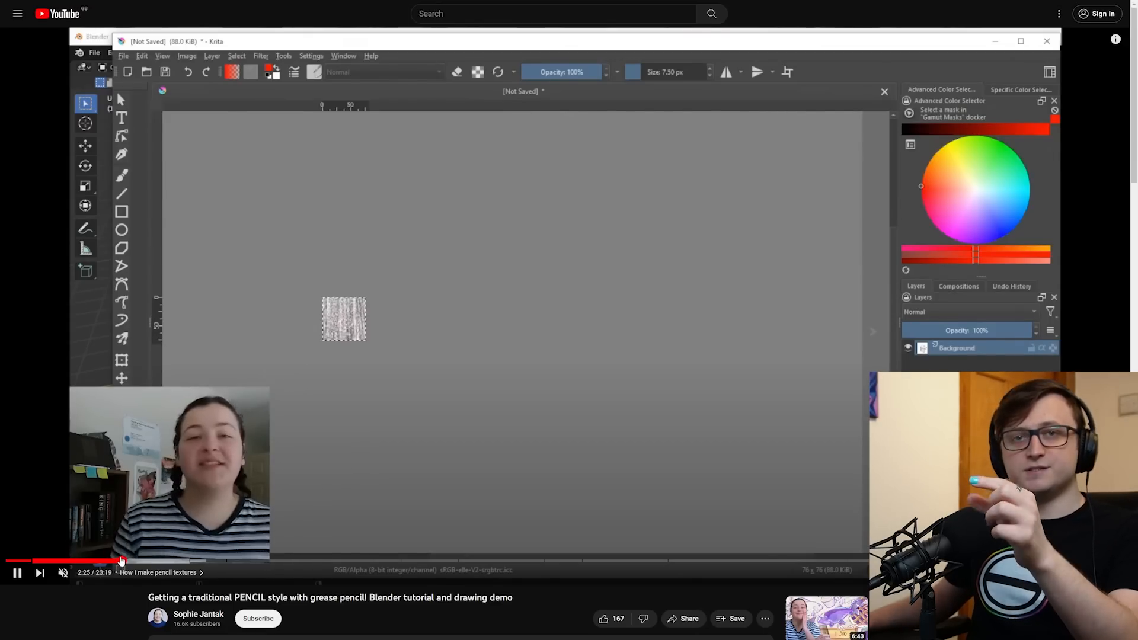
pyautogui.click(260, 56)
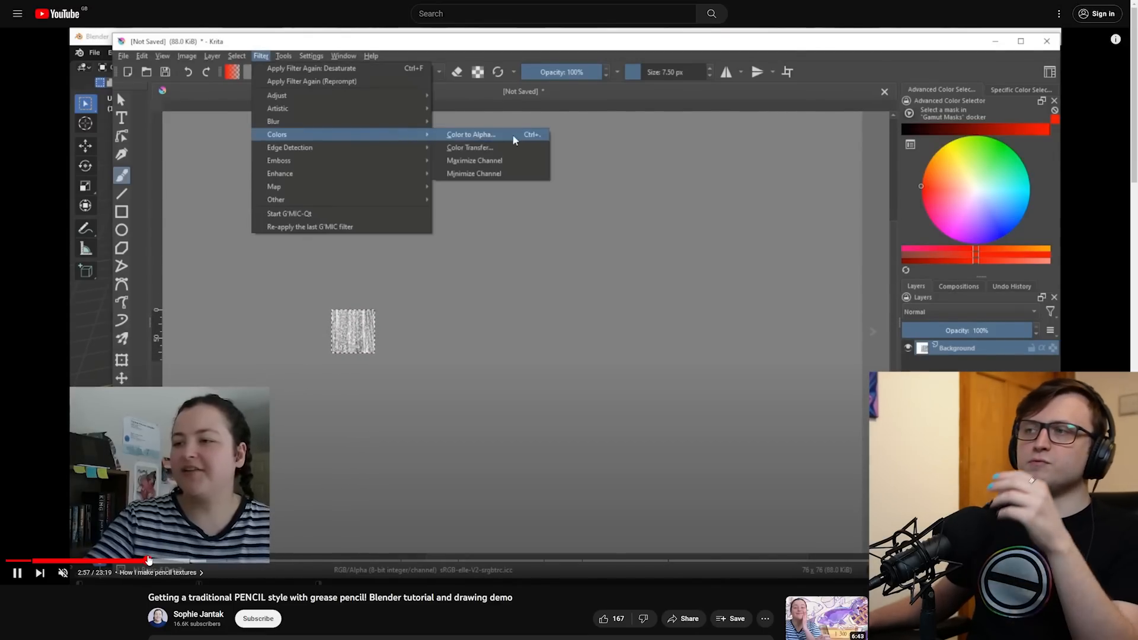
pyautogui.click(471, 135)
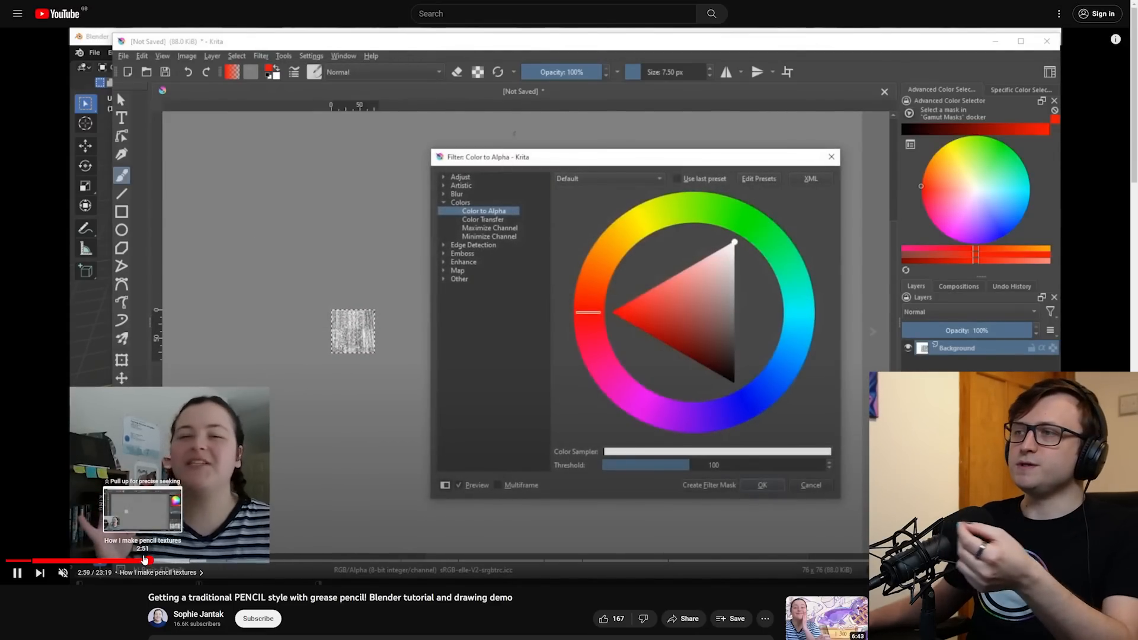
pyautogui.click(212, 55)
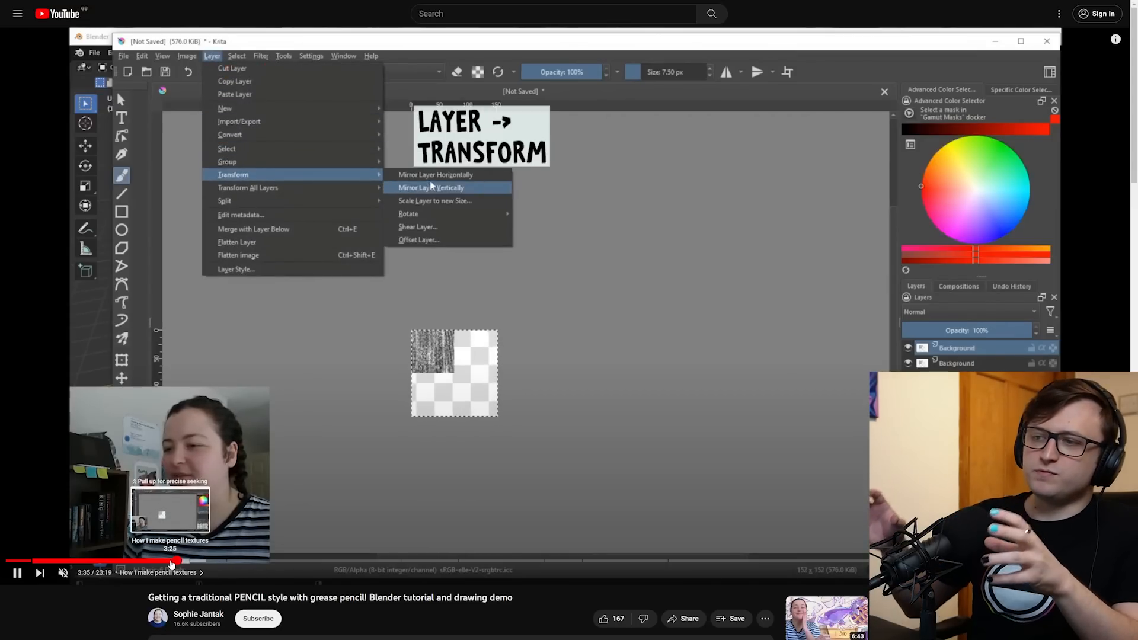
pyautogui.click(430, 187)
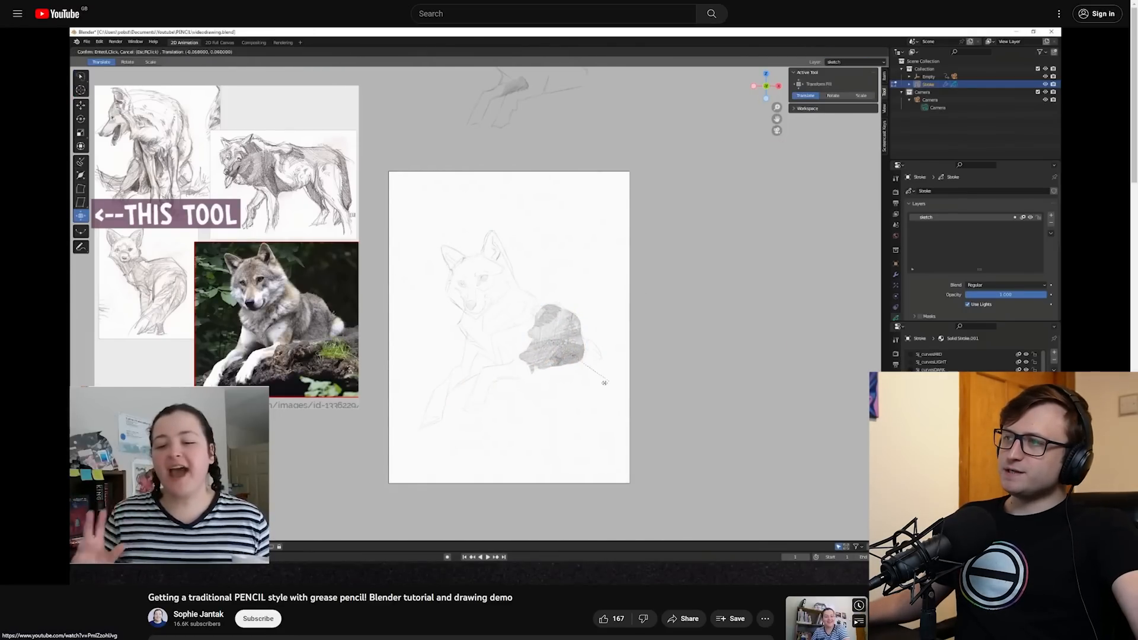
pyautogui.click(798, 559)
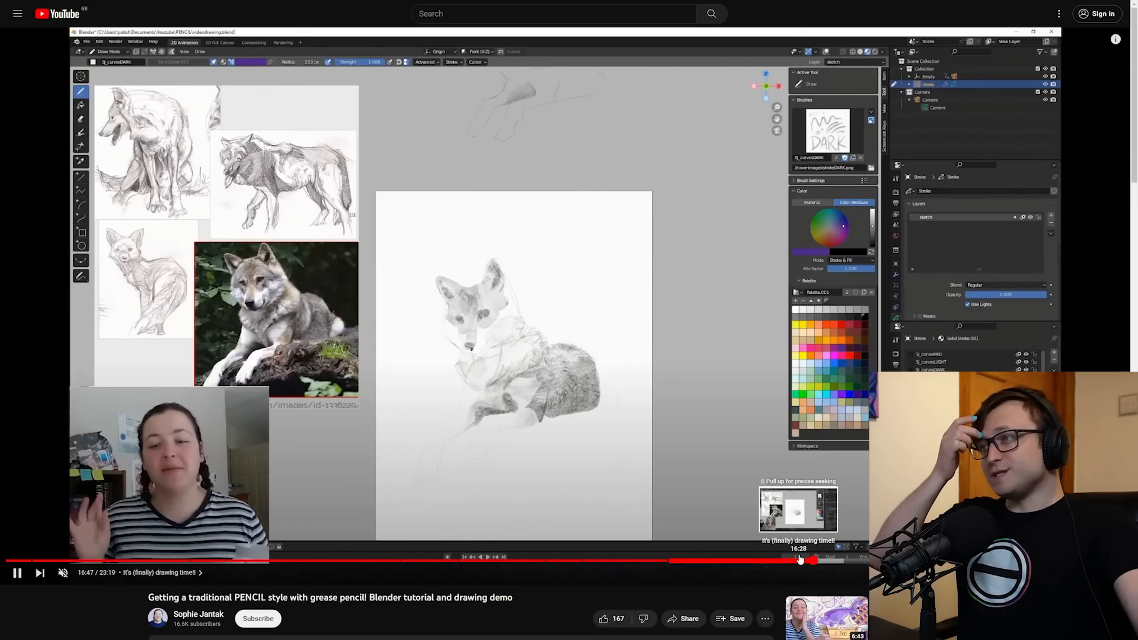
pyautogui.click(800, 560)
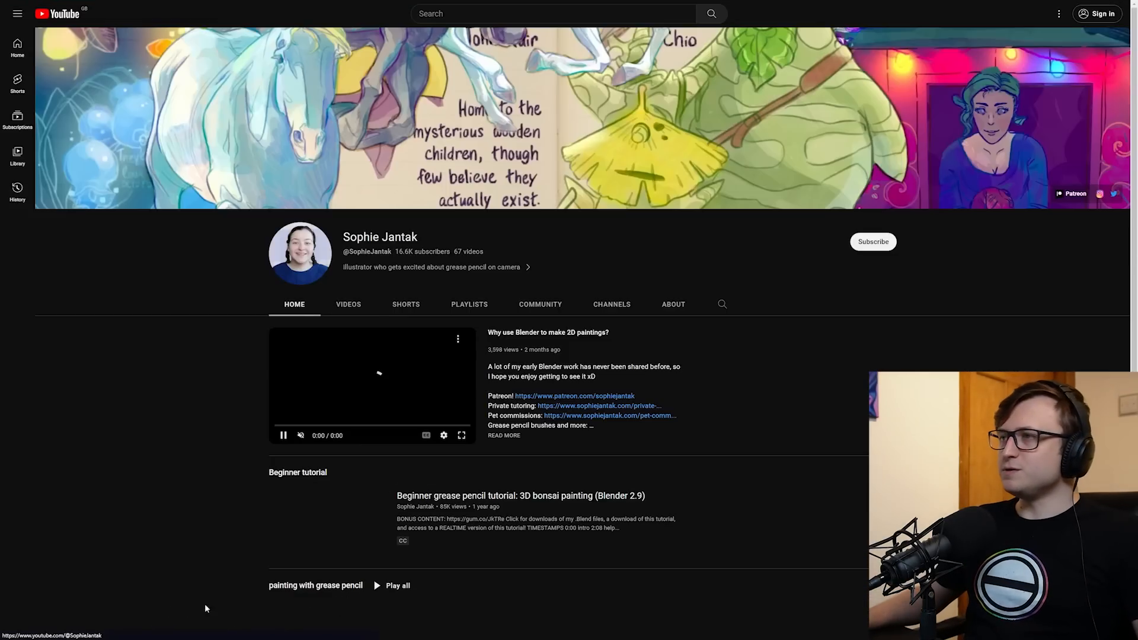
pyautogui.click(348, 304)
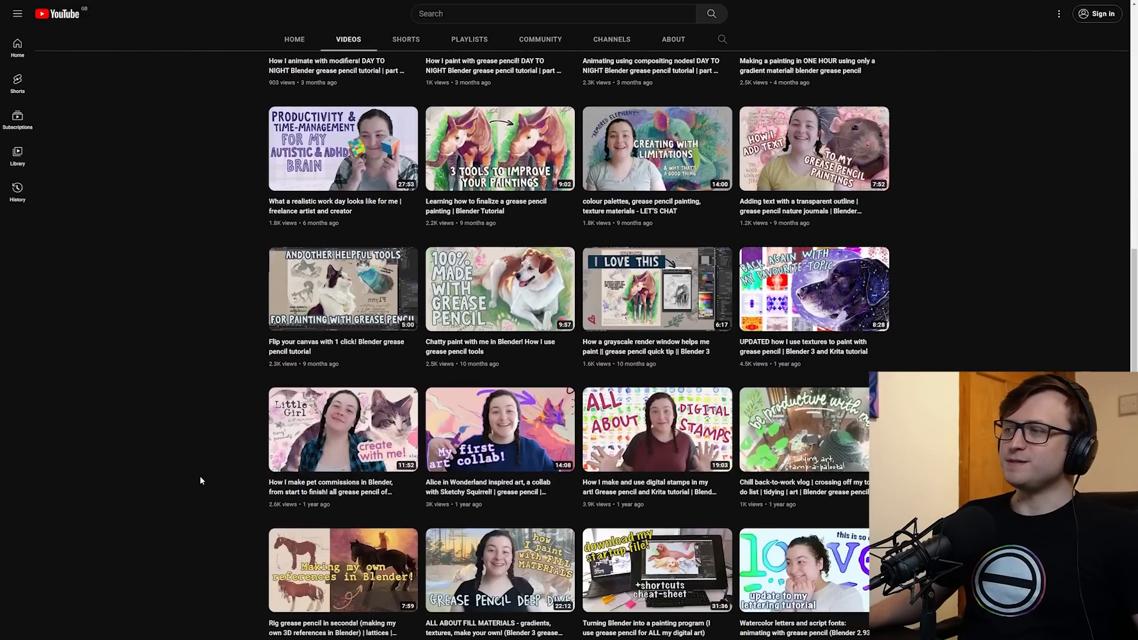
pyautogui.scroll(-3)
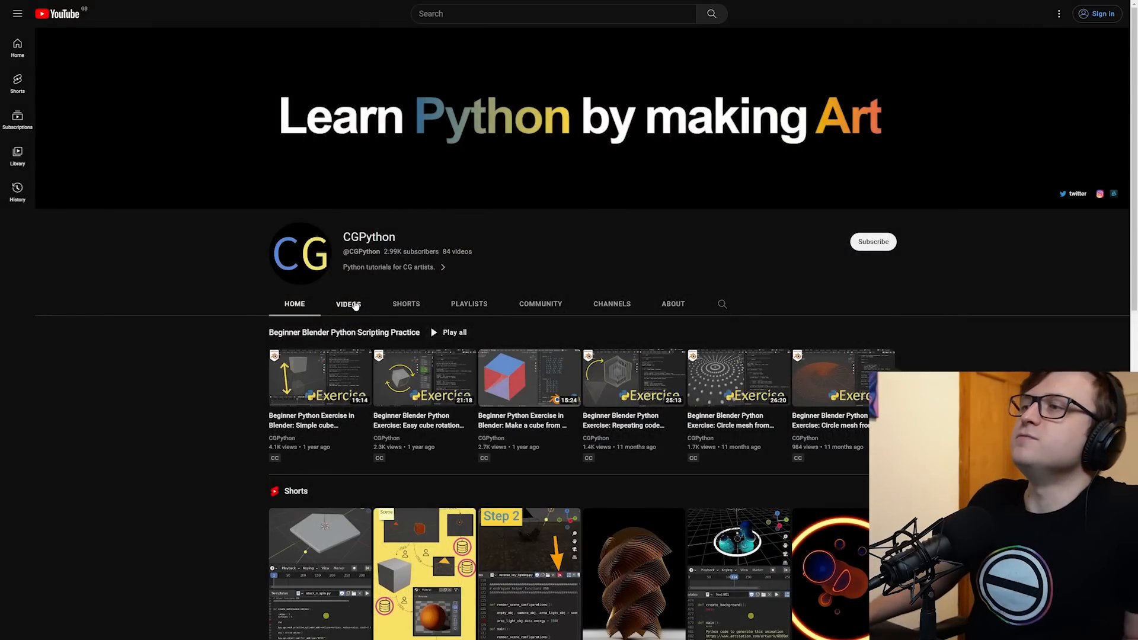
# Step: Show all of CGPython's videos and scroll sideways through the uploads
pyautogui.click(349, 303)
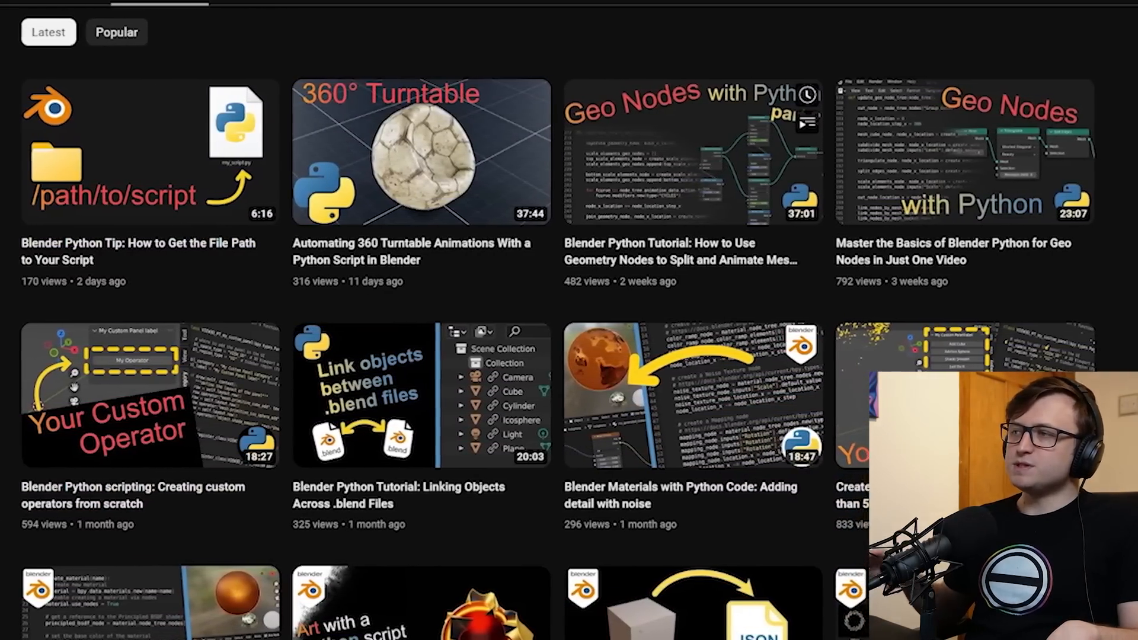
pyautogui.hscroll(3)
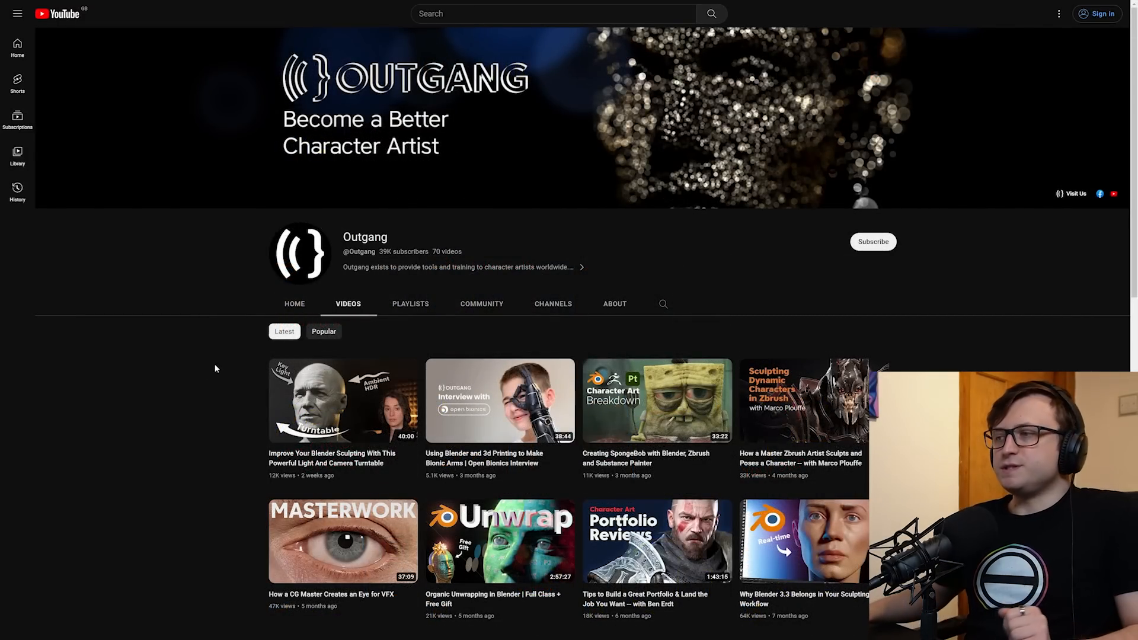
pyautogui.scroll(-3)
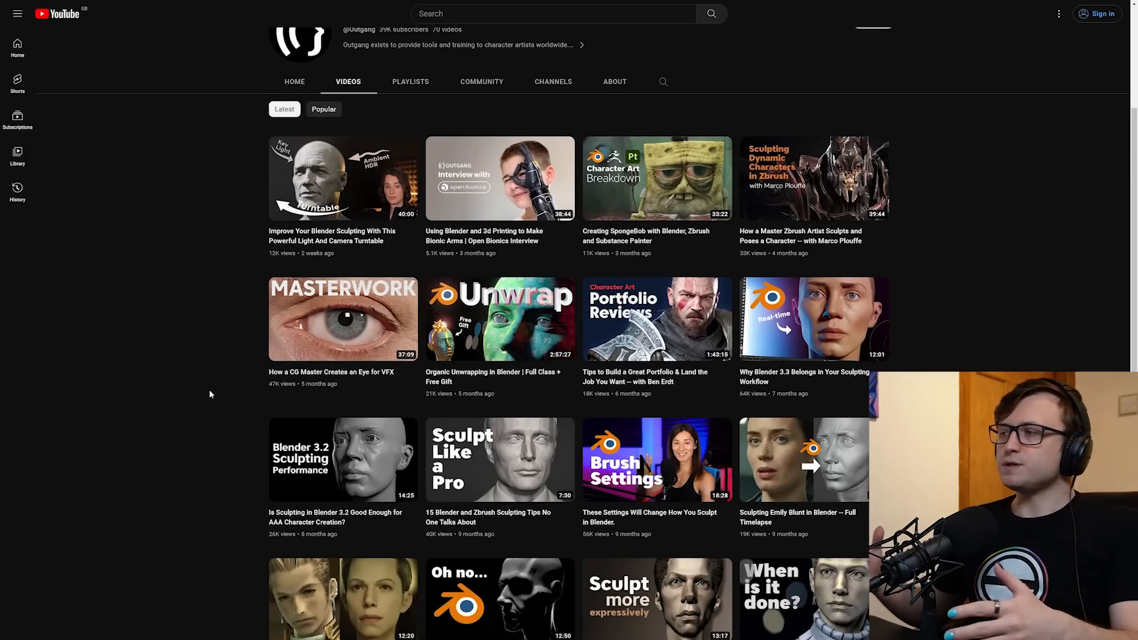
pyautogui.scroll(3)
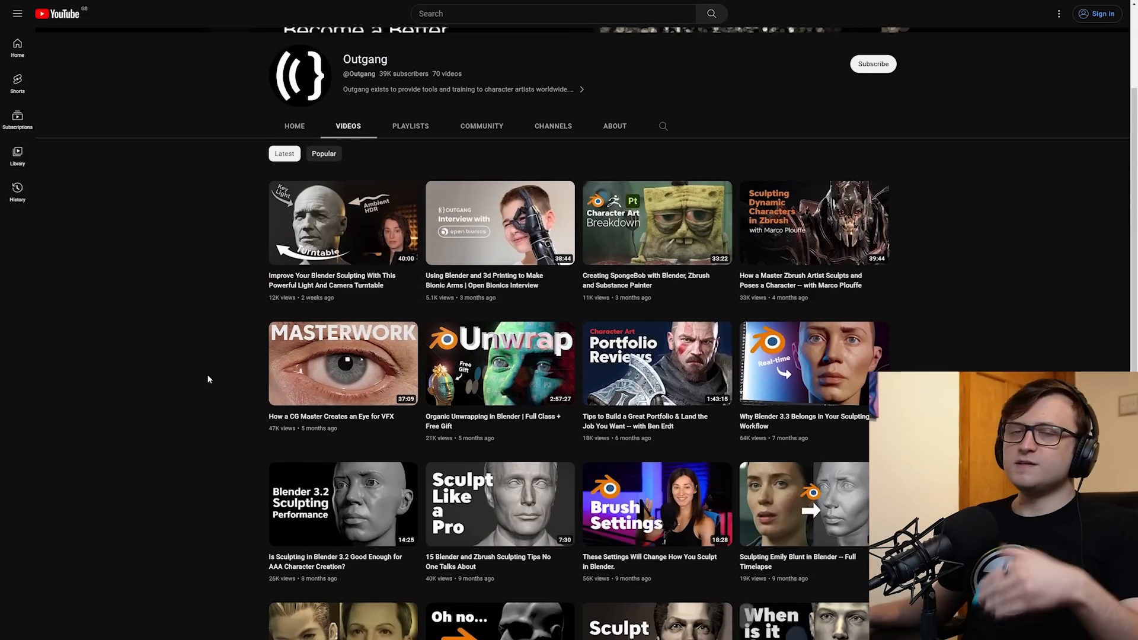
pyautogui.scroll(-3)
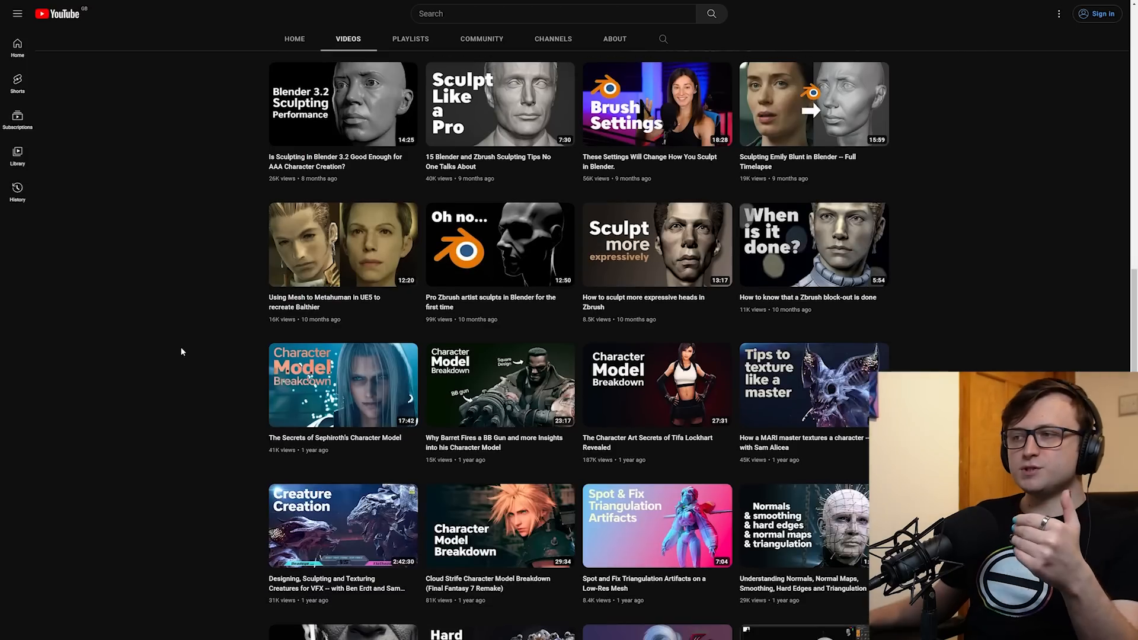
pyautogui.scroll(-3)
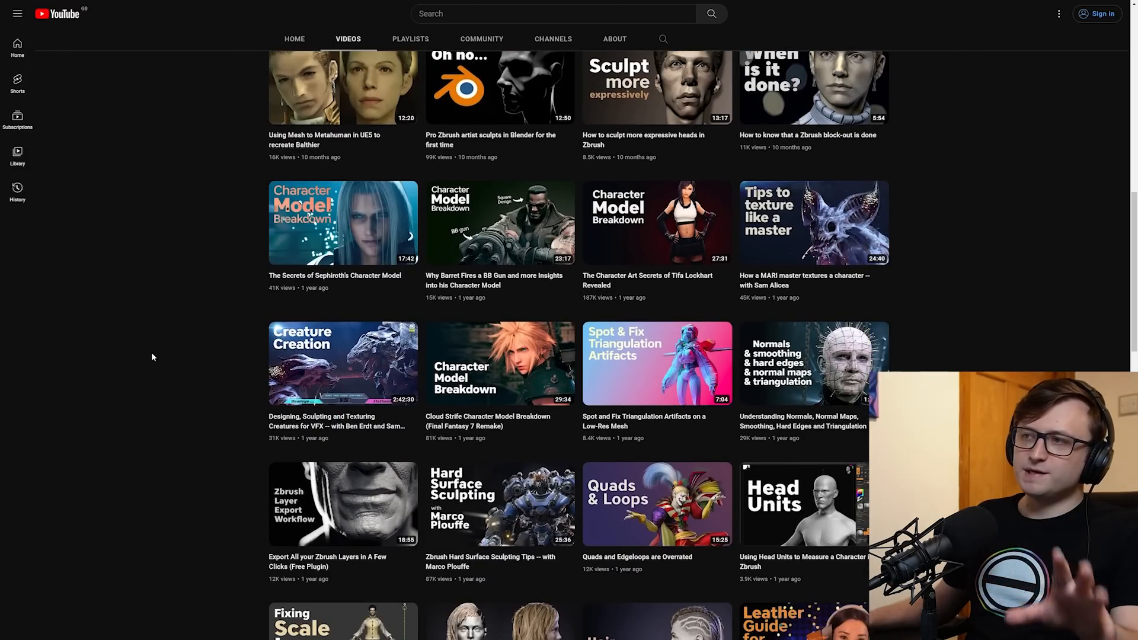
pyautogui.scroll(3)
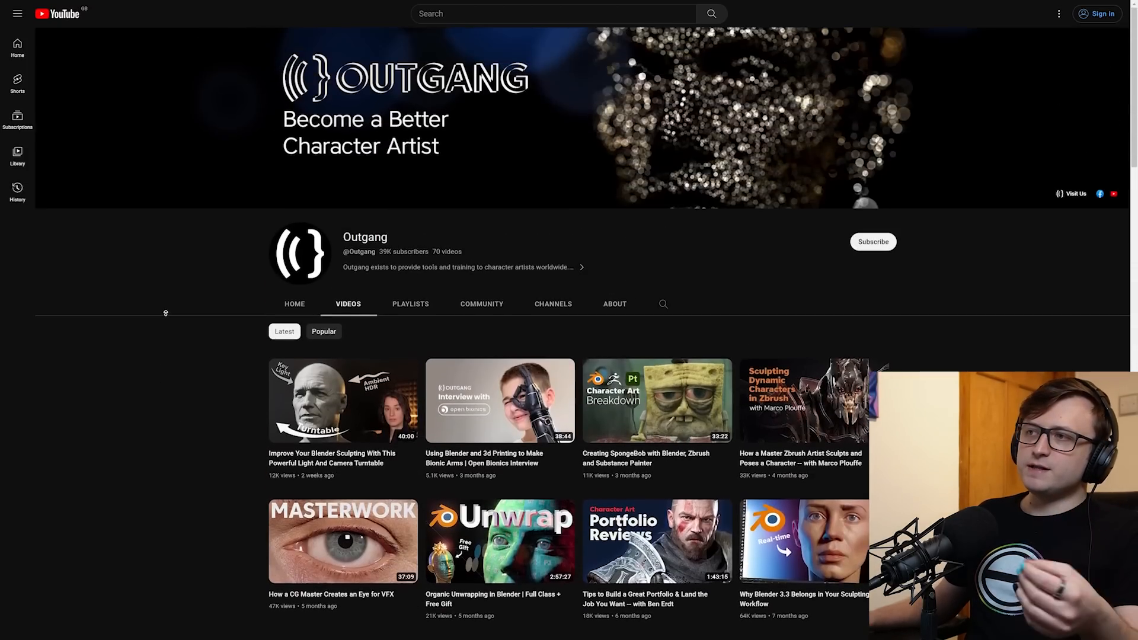
pyautogui.scroll(-3)
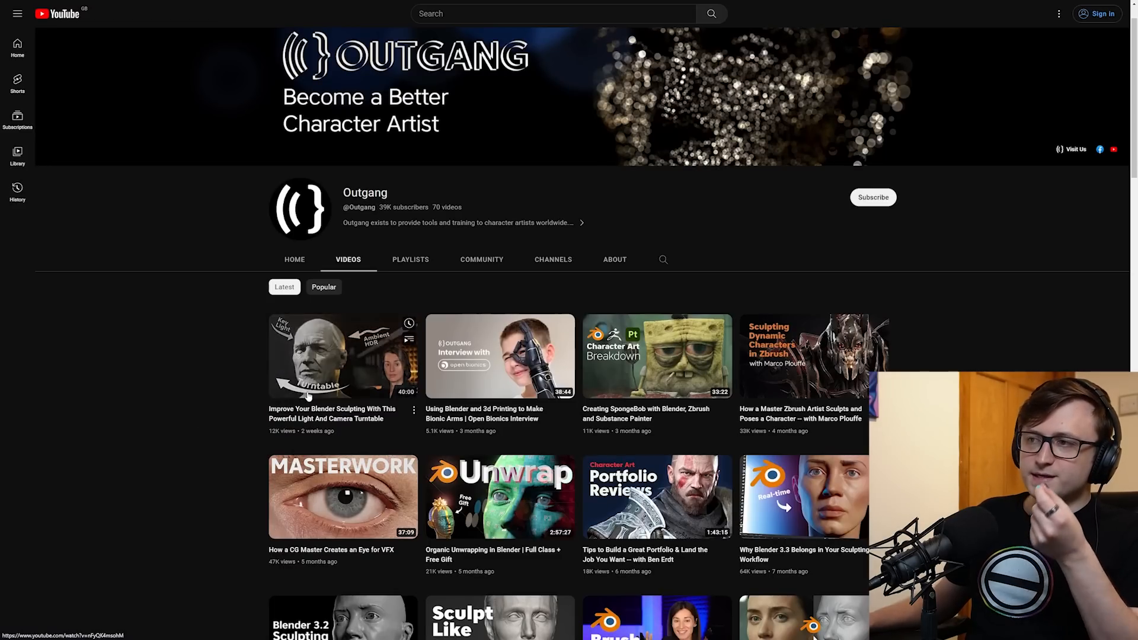
pyautogui.moveTo(342, 357)
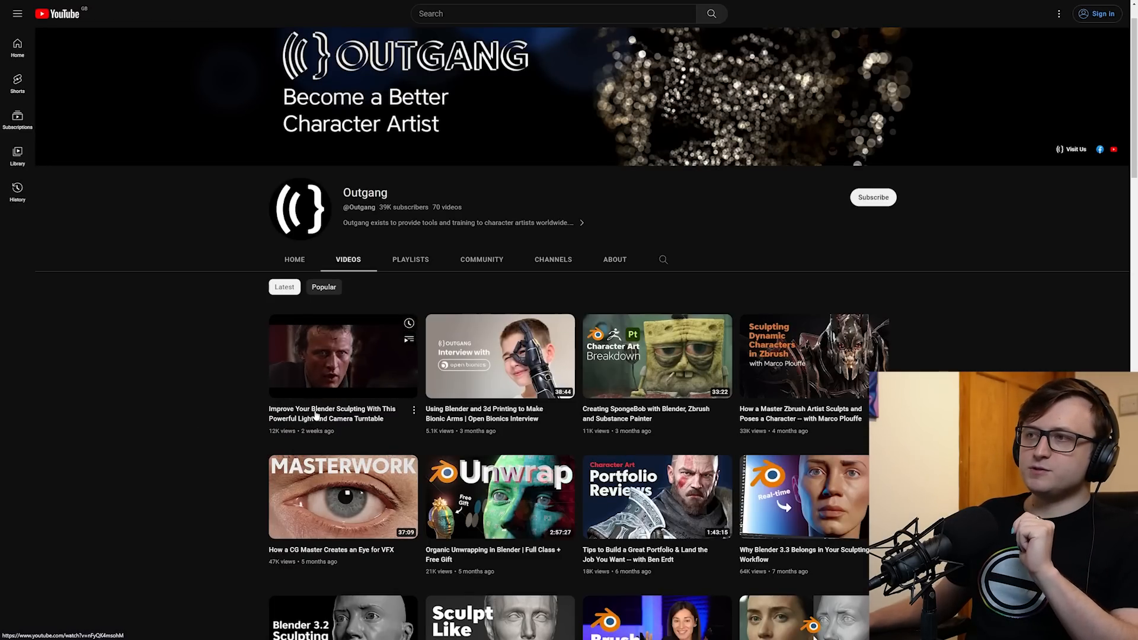
# Step: Open Outgang's 'Improve Your Blender Sculpting With This Powerful Light And Camera Turntable' video and skim it
pyautogui.click(342, 356)
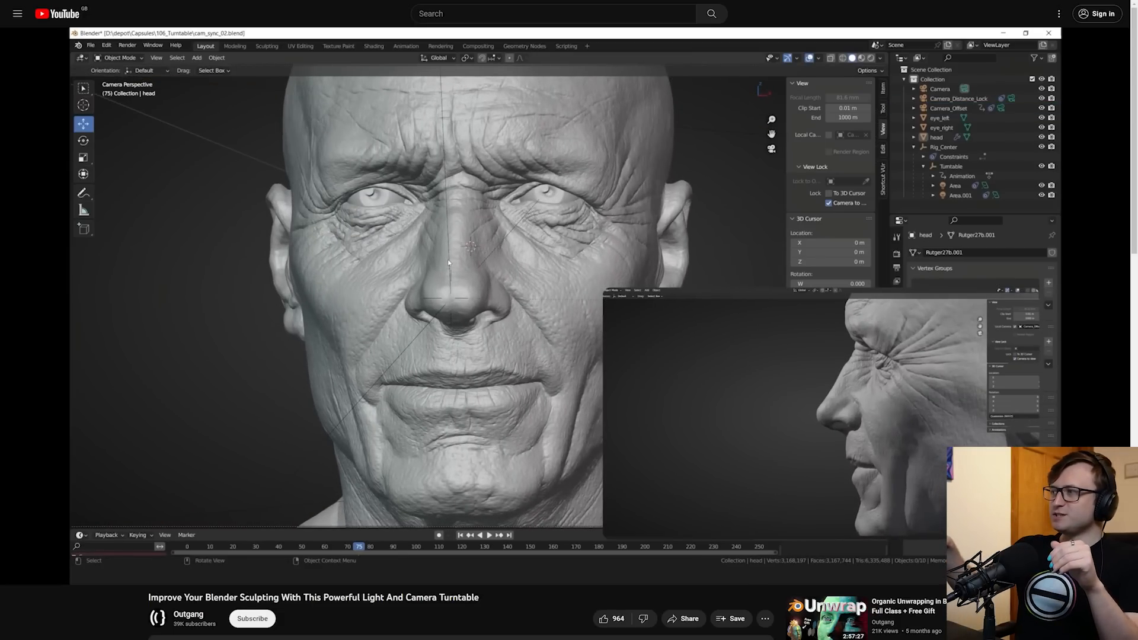
pyautogui.click(950, 166)
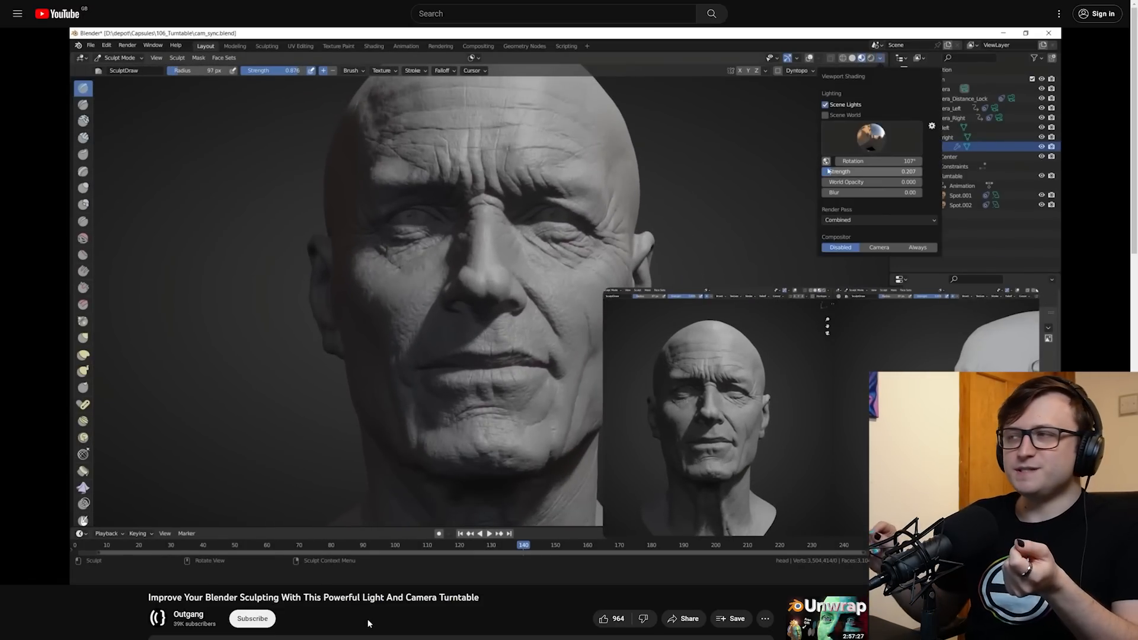
pyautogui.click(187, 614)
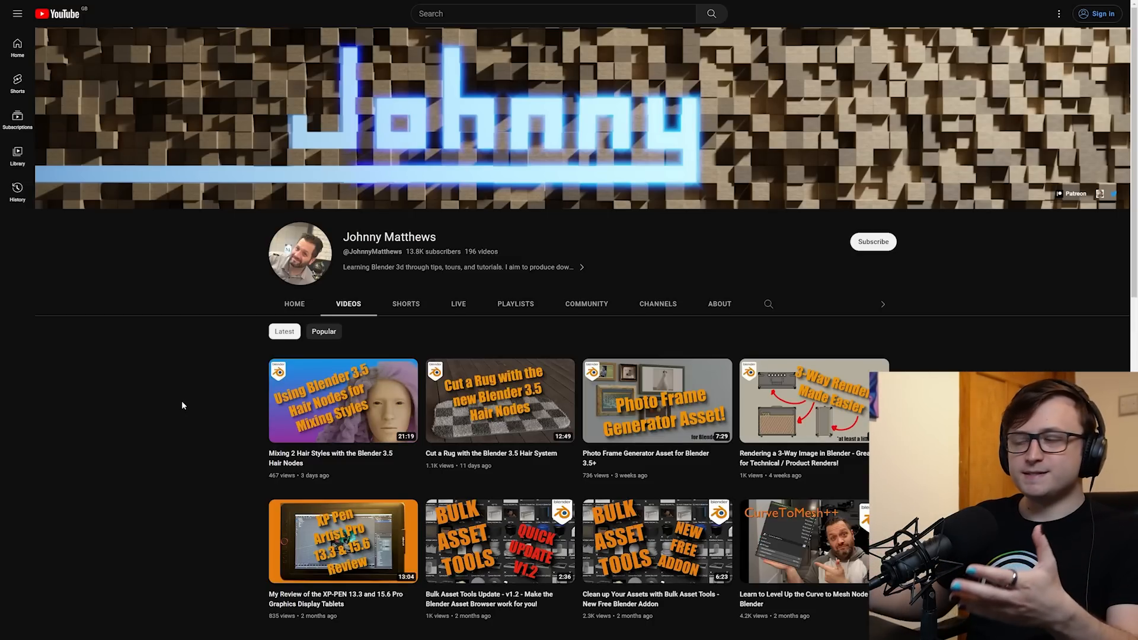
# Step: Scroll Johnny Matthews' uploads down to older geometry nodes and hair tools tutorials
pyautogui.scroll(-3)
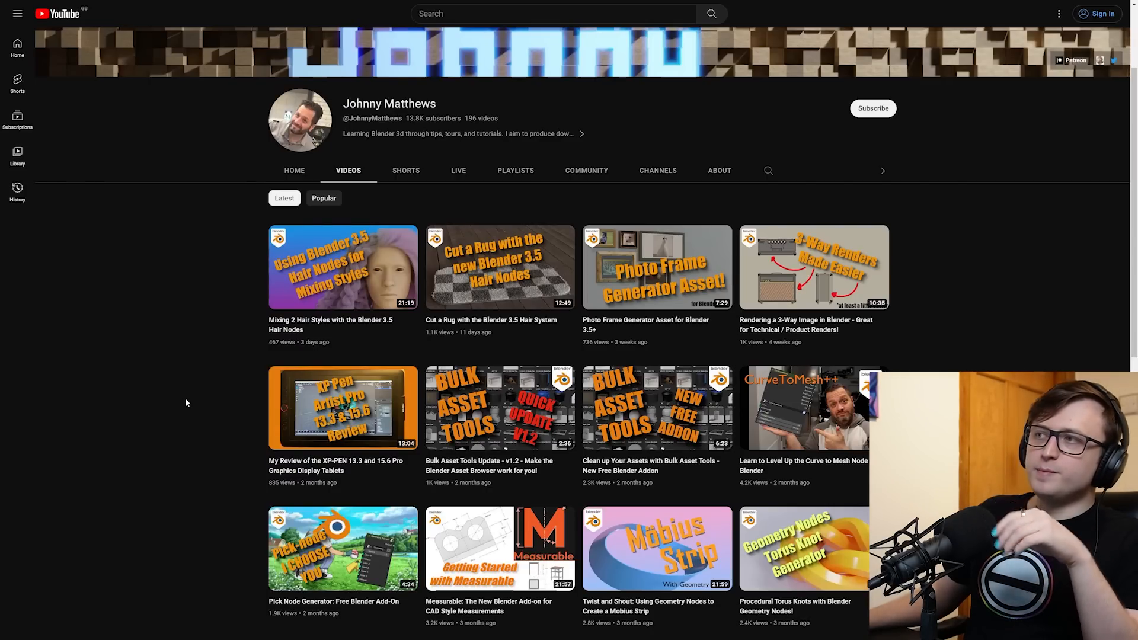
pyautogui.moveTo(375, 288)
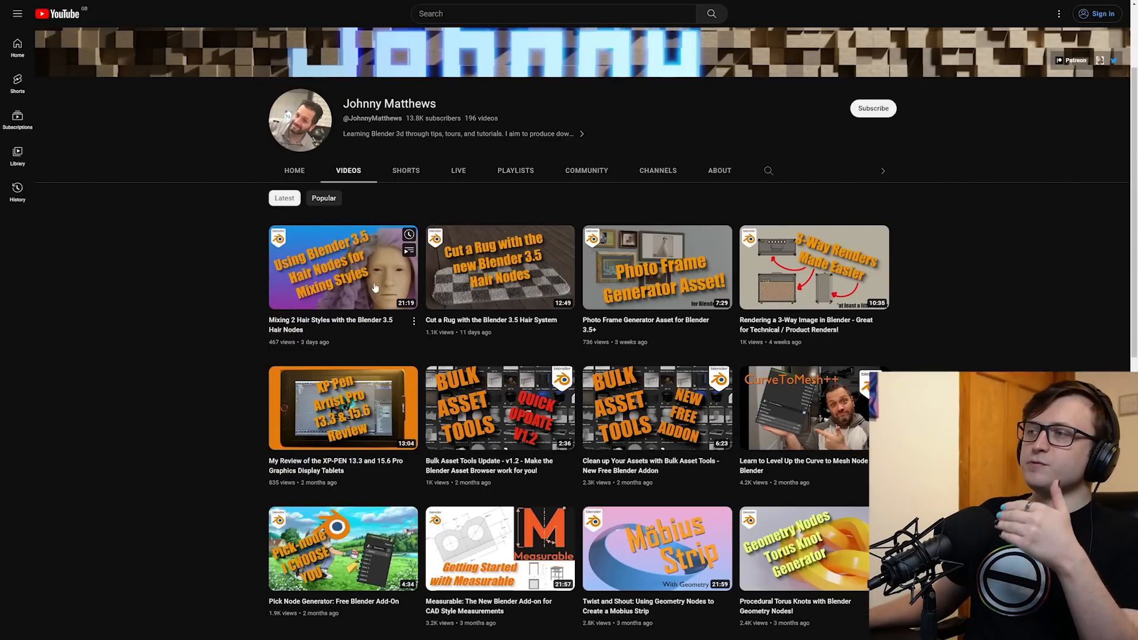
pyautogui.moveTo(499, 408)
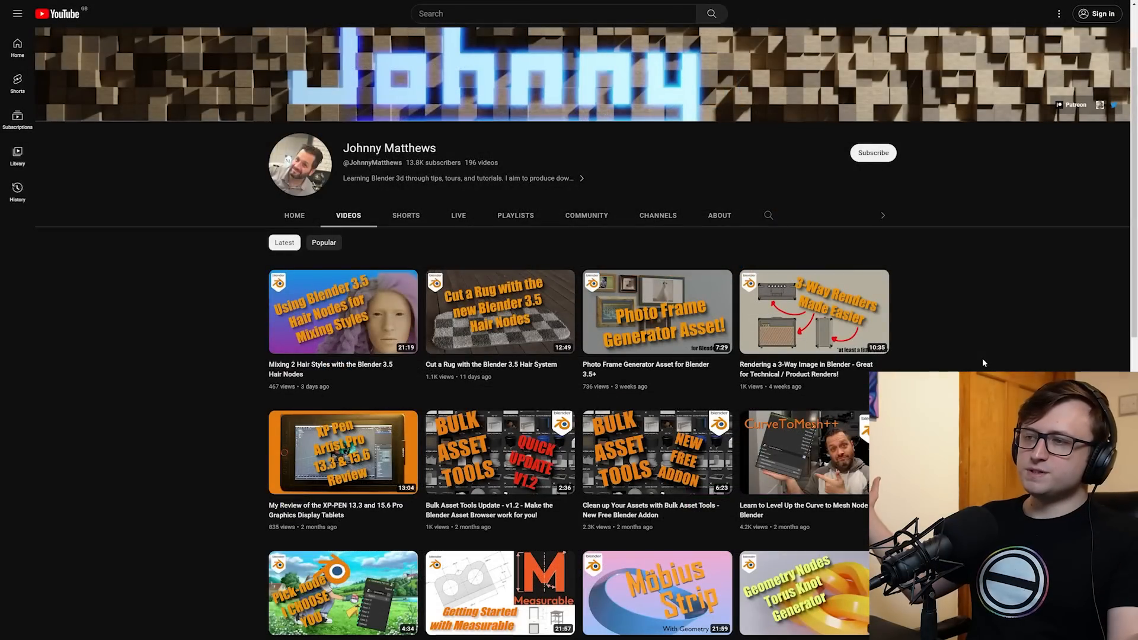
pyautogui.moveTo(462, 322)
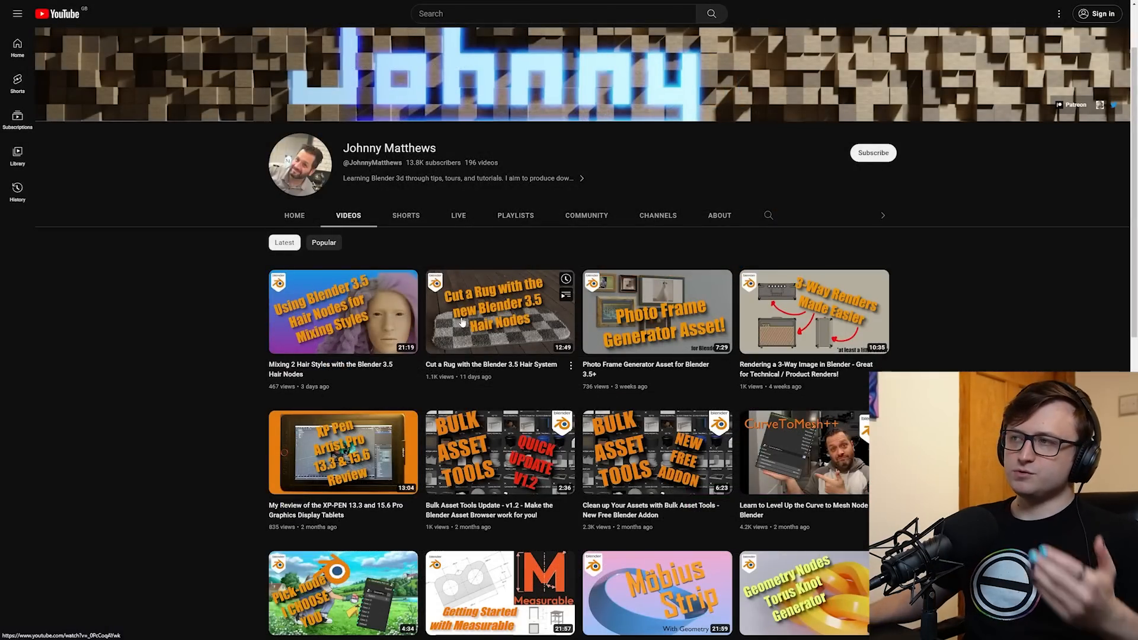
pyautogui.scroll(-3)
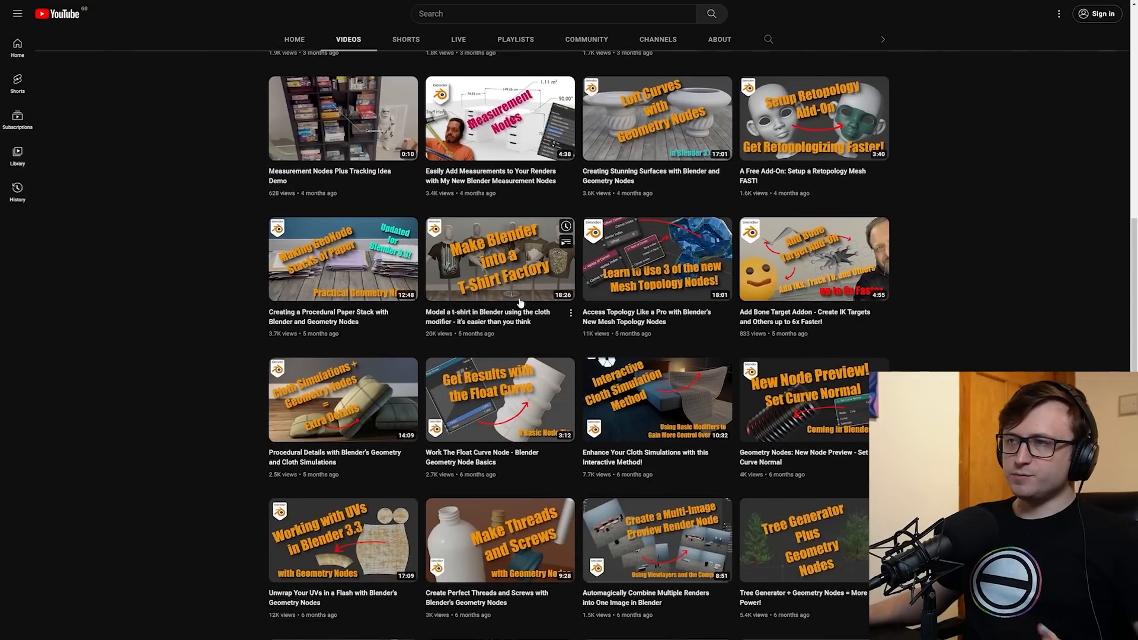
pyautogui.scroll(-3)
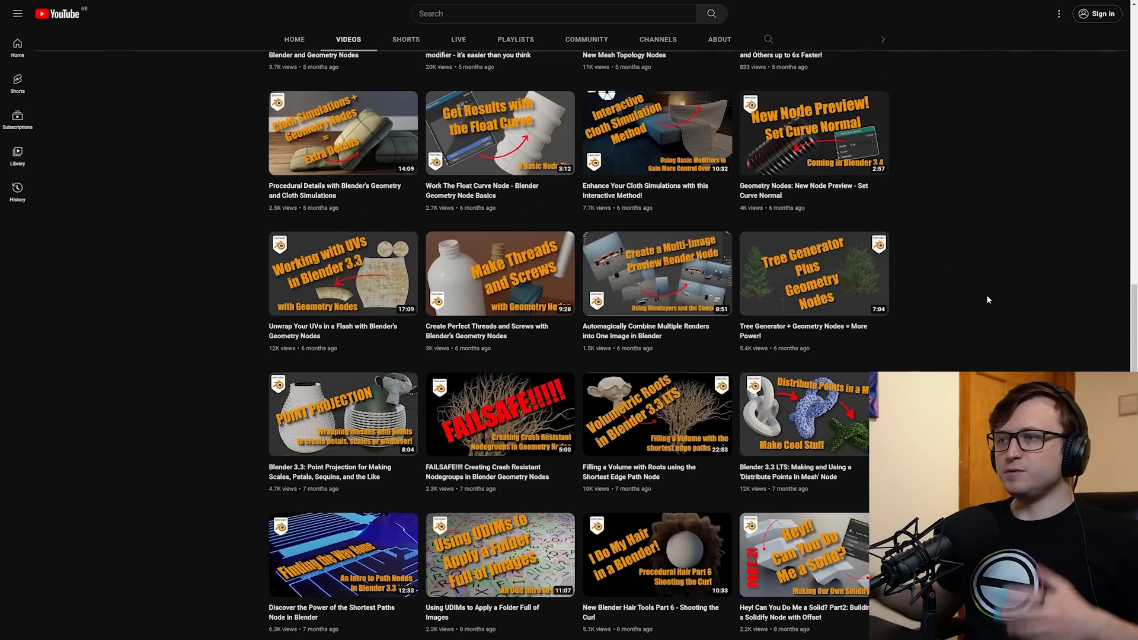
pyautogui.moveTo(984, 297)
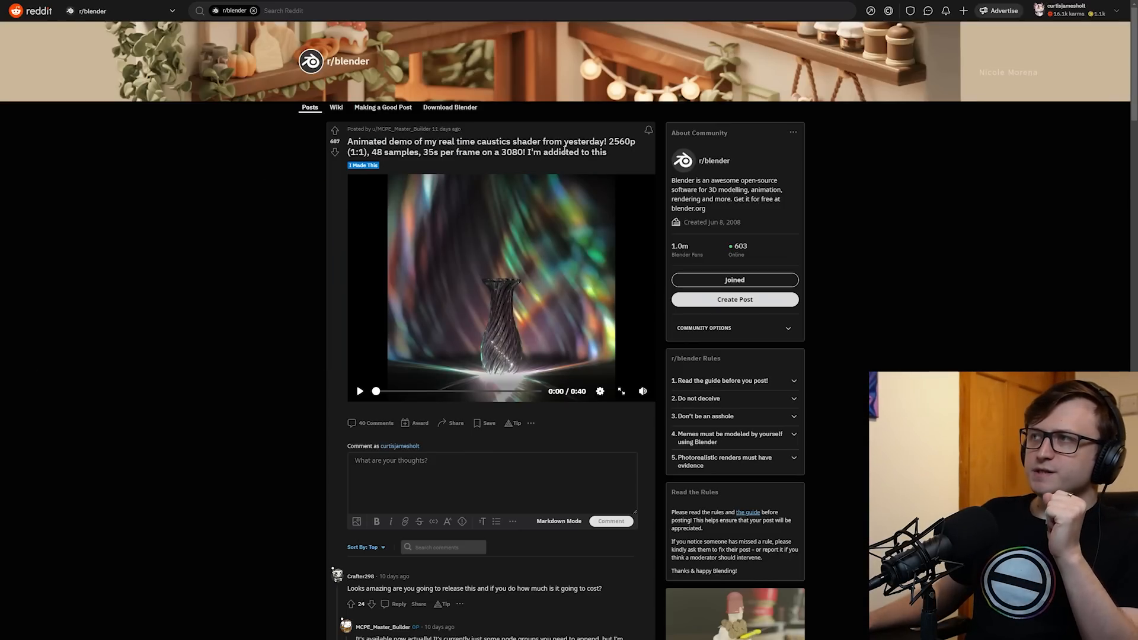
# Step: Play the r/blender caustics demo video, then follow the comments' Gumroad link to Shaders Plus
pyautogui.click(621, 391)
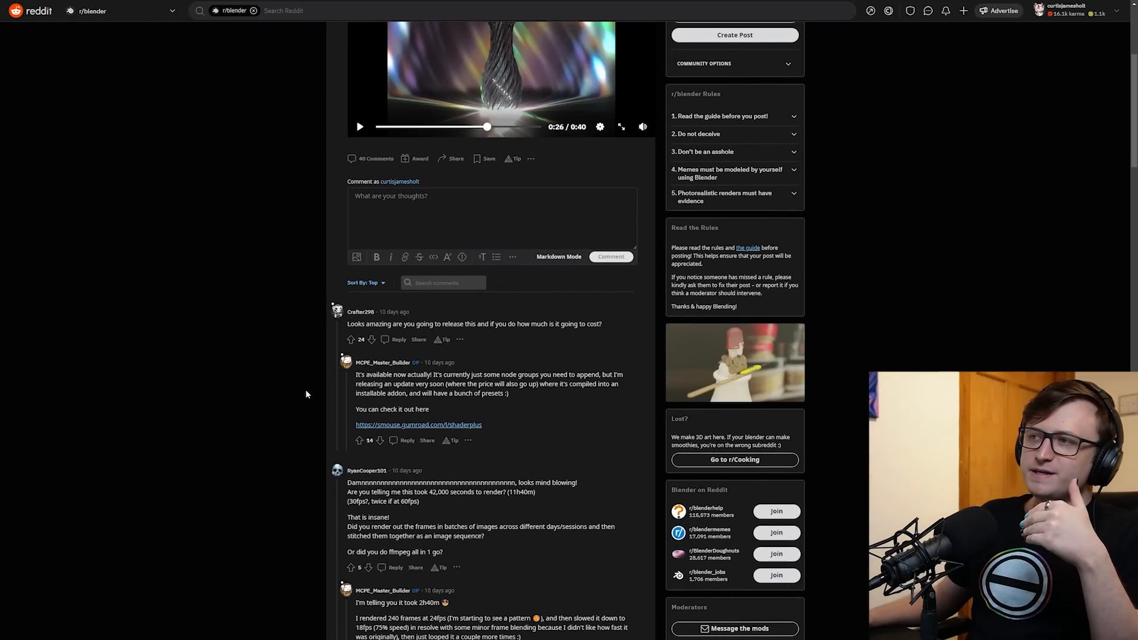
pyautogui.scroll(-3)
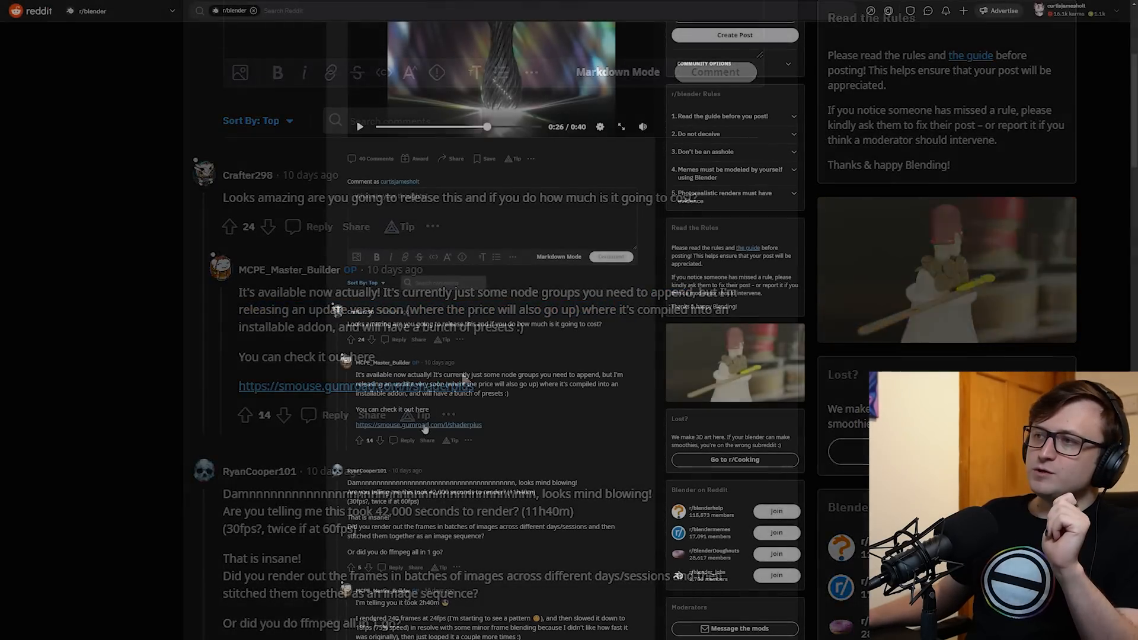
pyautogui.click(419, 425)
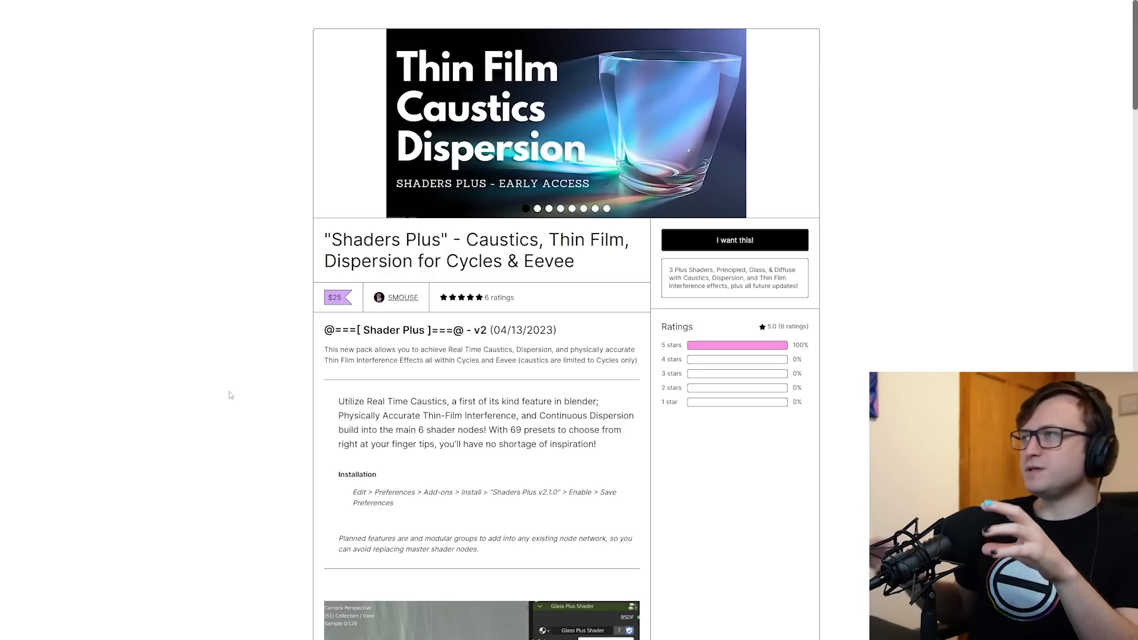
# Step: Browse the Shaders Plus example images, then open the BetterBloom product page
pyautogui.scroll(-3)
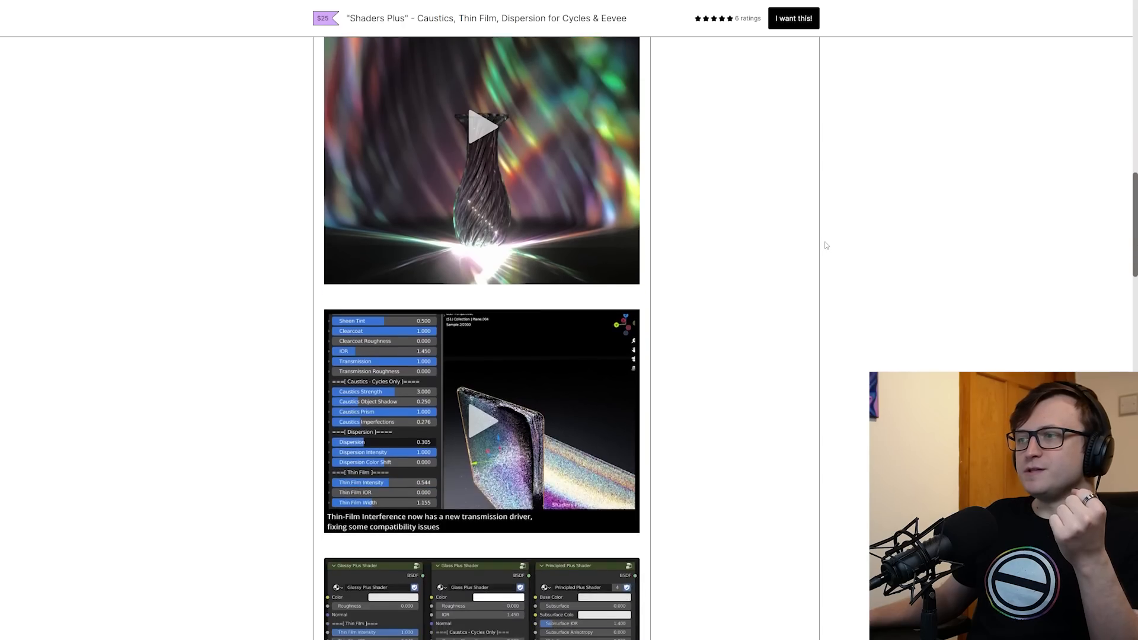
pyautogui.scroll(-3)
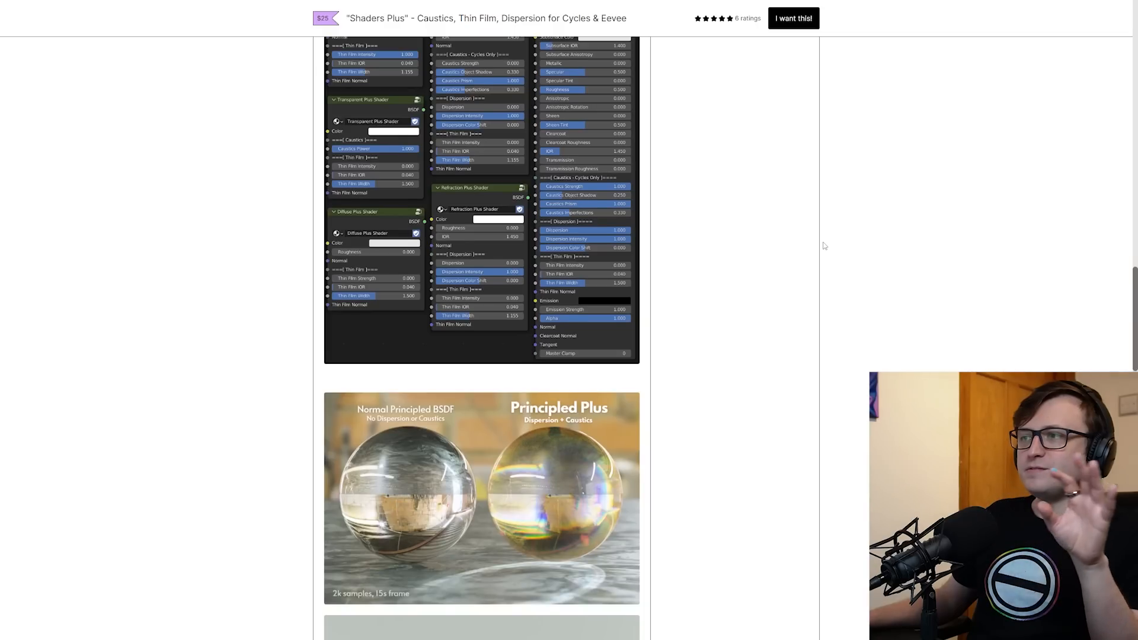
pyautogui.scroll(-3)
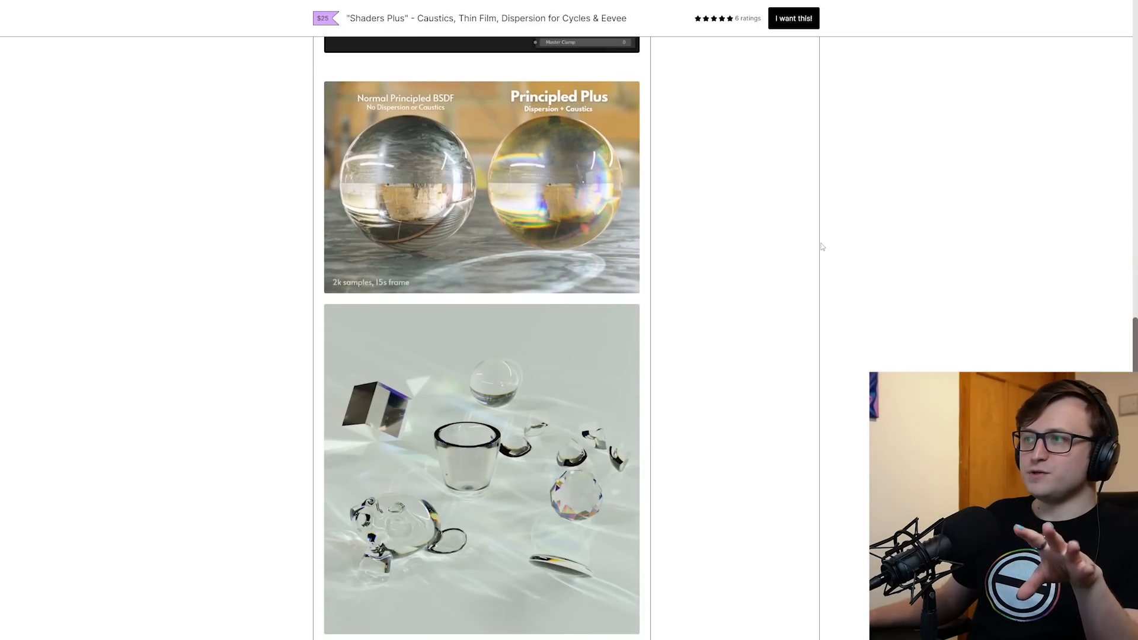
pyautogui.scroll(-3)
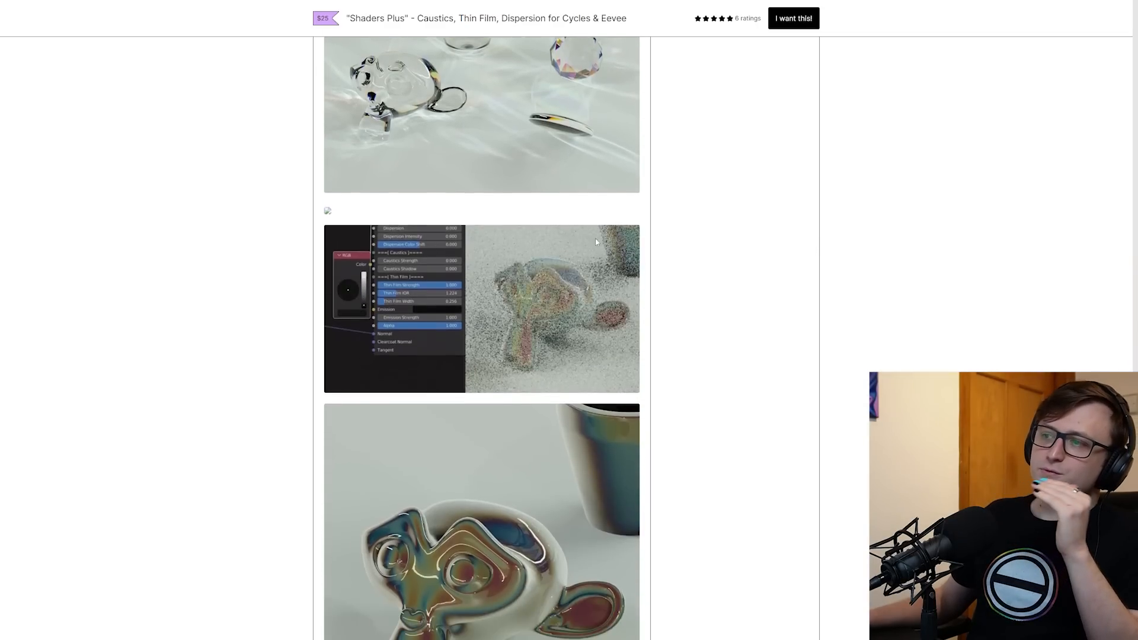
pyautogui.scroll(-3)
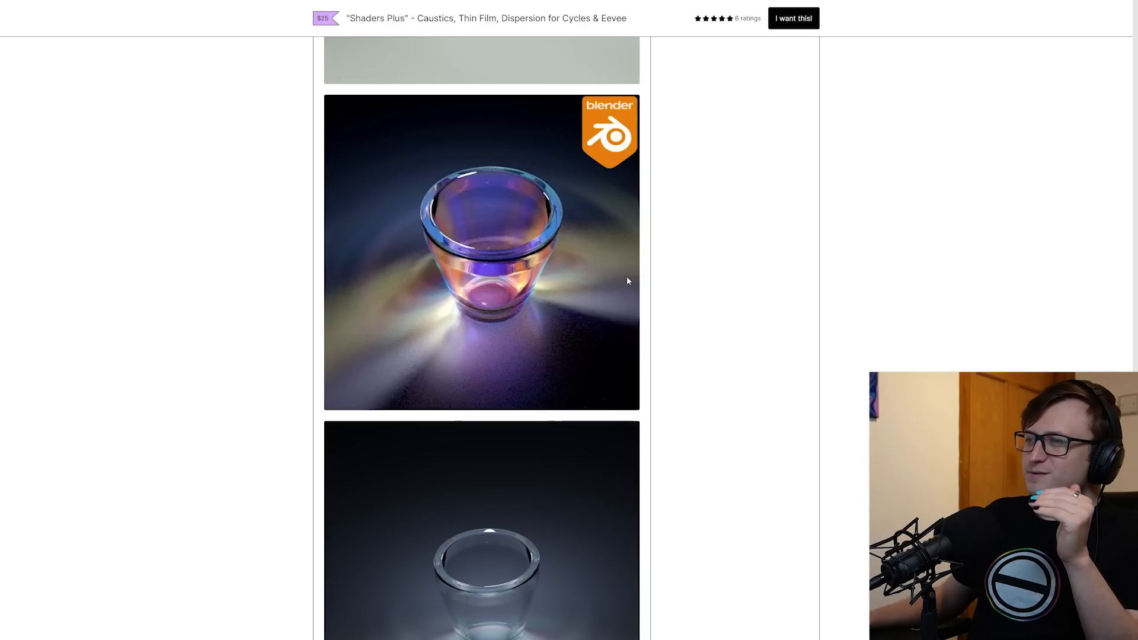
pyautogui.scroll(3)
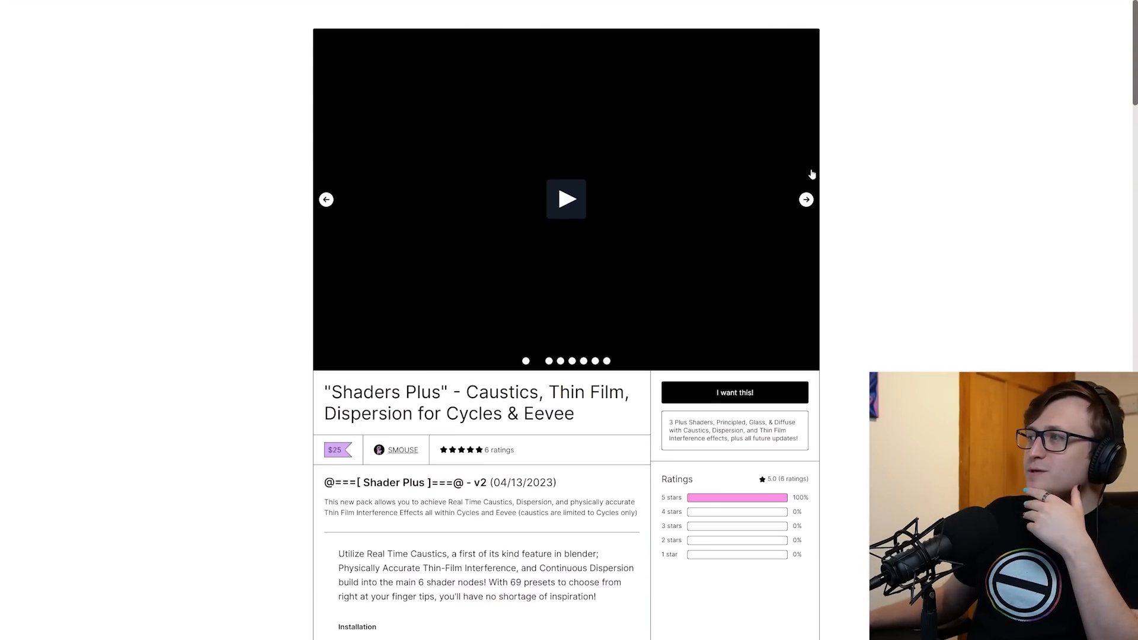
pyautogui.click(805, 200)
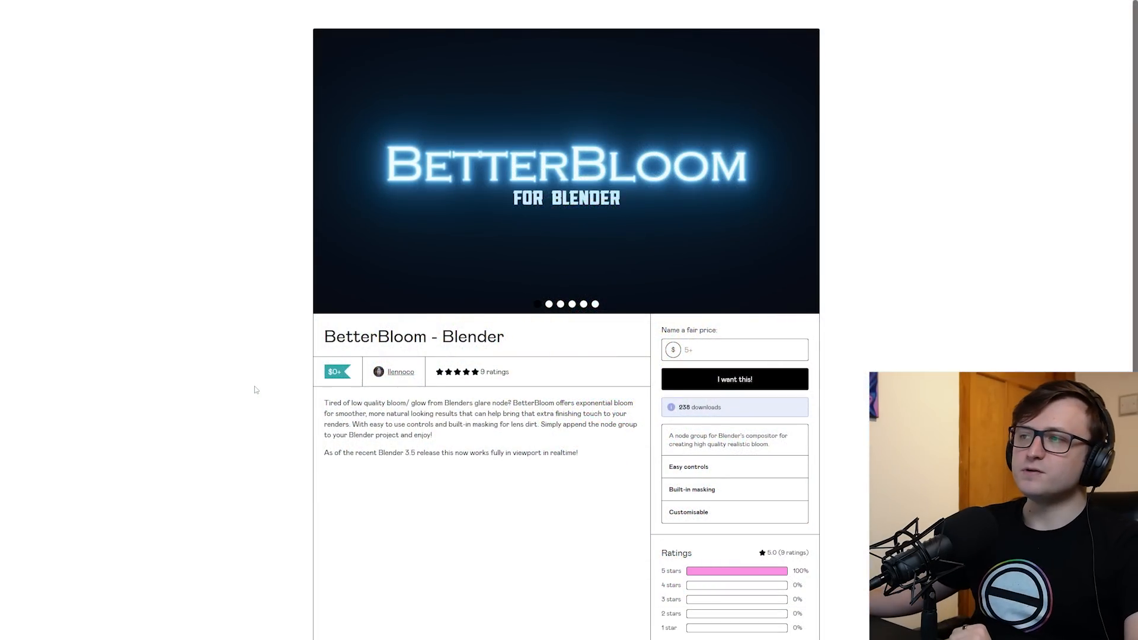
pyautogui.moveTo(317, 333)
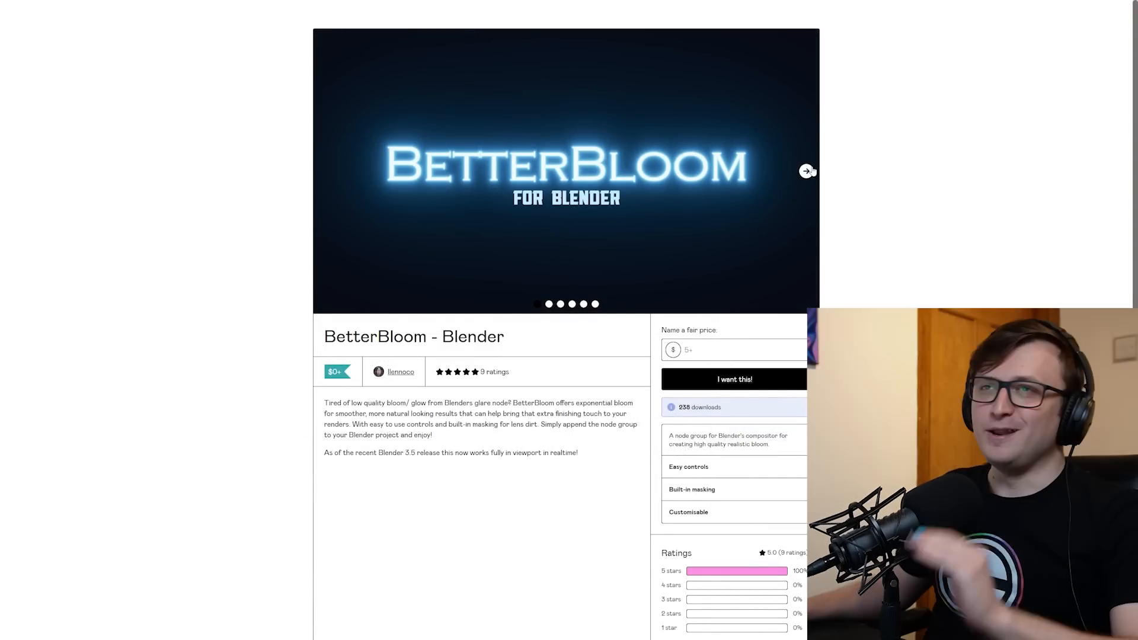
# Step: Advance the BetterBloom gallery to the compositor node setup with a glowing bloom render
pyautogui.click(805, 171)
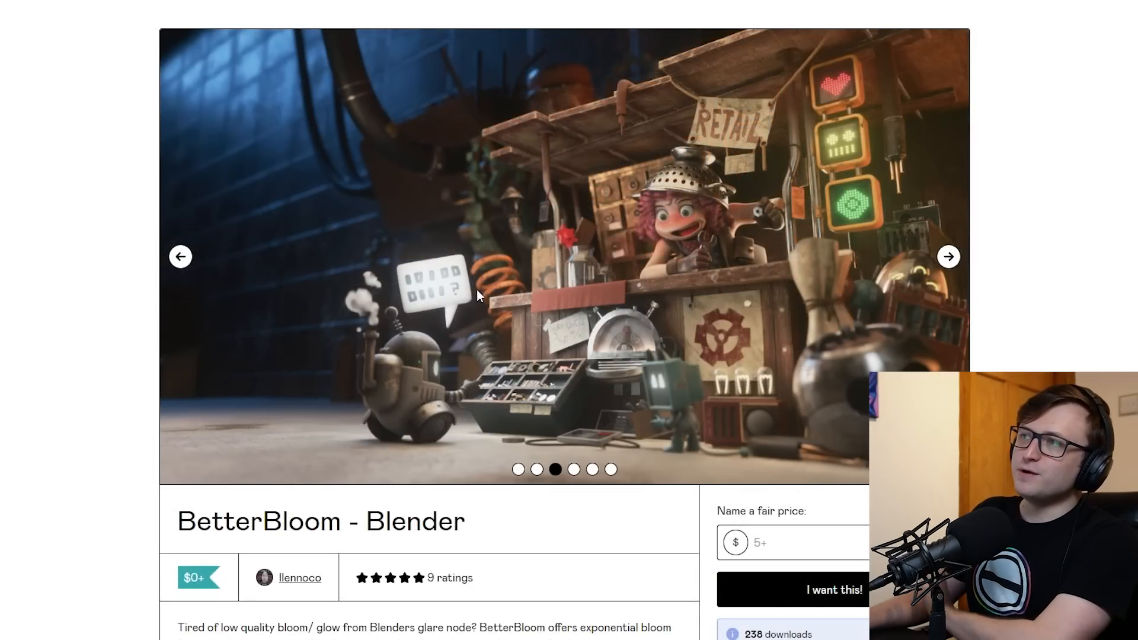
pyautogui.moveTo(970, 316)
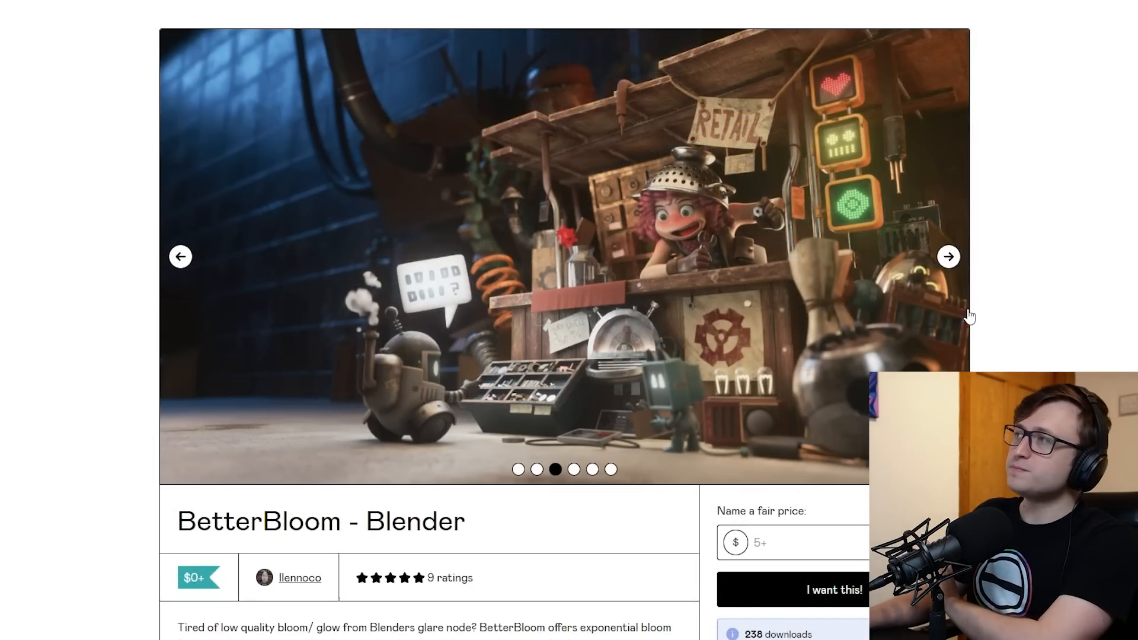
pyautogui.click(947, 256)
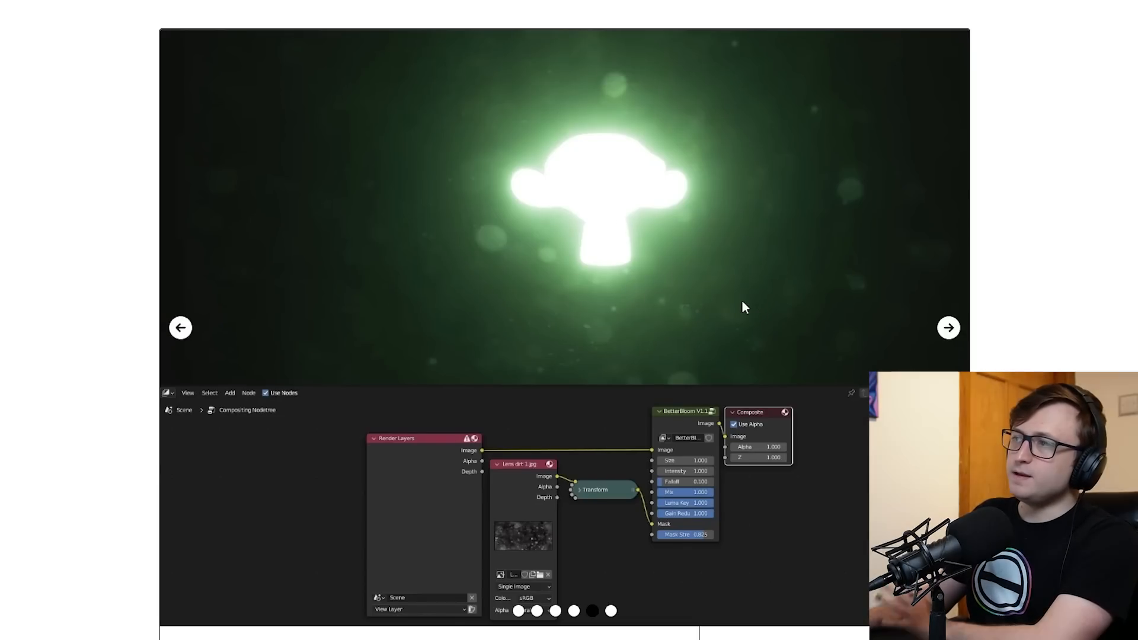
pyautogui.moveTo(649, 533)
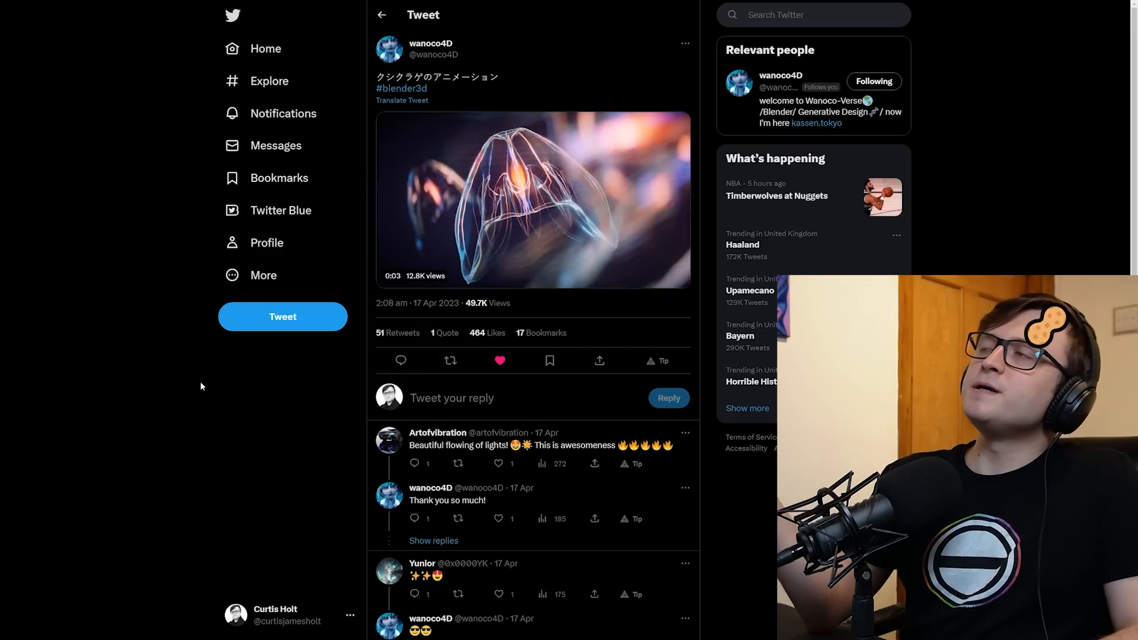
# Step: Browse wanoco4D's jellyfish animation tweet and the profile's neon-blue car render tweets
pyautogui.click(429, 48)
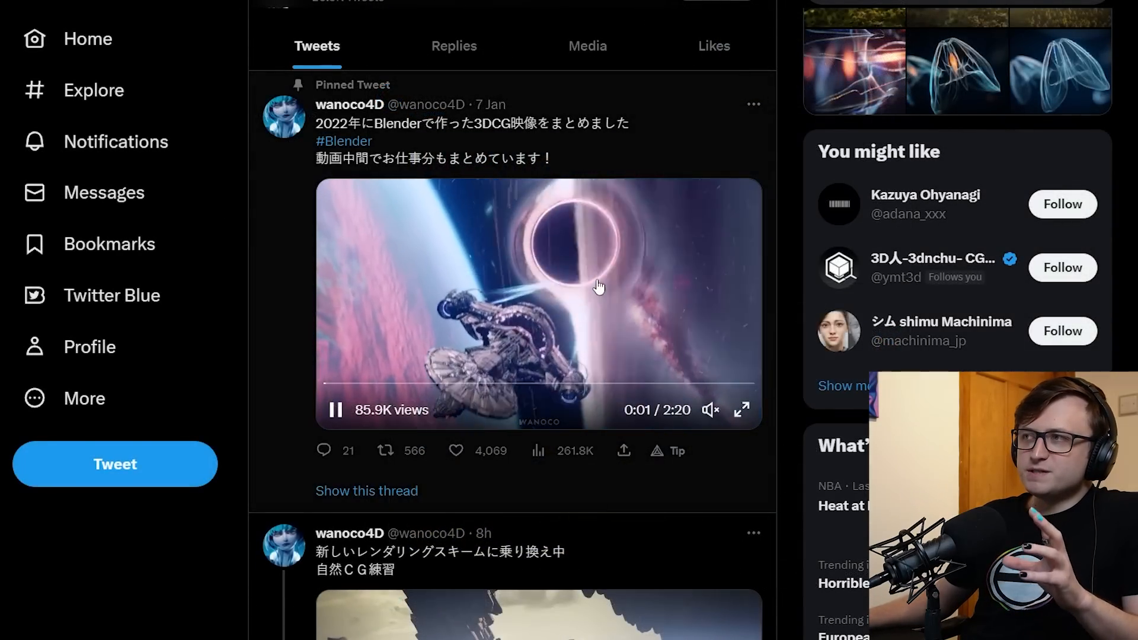
pyautogui.moveTo(599, 400)
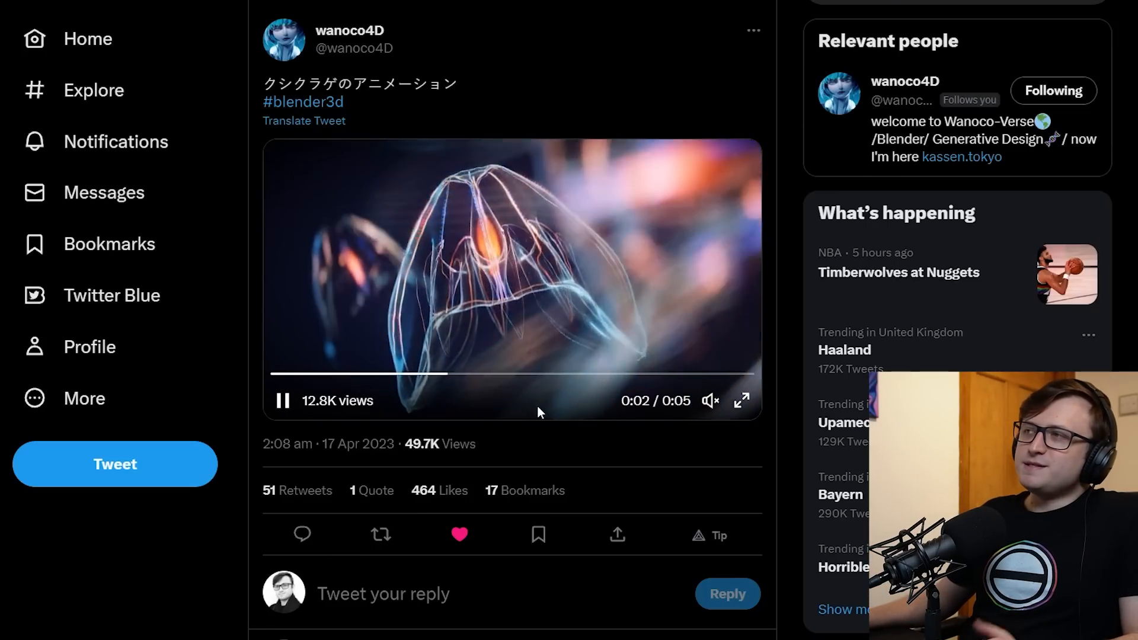
pyautogui.click(741, 401)
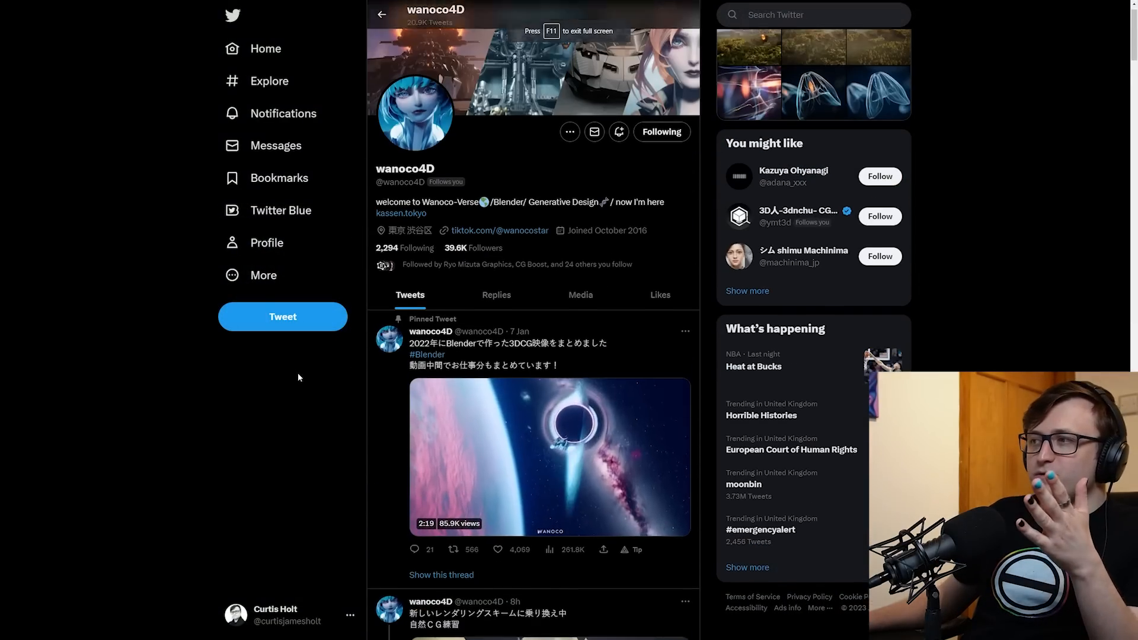
pyautogui.scroll(-3)
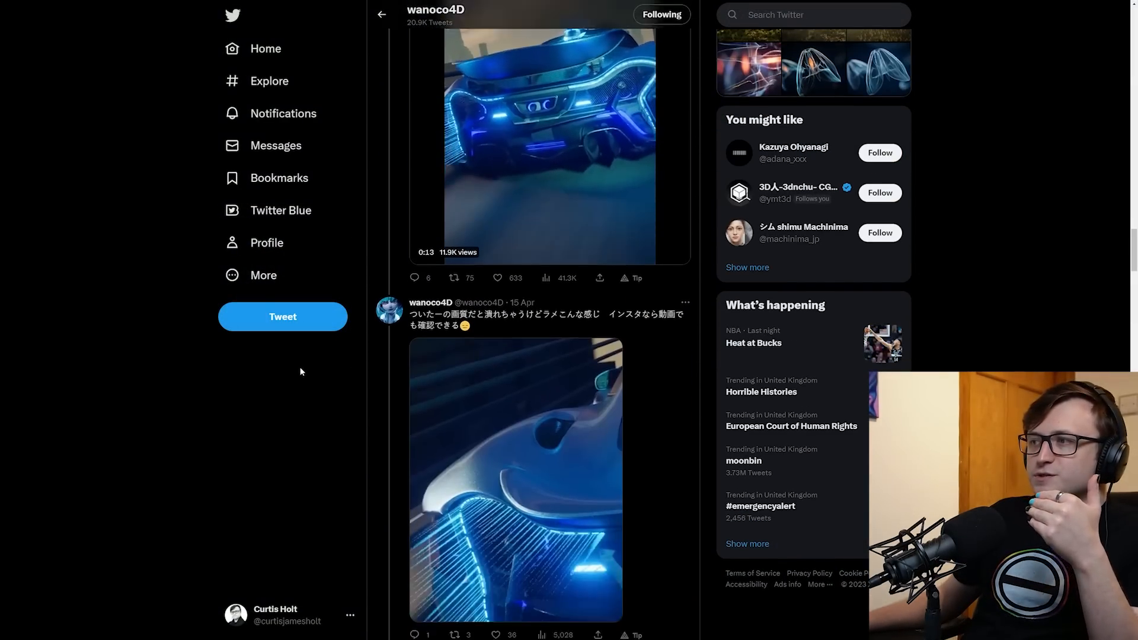
pyautogui.scroll(3)
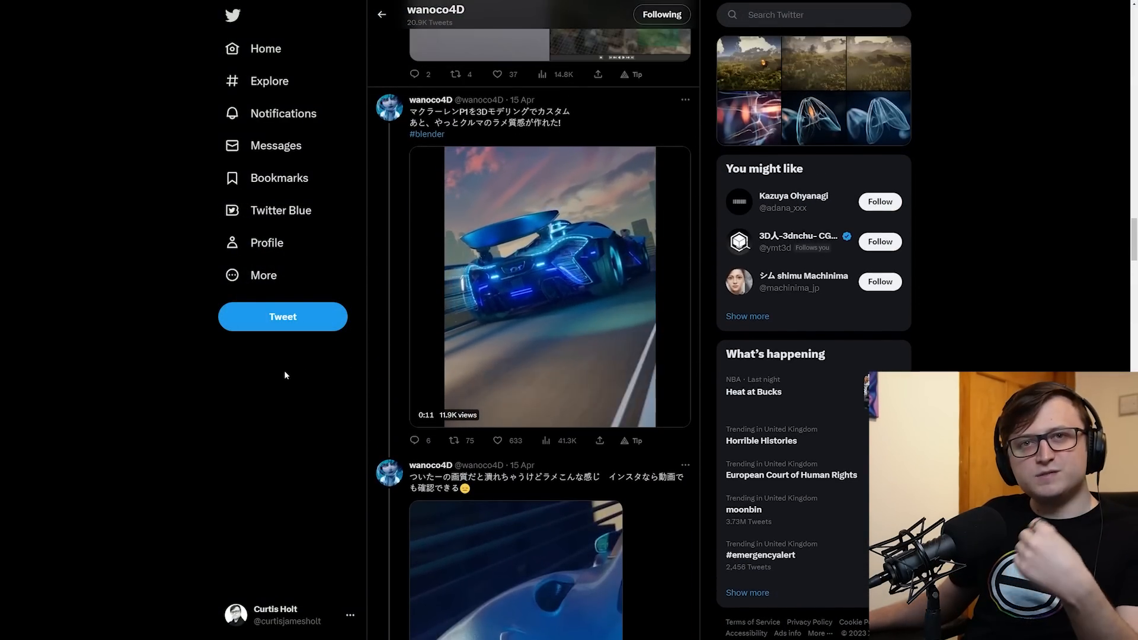
pyautogui.scroll(3)
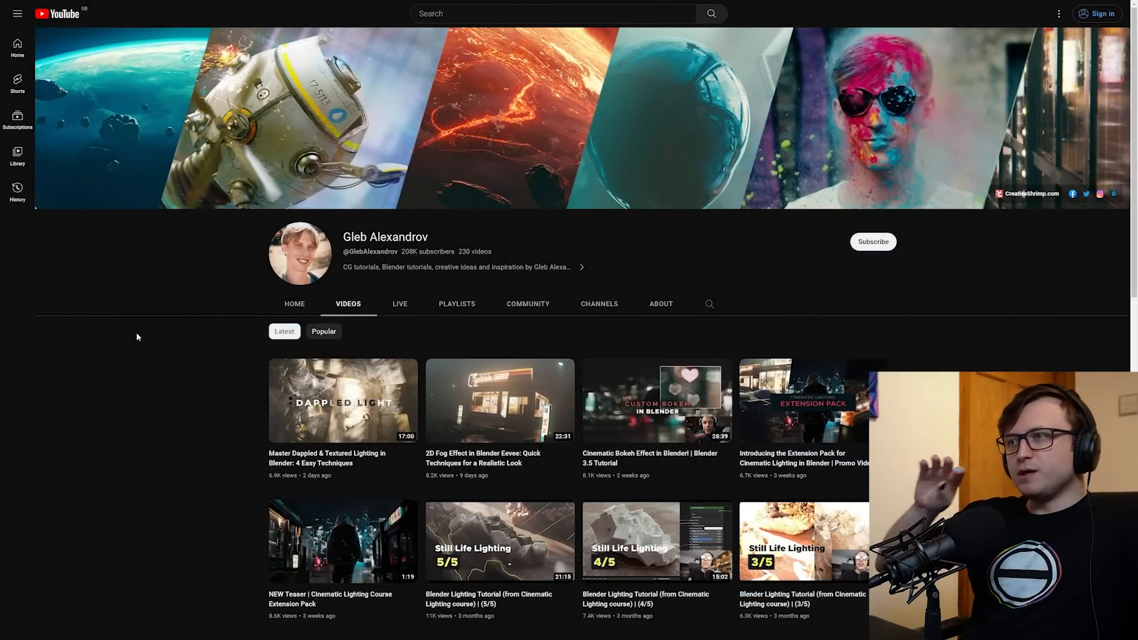
pyautogui.scroll(-3)
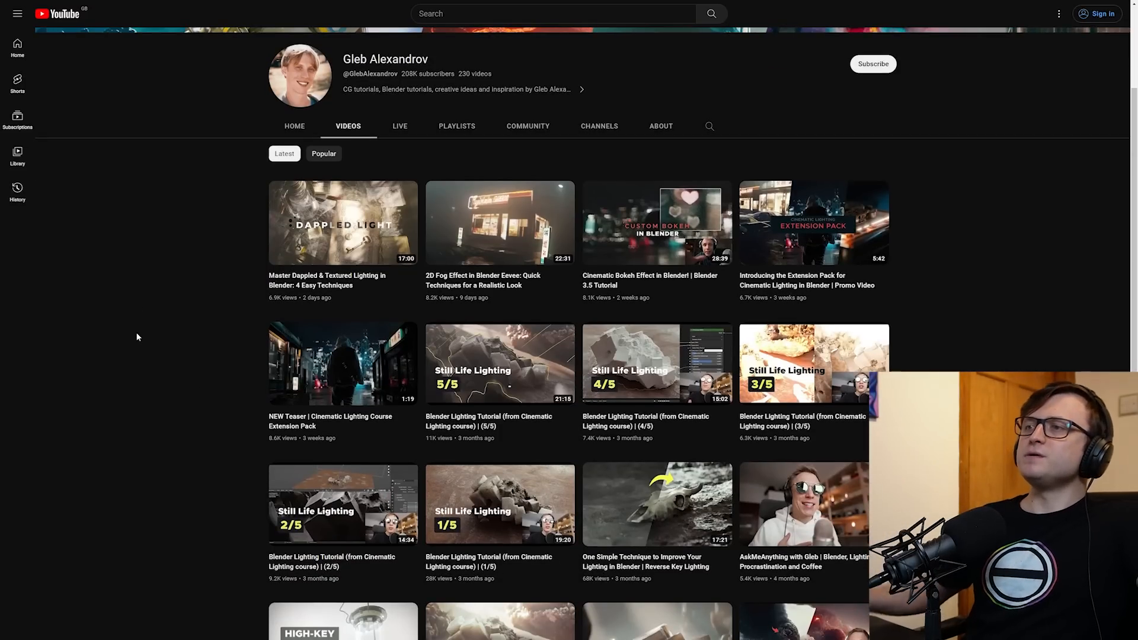
pyautogui.scroll(-3)
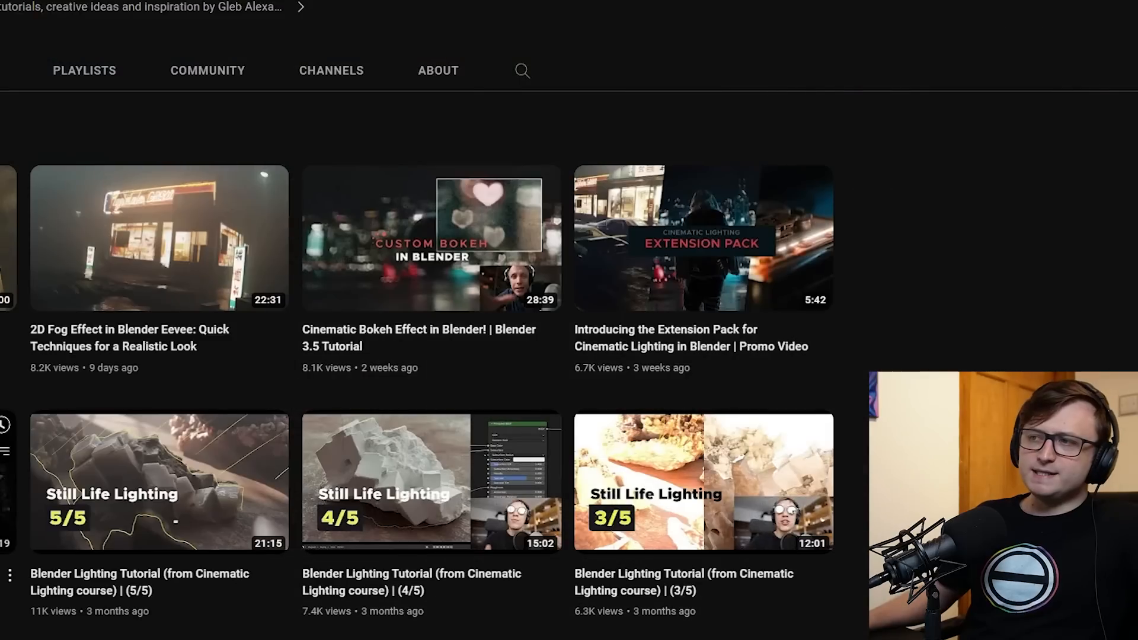
pyautogui.moveTo(899, 250)
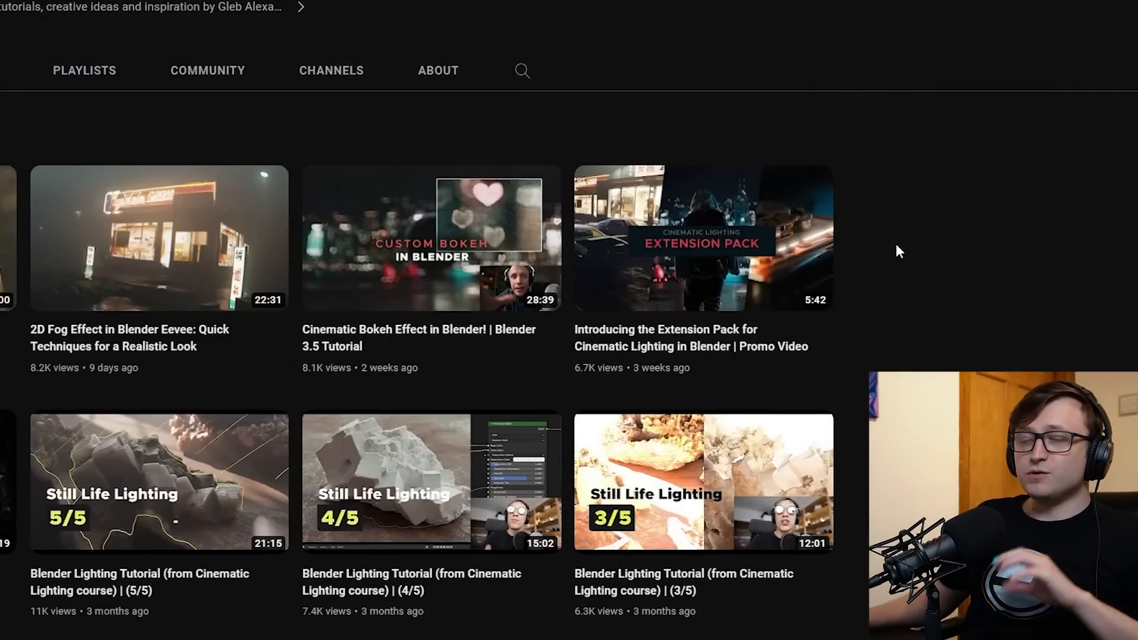
pyautogui.moveTo(842, 323)
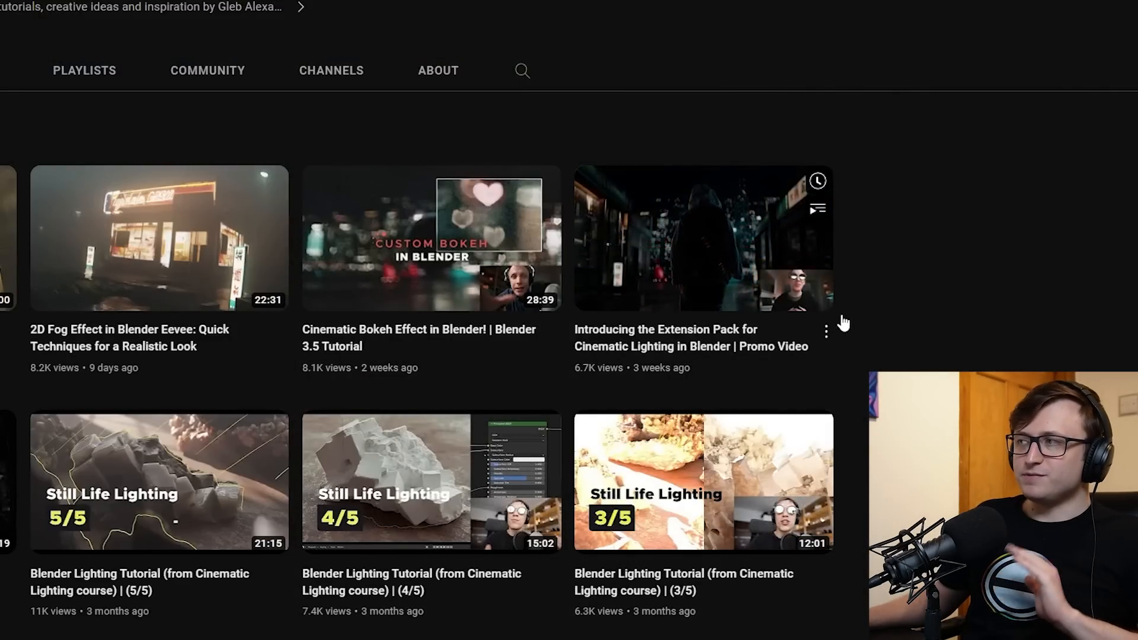
pyautogui.click(702, 237)
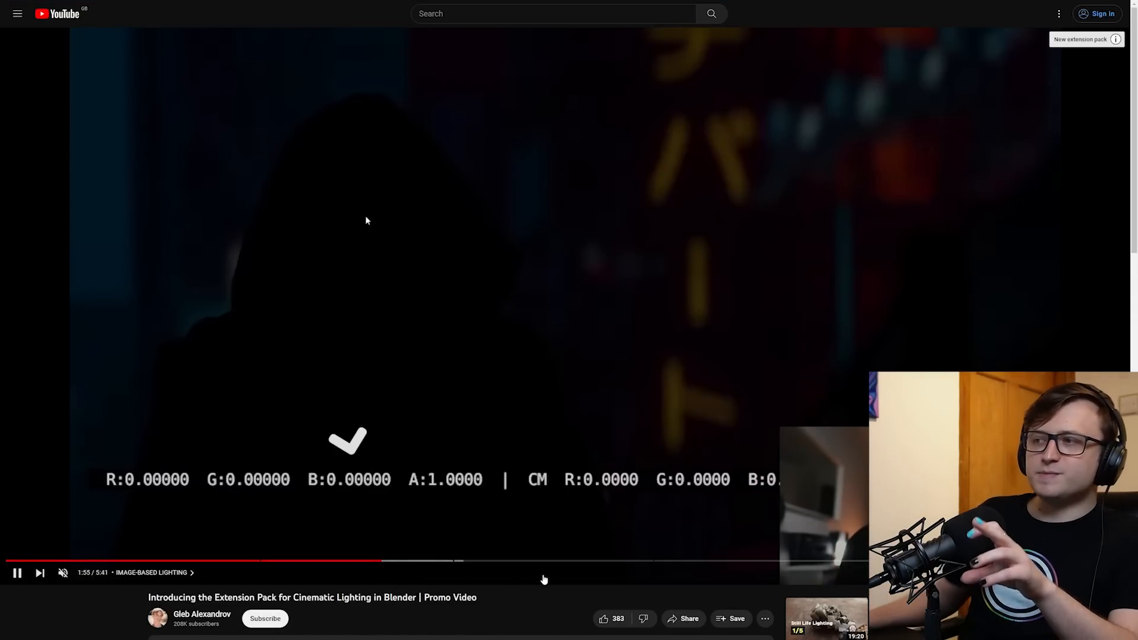
pyautogui.click(555, 562)
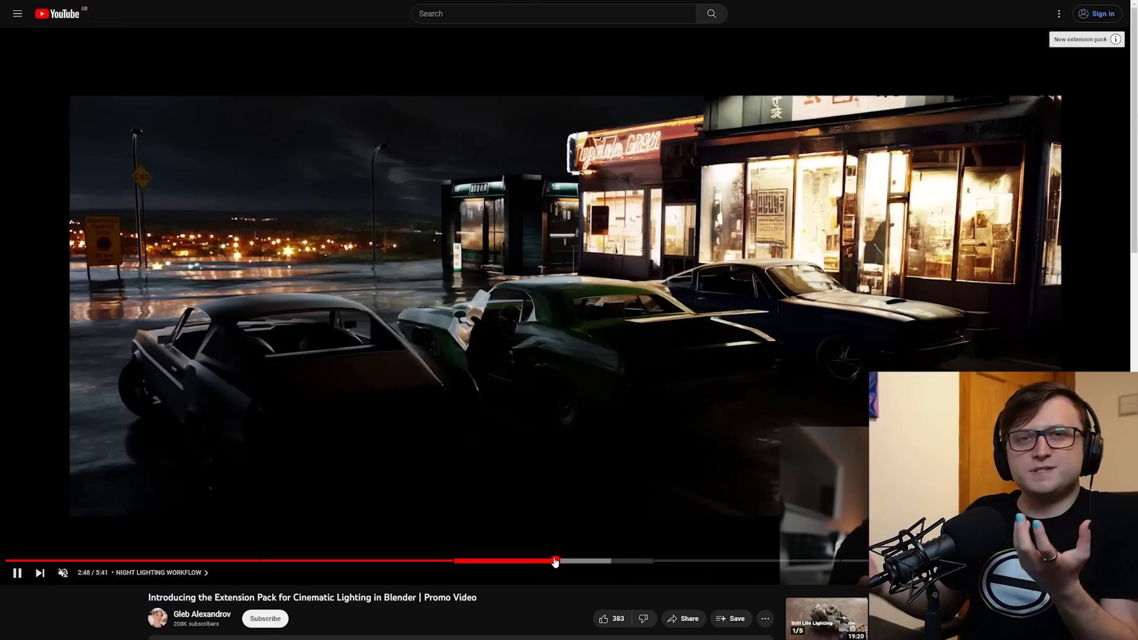
pyautogui.moveTo(816, 560)
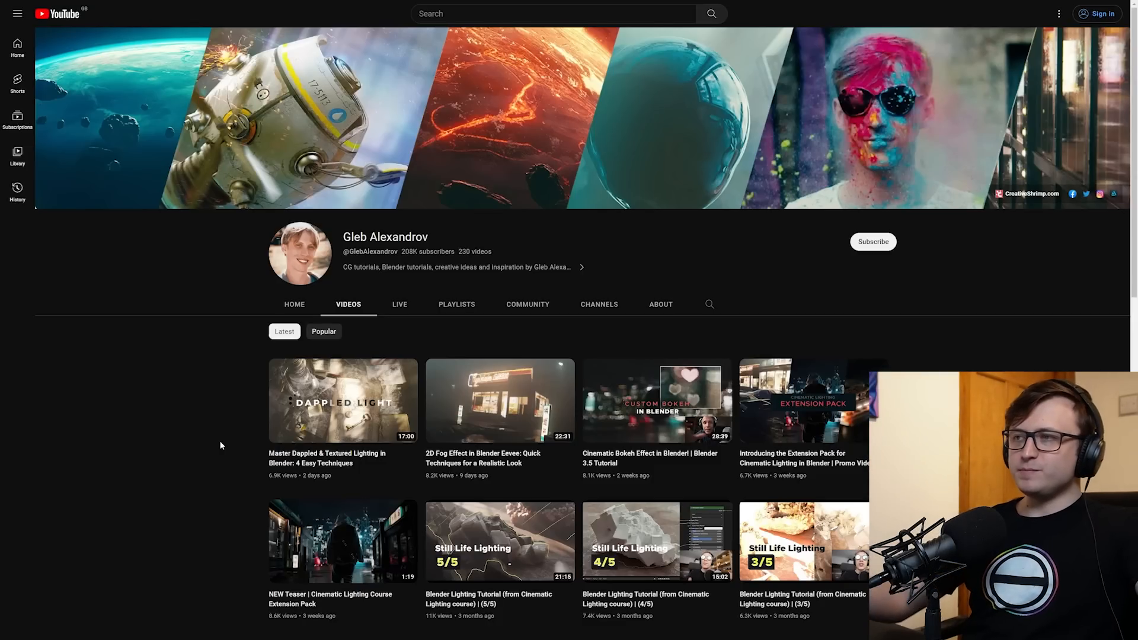
# Step: Open Gleb Alexandrov's 'Master Dappled & Textured Lighting in Blender' video from his Videos tab
pyautogui.scroll(-3)
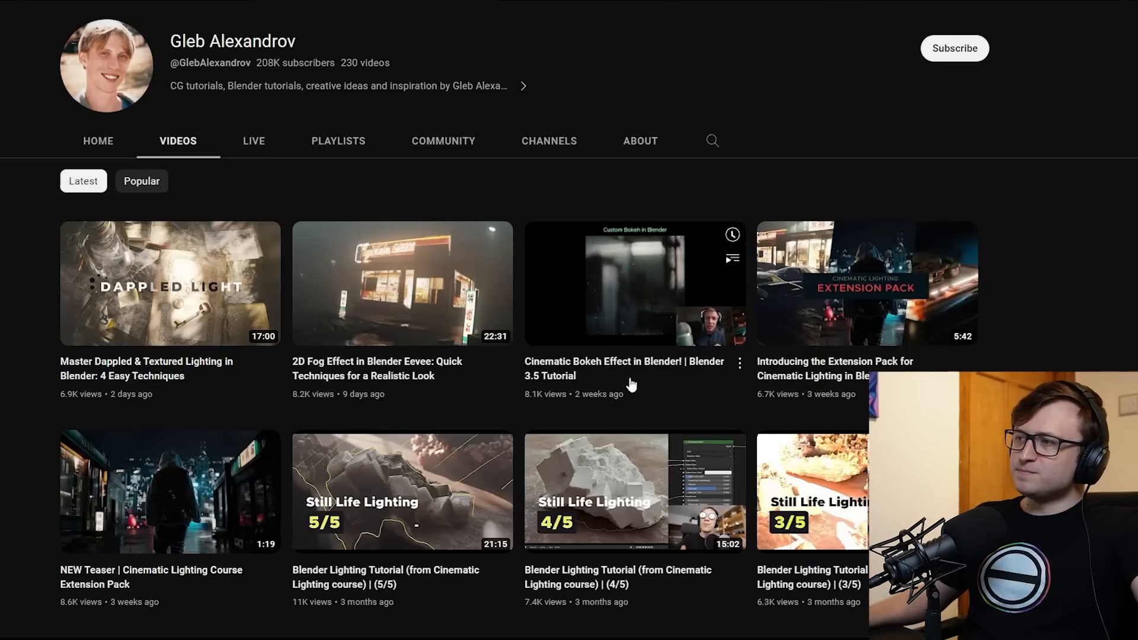
pyautogui.moveTo(361, 379)
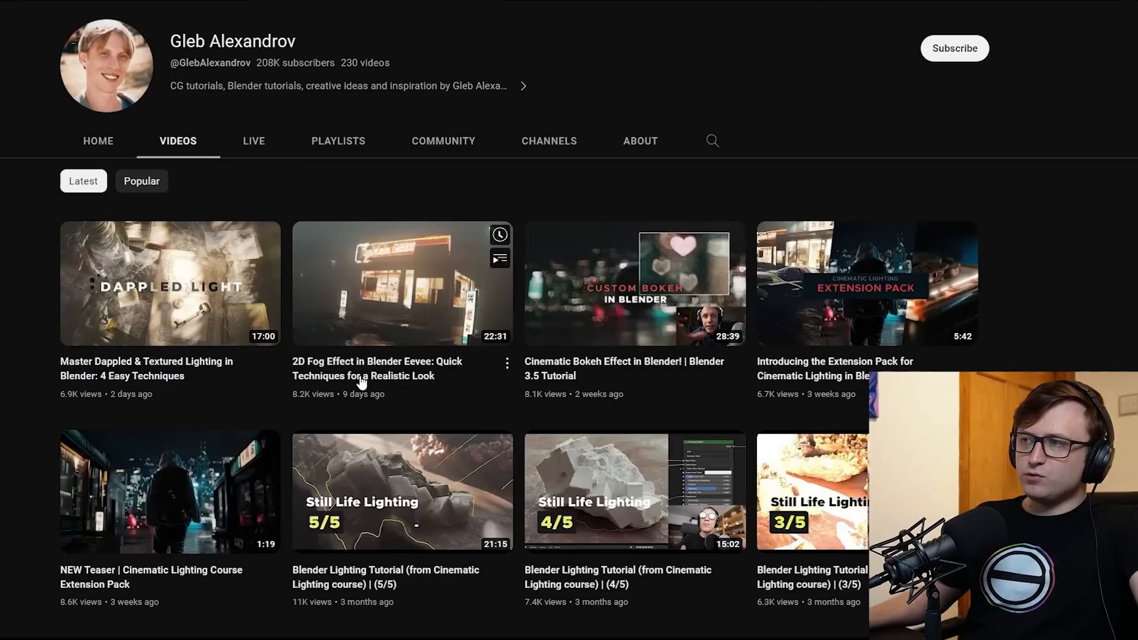
pyautogui.moveTo(58, 407)
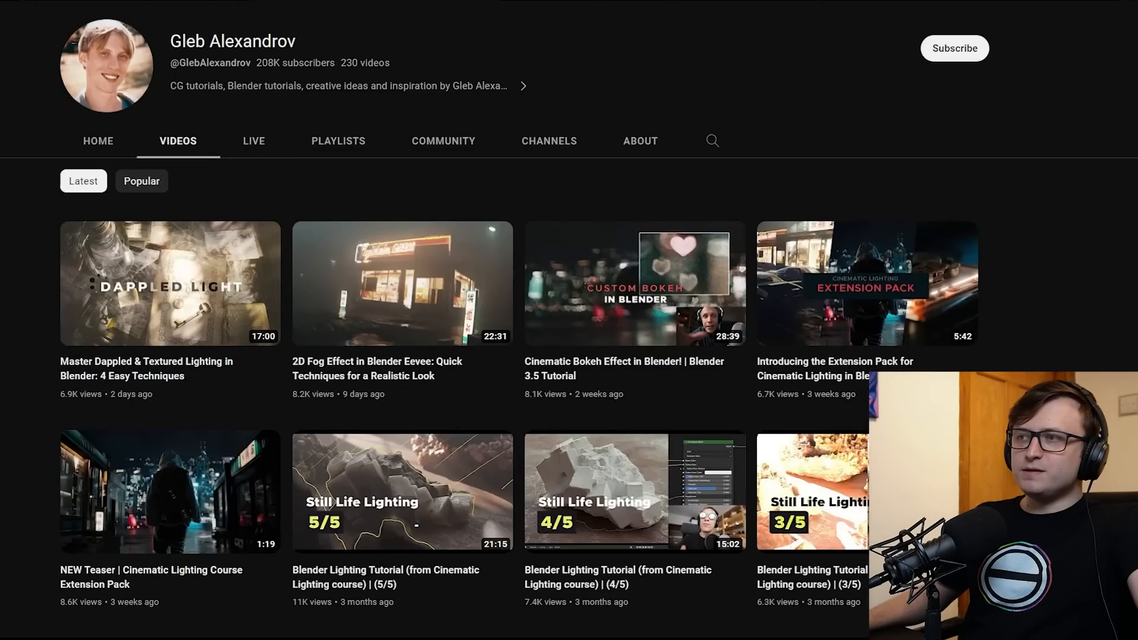
pyautogui.click(170, 283)
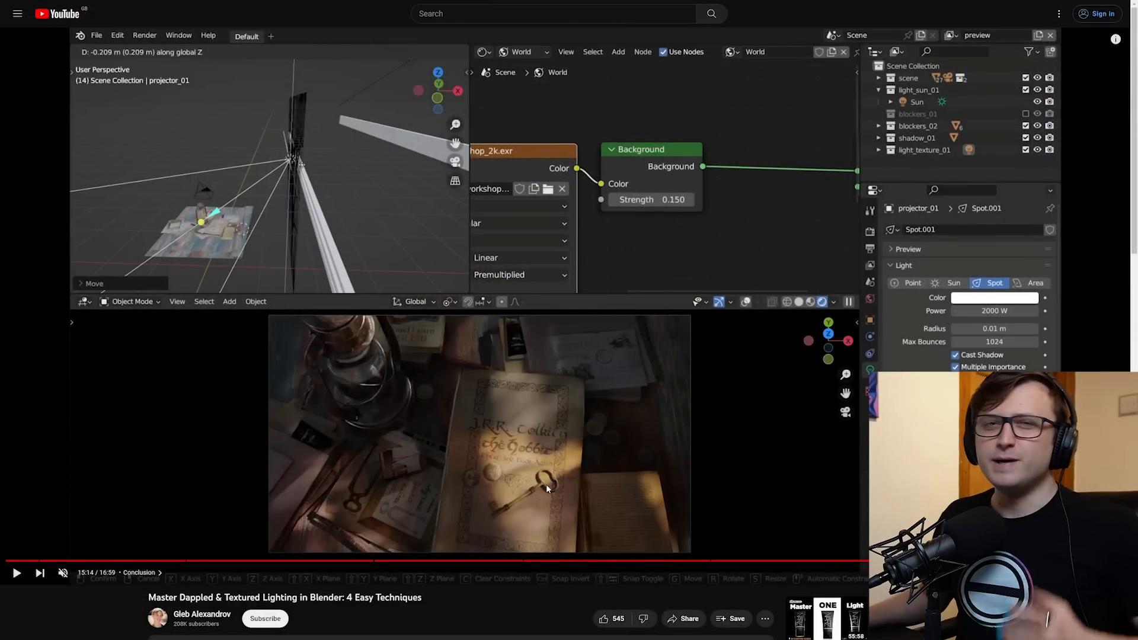
# Step: Follow CG Boost's Blender 3.5 hotkey tweet to cgboost.com/resources and scroll to the courses
pyautogui.click(201, 619)
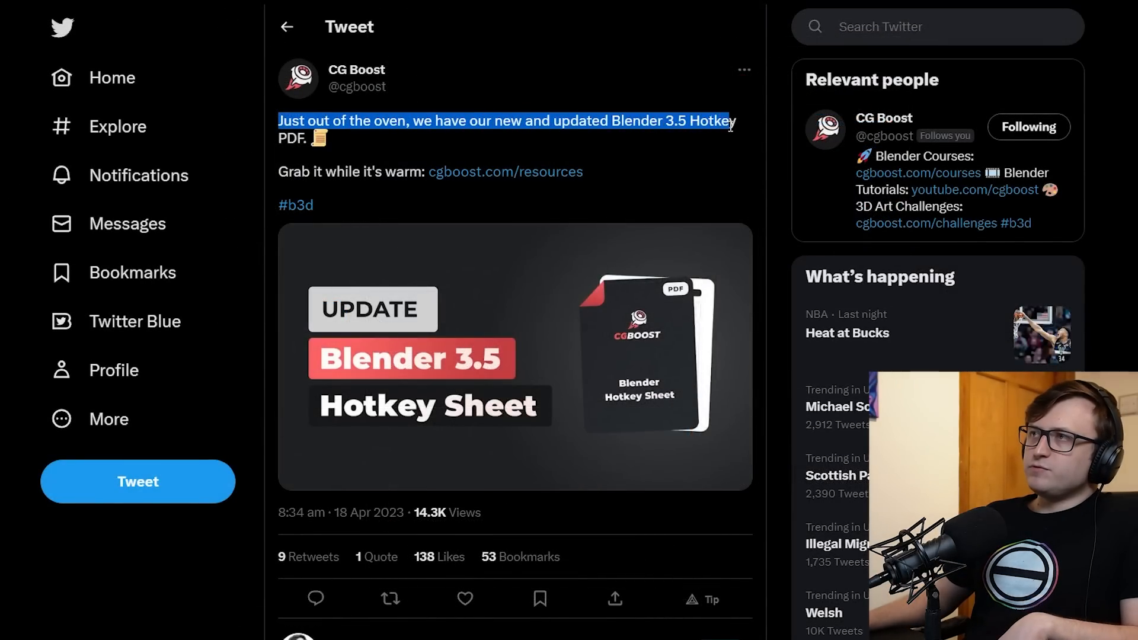
pyautogui.click(505, 172)
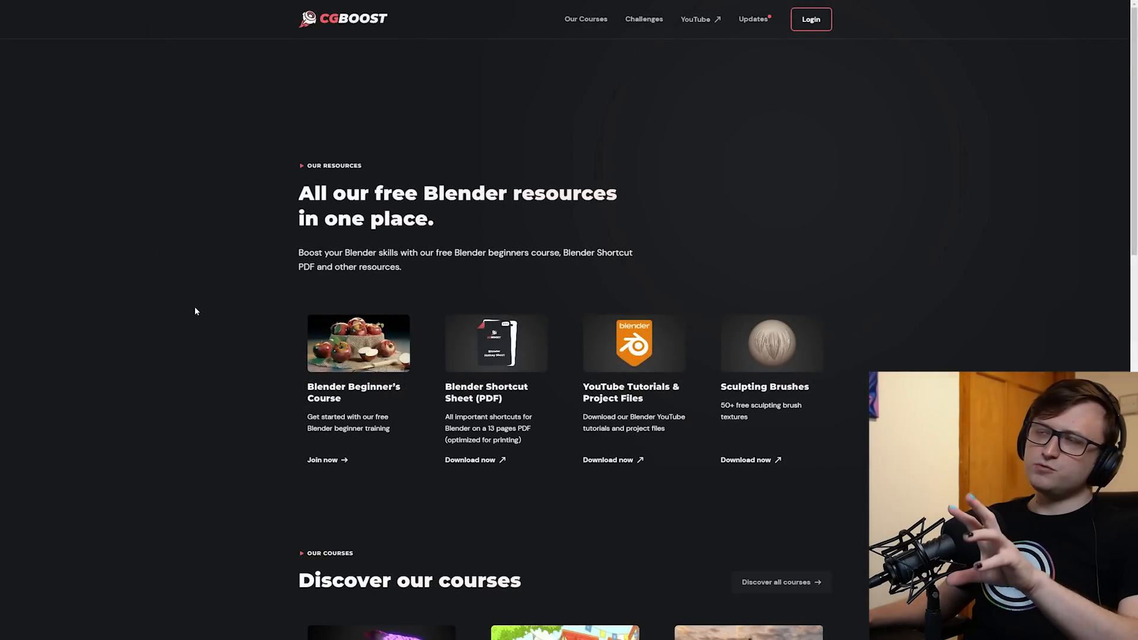
pyautogui.scroll(-3)
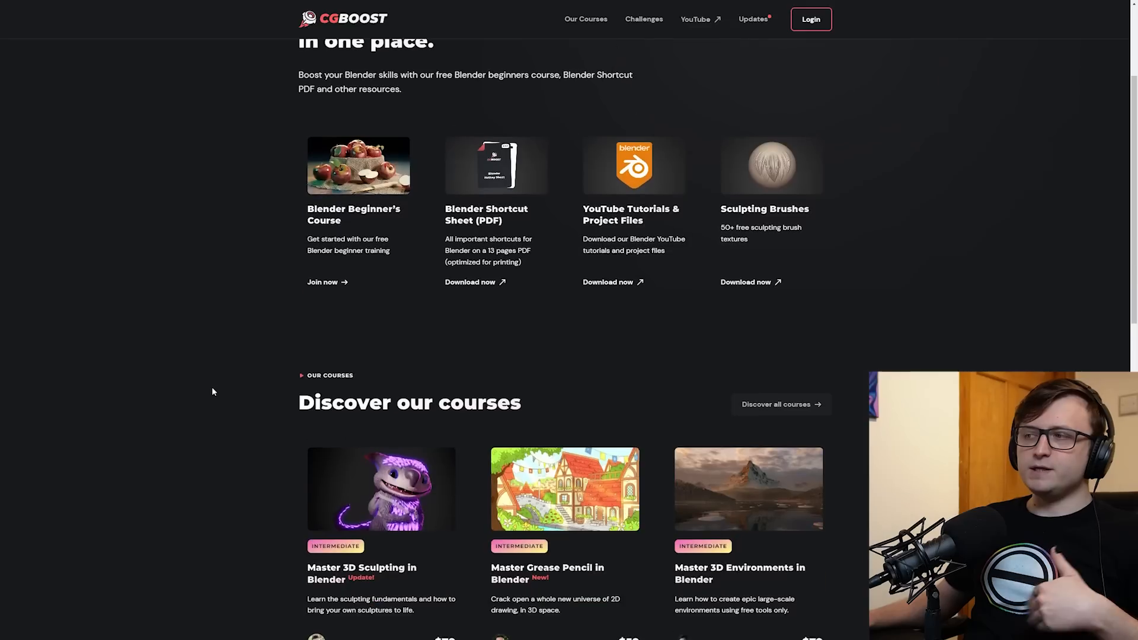
pyautogui.scroll(-3)
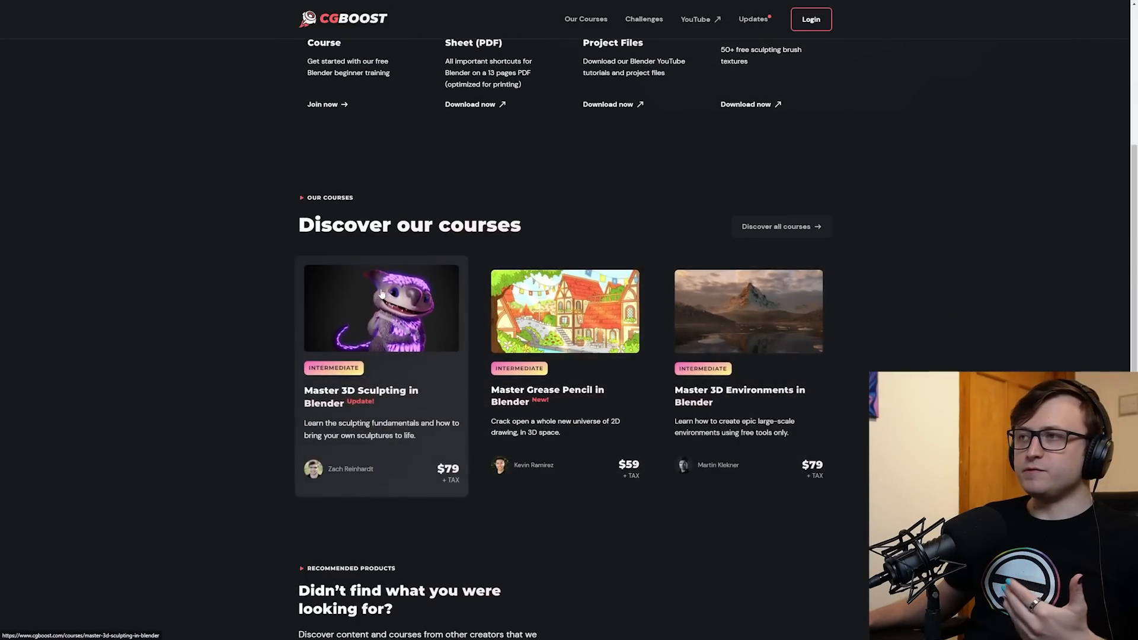
pyautogui.moveTo(481, 430)
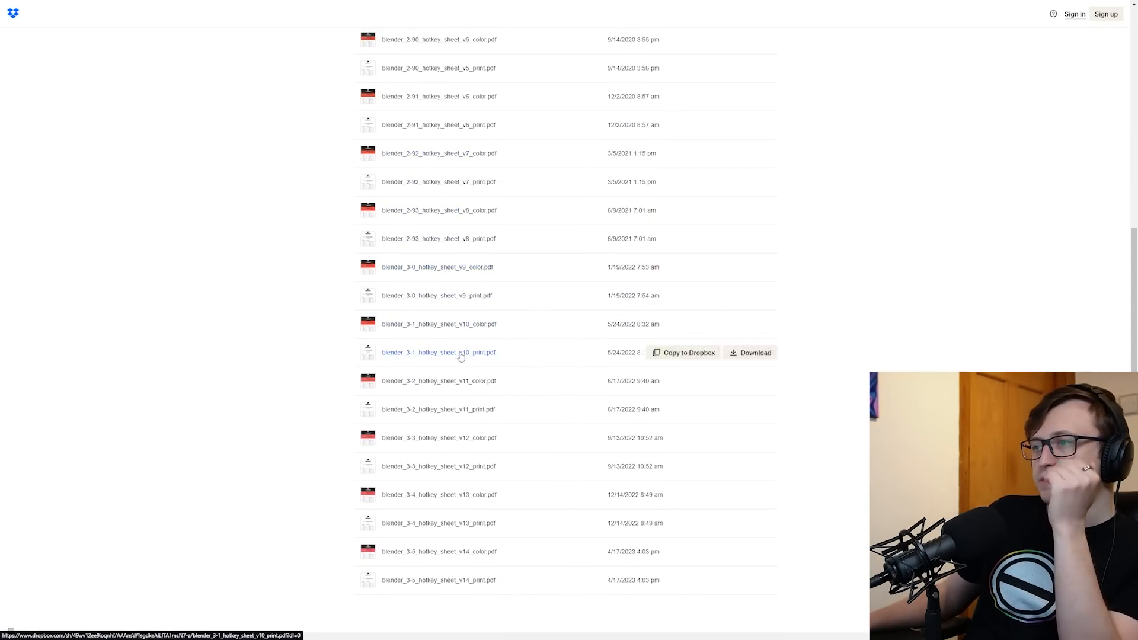
pyautogui.moveTo(417, 551)
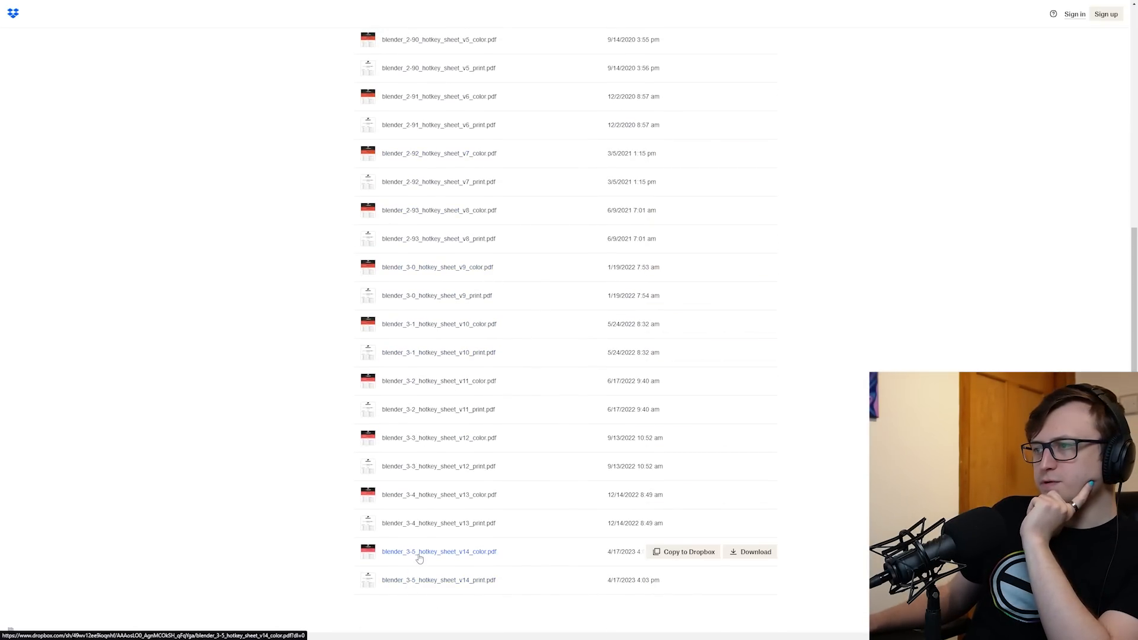
# Step: Preview blender_3-5_hotkey_sheet_v14_color.pdf in Dropbox and skim its hotkey tables
pyautogui.click(439, 552)
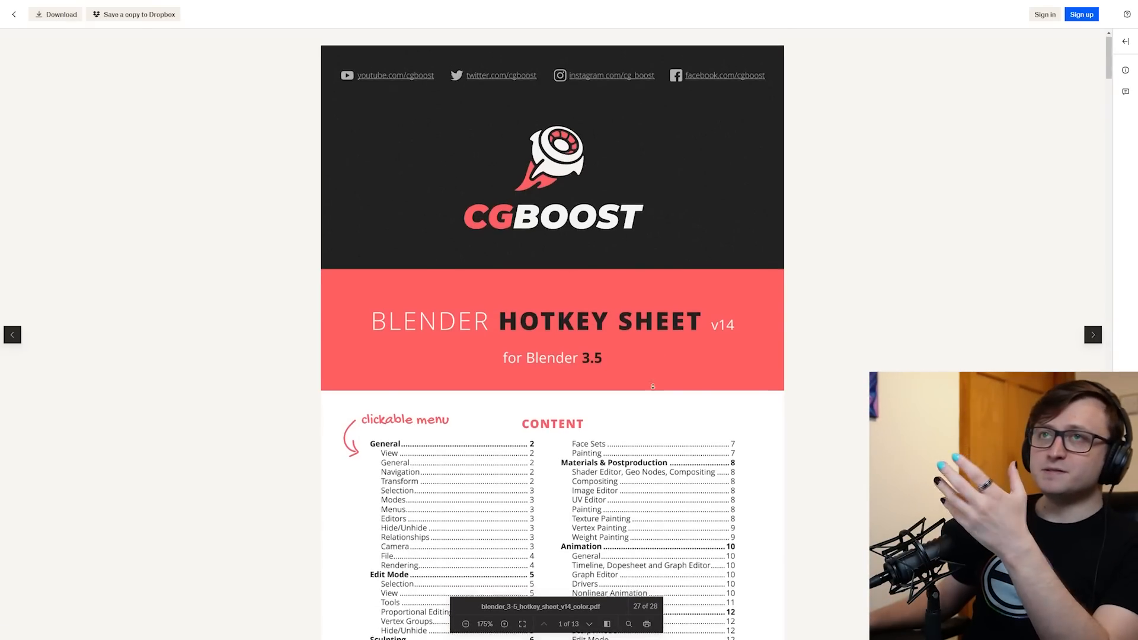
pyautogui.scroll(-3)
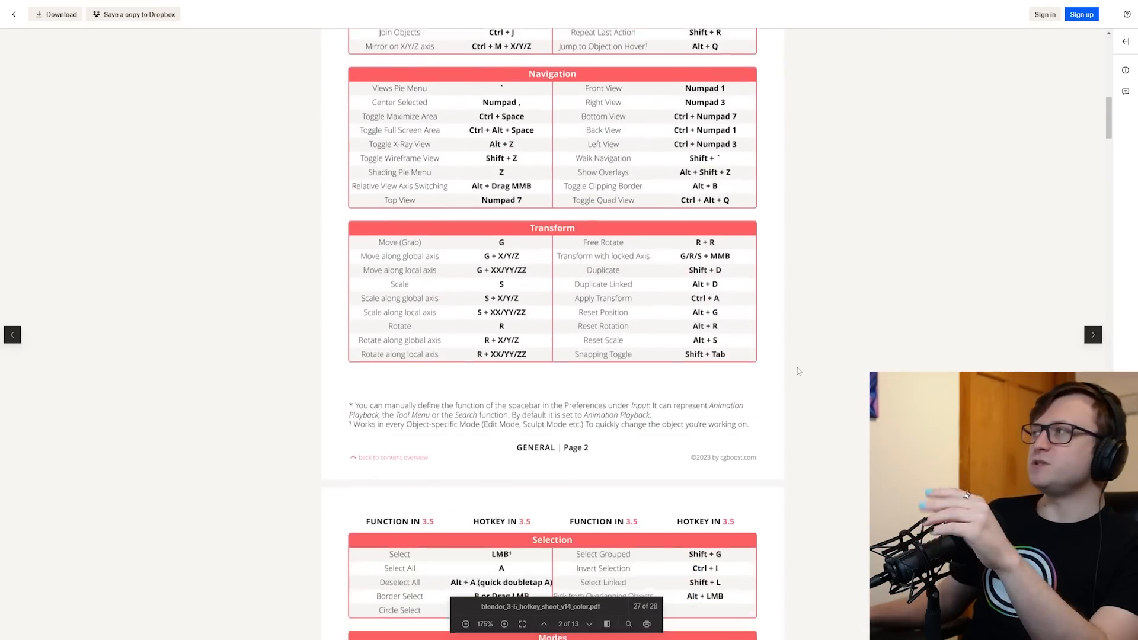
pyautogui.scroll(-3)
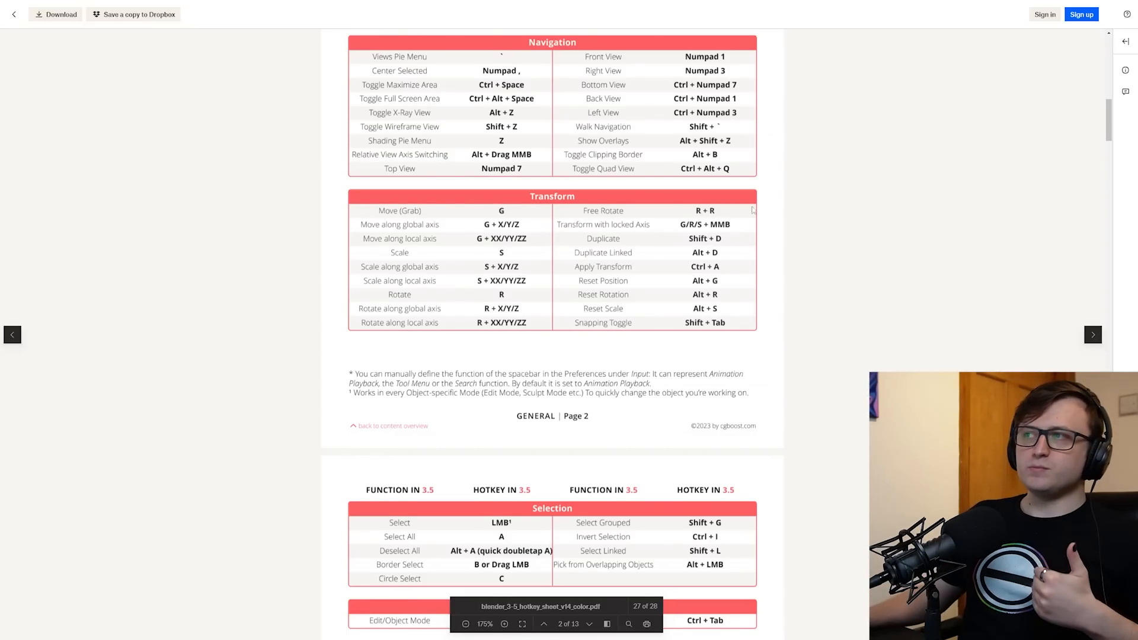
pyautogui.scroll(-3)
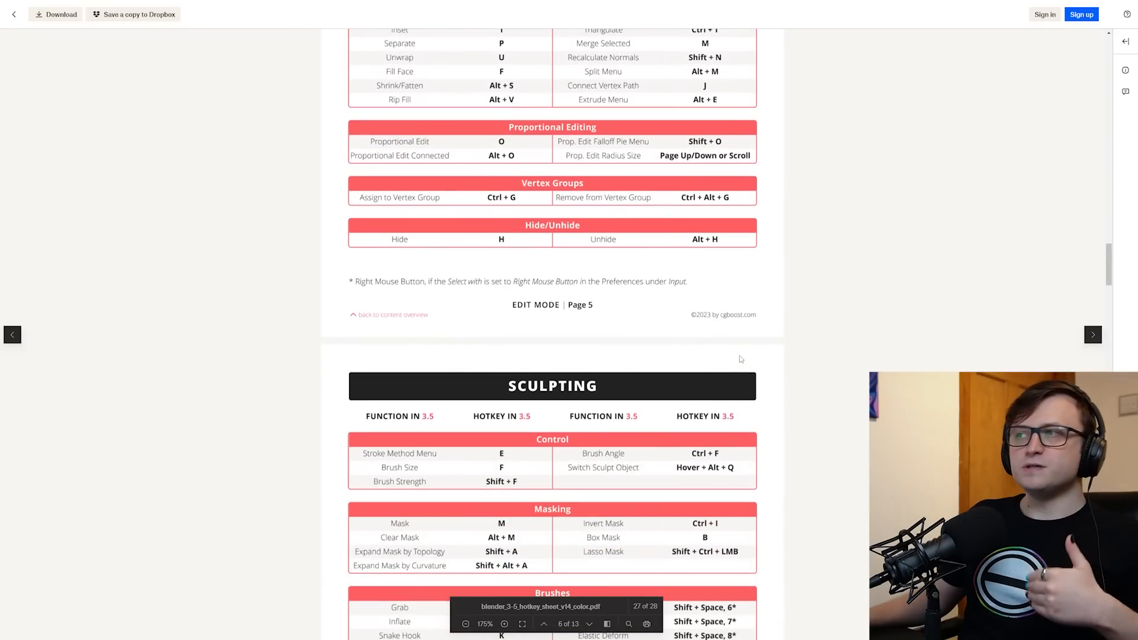
pyautogui.scroll(-3)
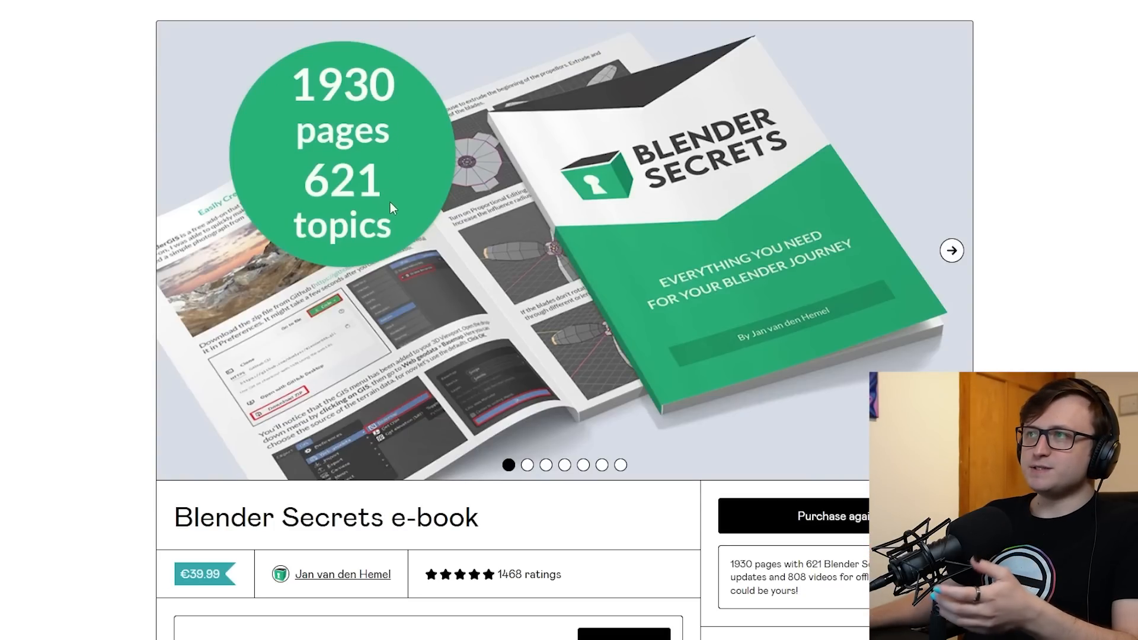
# Step: Advance the Blender Secrets product image slideshow to its last slide
pyautogui.scroll(-3)
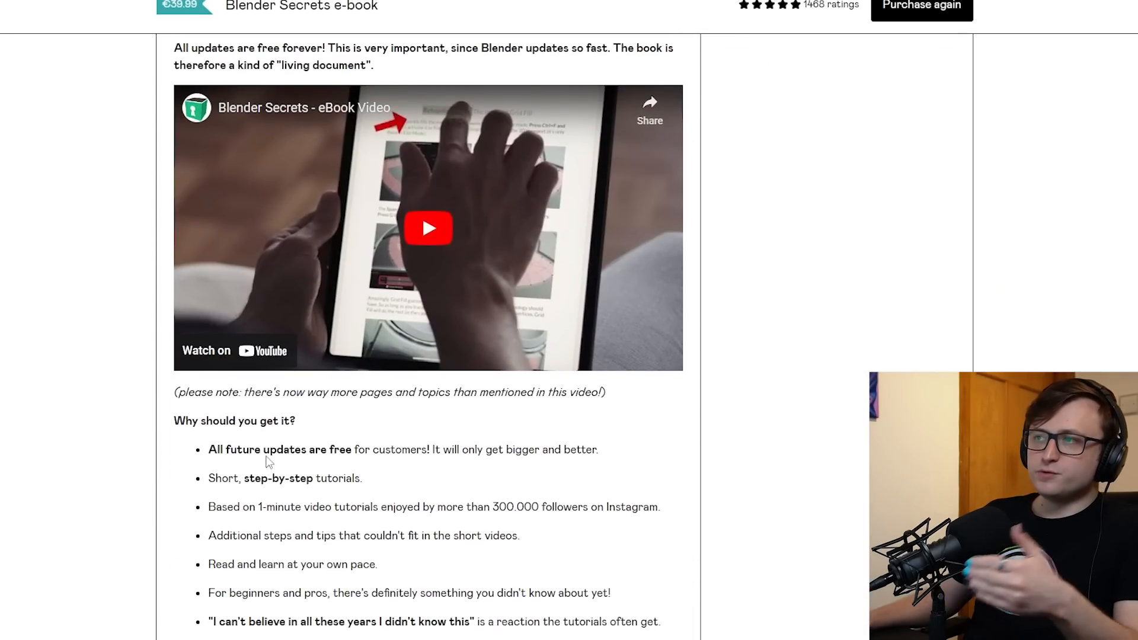
pyautogui.moveTo(404, 468)
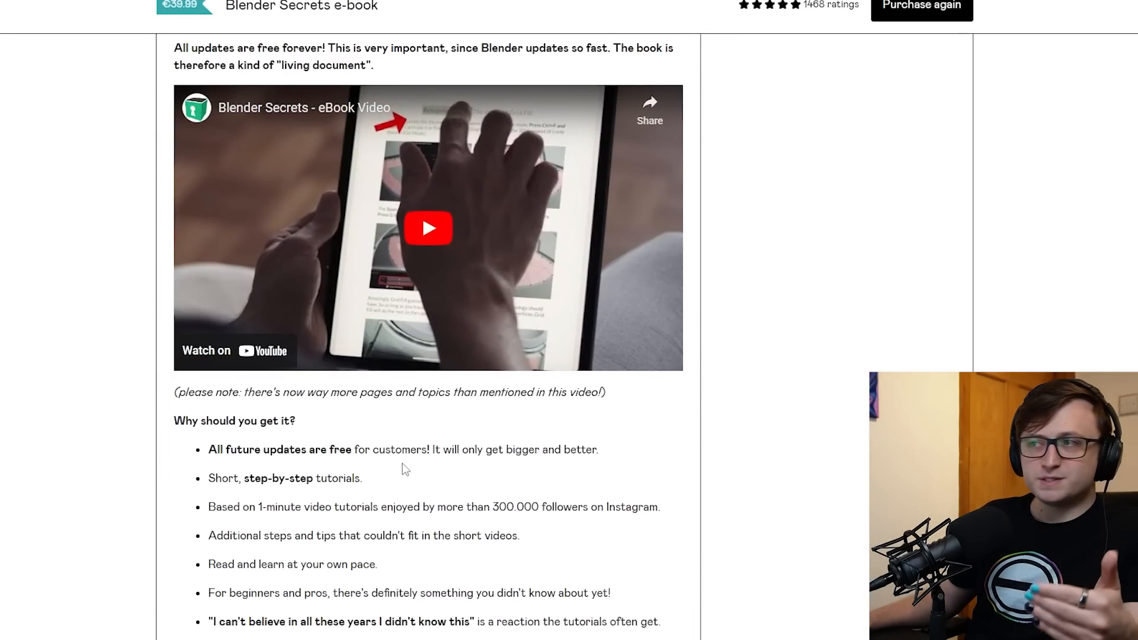
pyautogui.scroll(3)
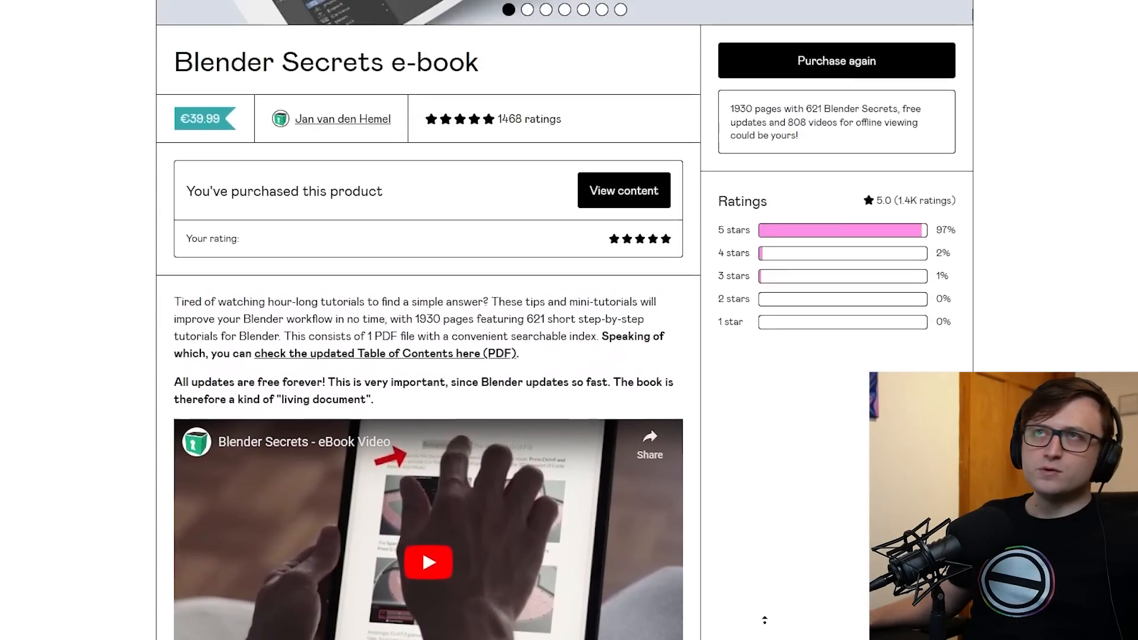
pyautogui.scroll(3)
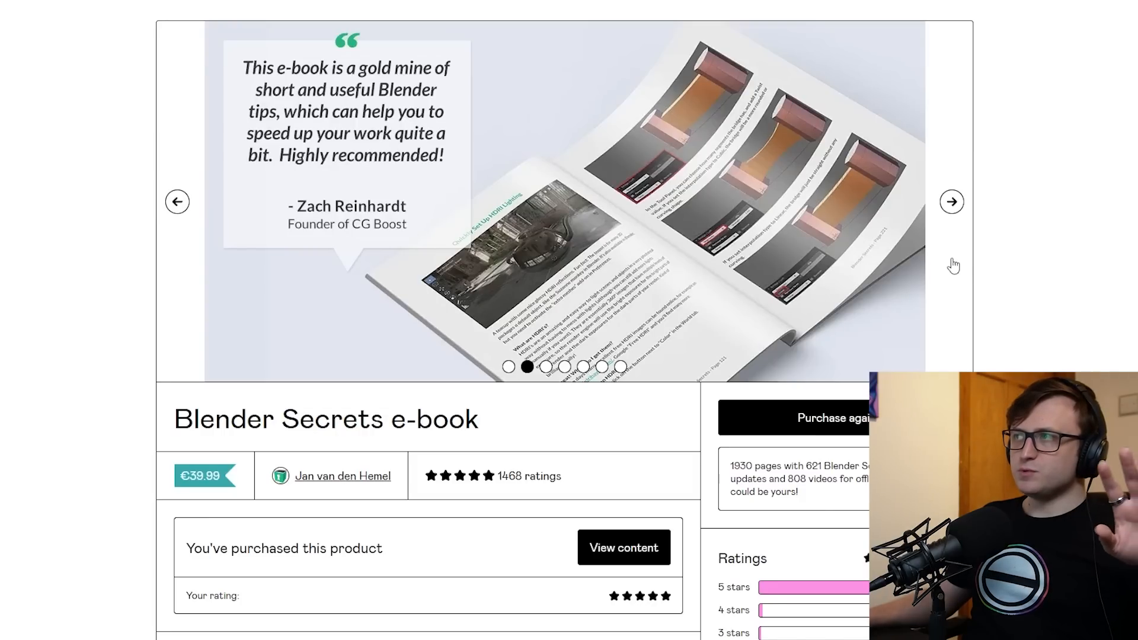
pyautogui.click(951, 201)
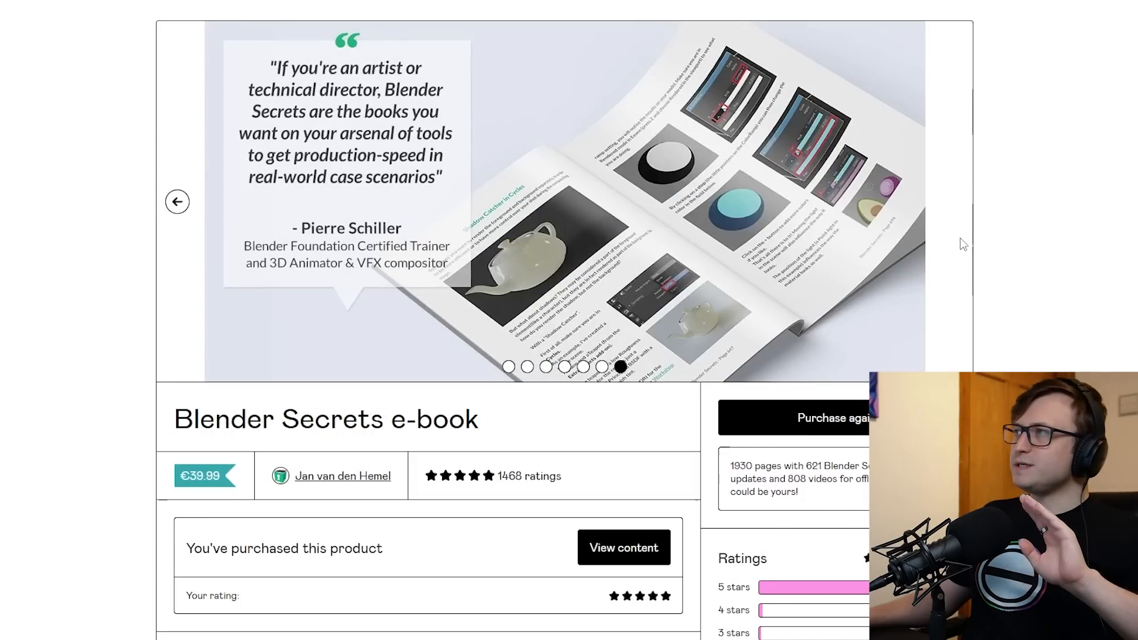
pyautogui.moveTo(232, 216)
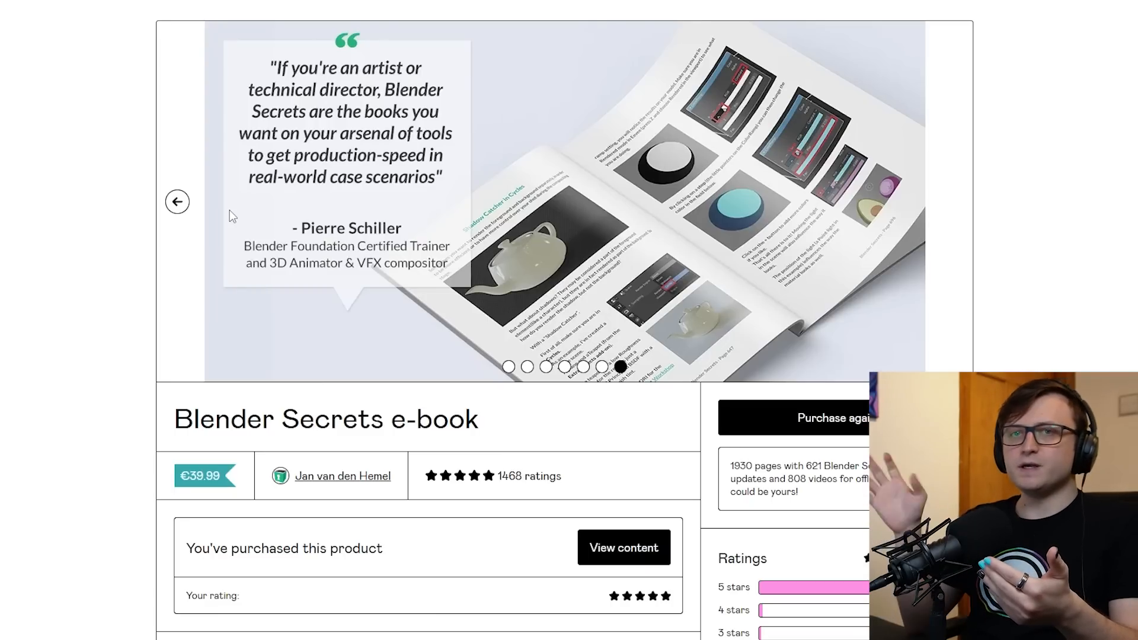
pyautogui.moveTo(156, 370)
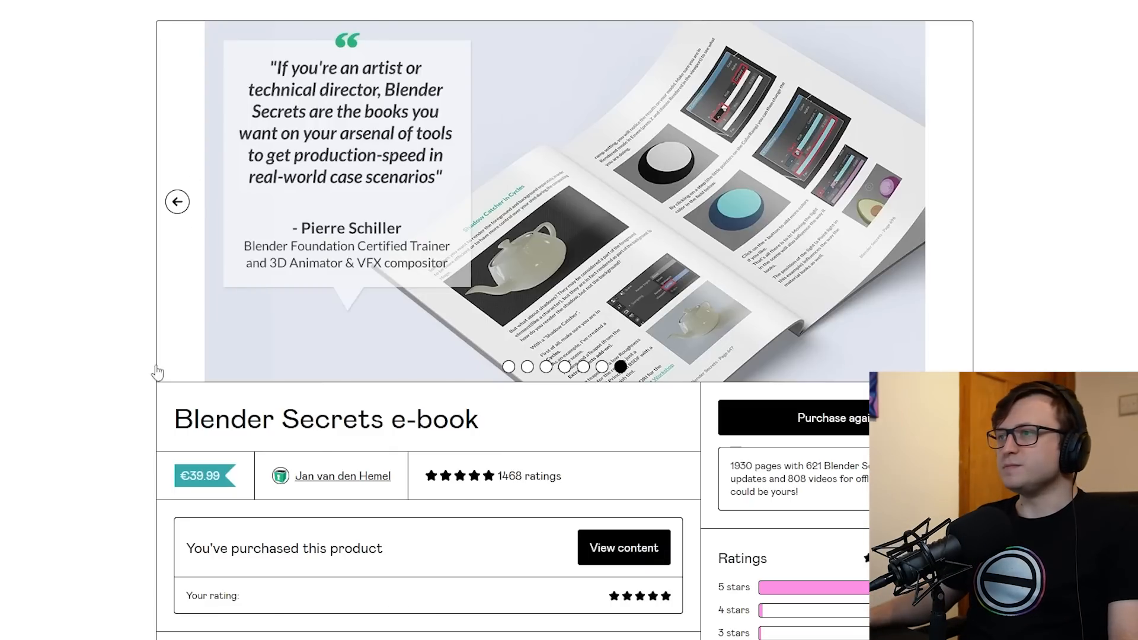
# Step: Scroll down to the Blender Secrets testimonials and select Curtis Holt's review
pyautogui.scroll(-3)
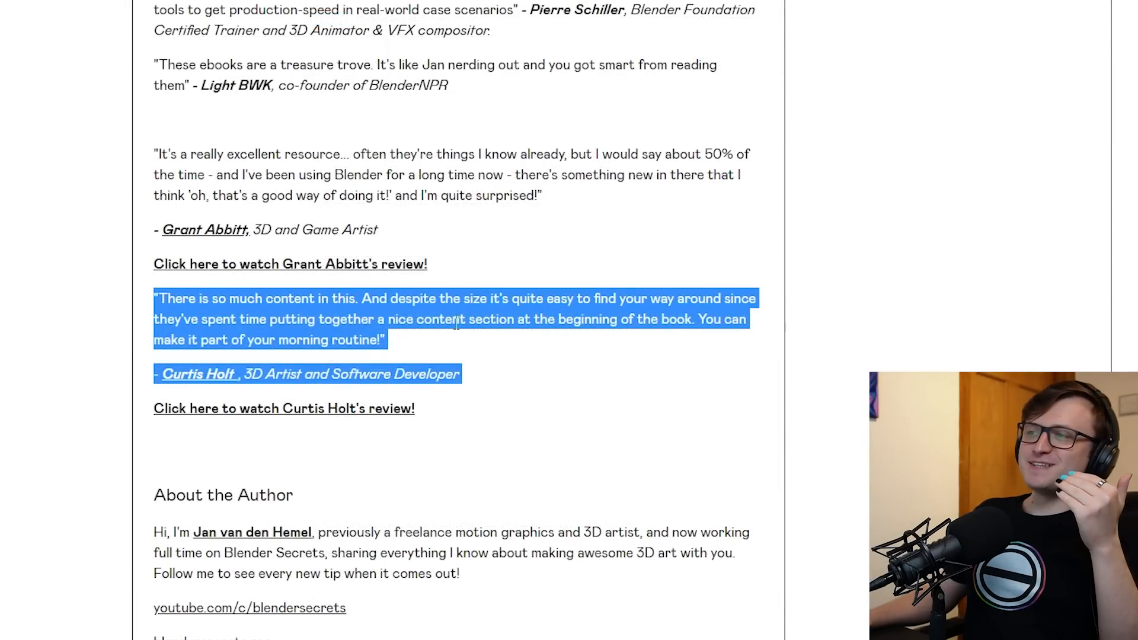
pyautogui.click(375, 339)
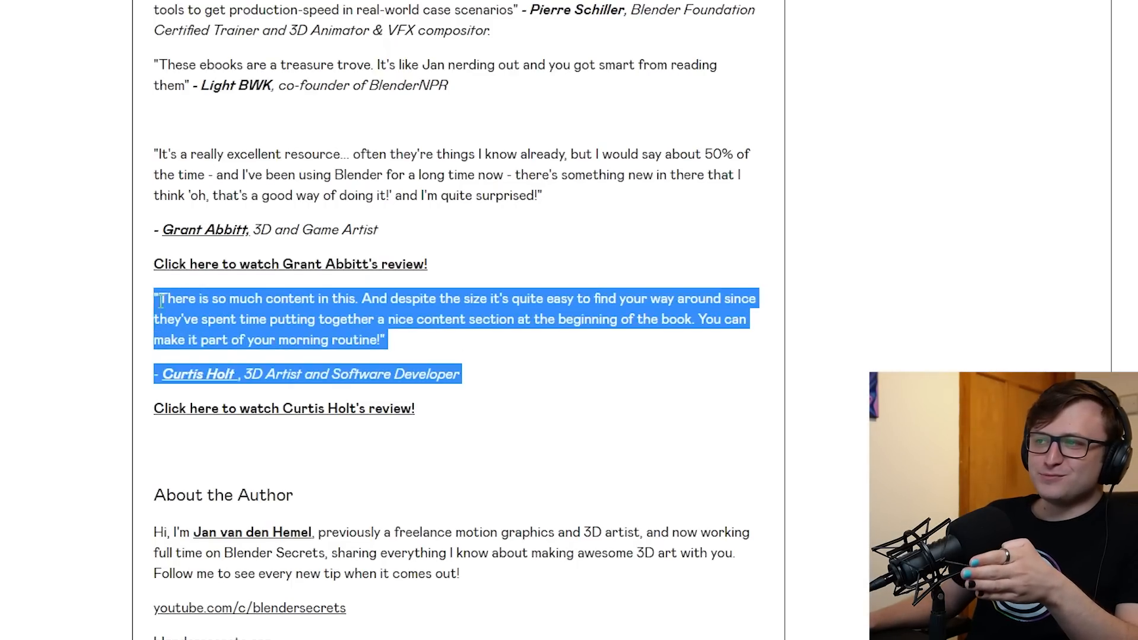
pyautogui.scroll(3)
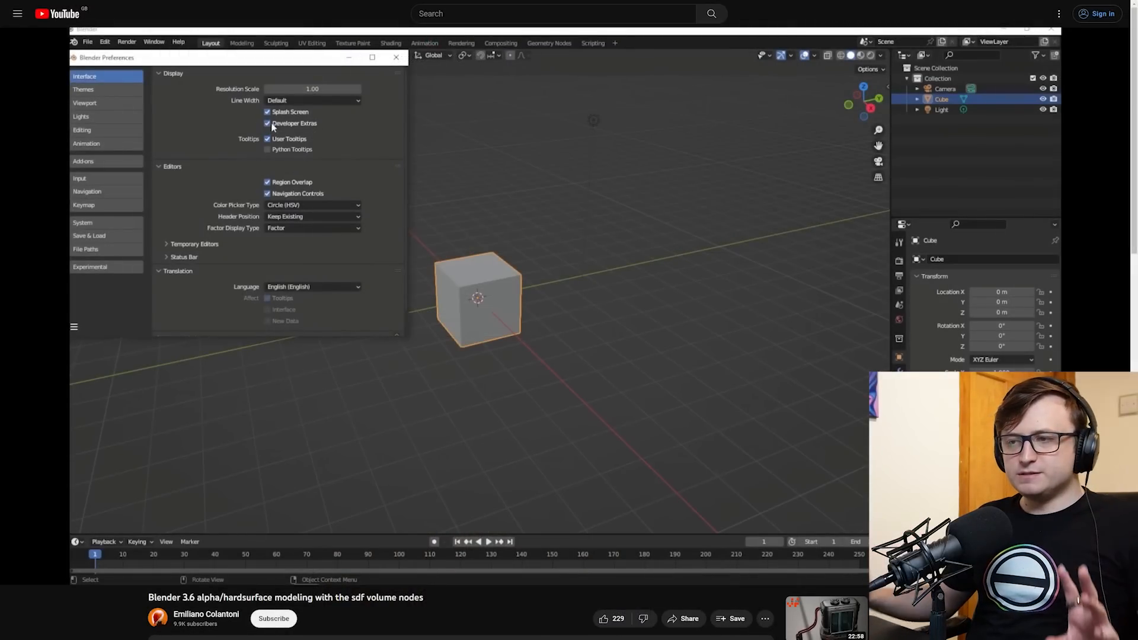
pyautogui.click(90, 266)
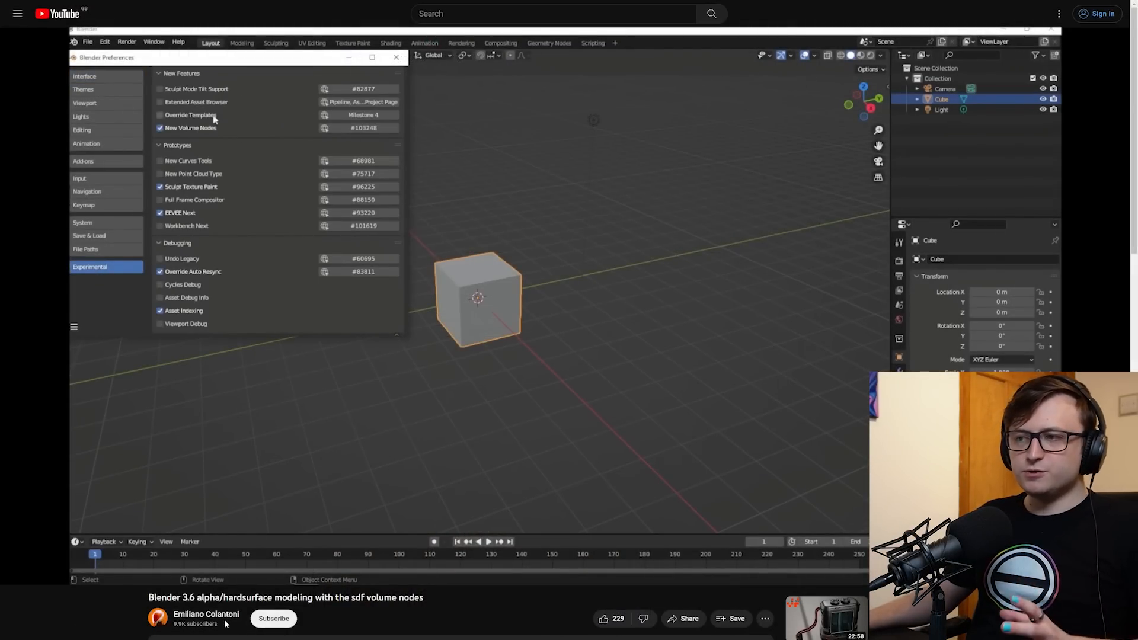
pyautogui.scroll(-3)
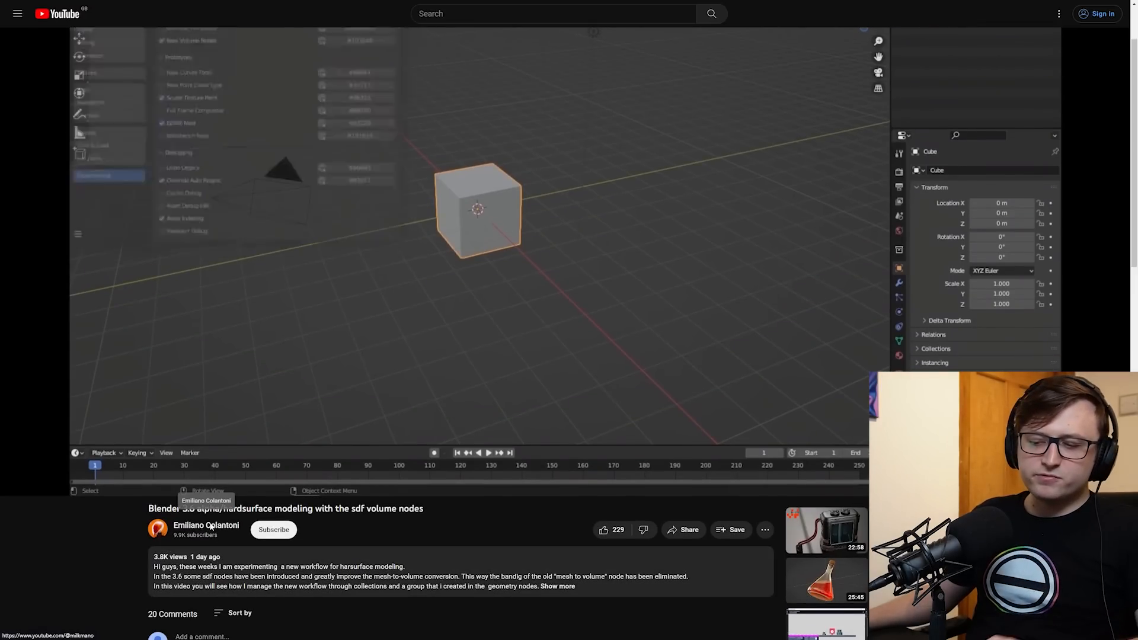
pyautogui.click(206, 526)
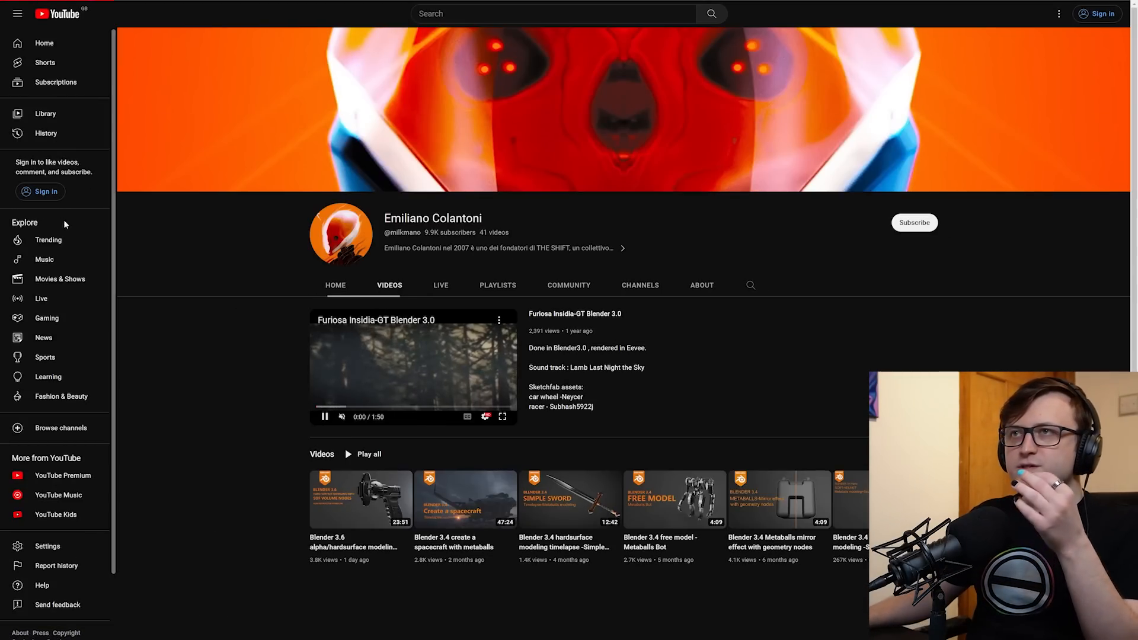
# Step: Browse his Videos tab of Blender hard-surface and metaballs modeling uploads
pyautogui.scroll(-3)
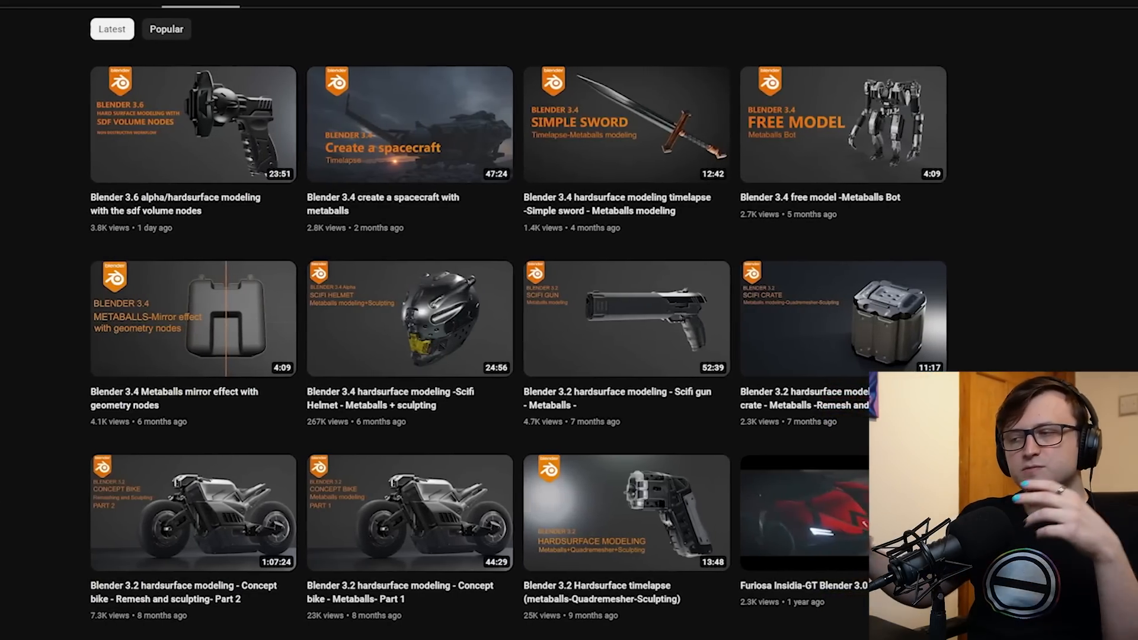
pyautogui.scroll(3)
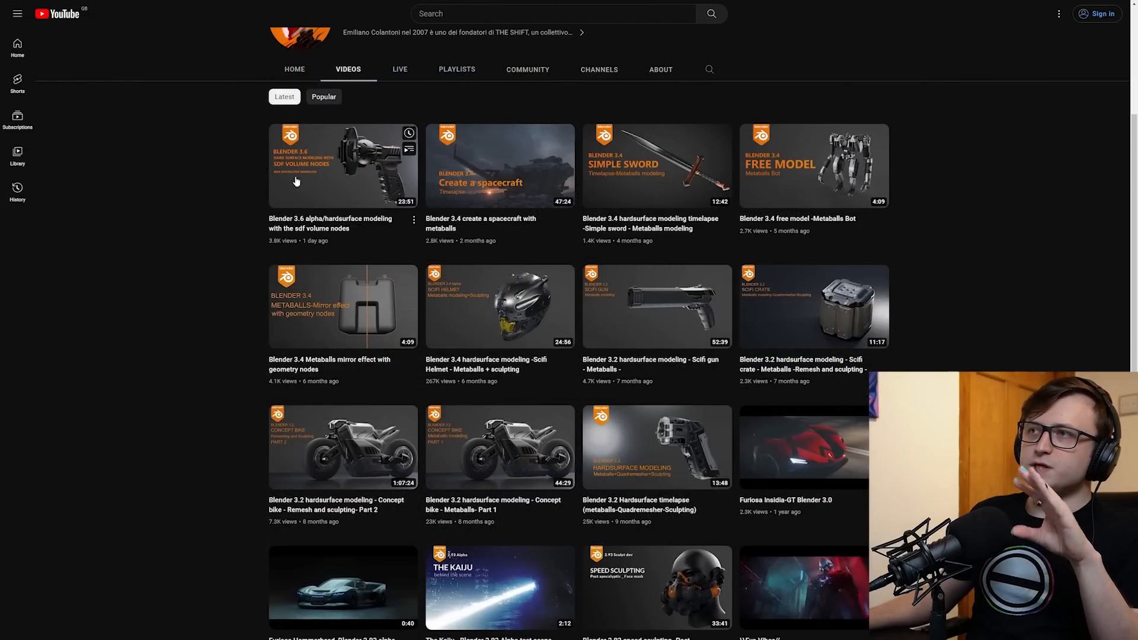
pyautogui.moveTo(212, 239)
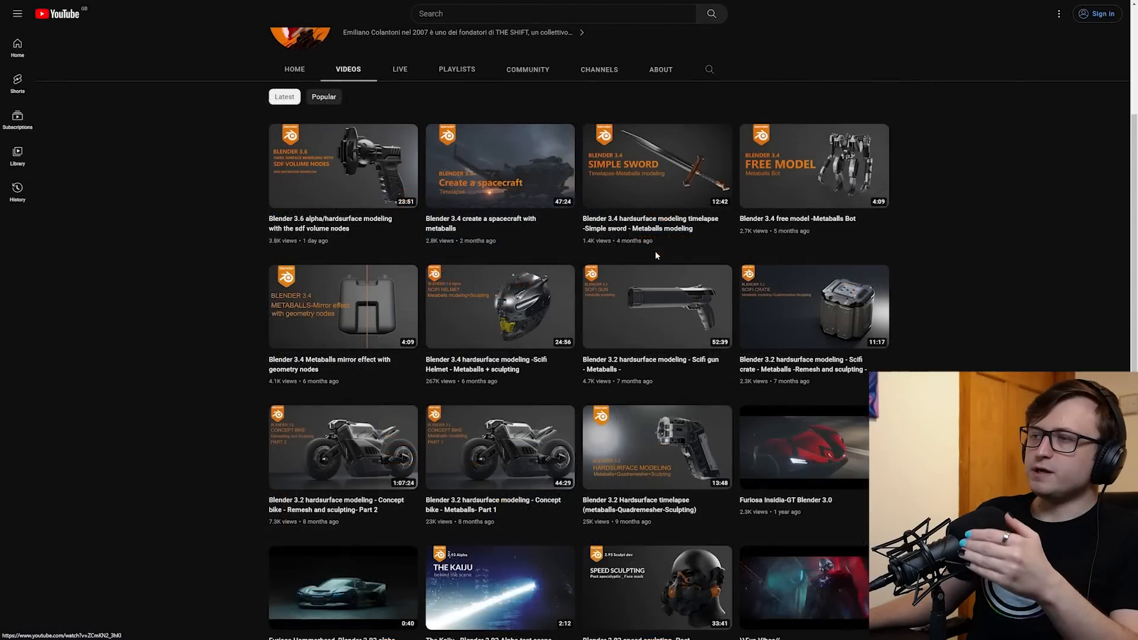
pyautogui.moveTo(499, 447)
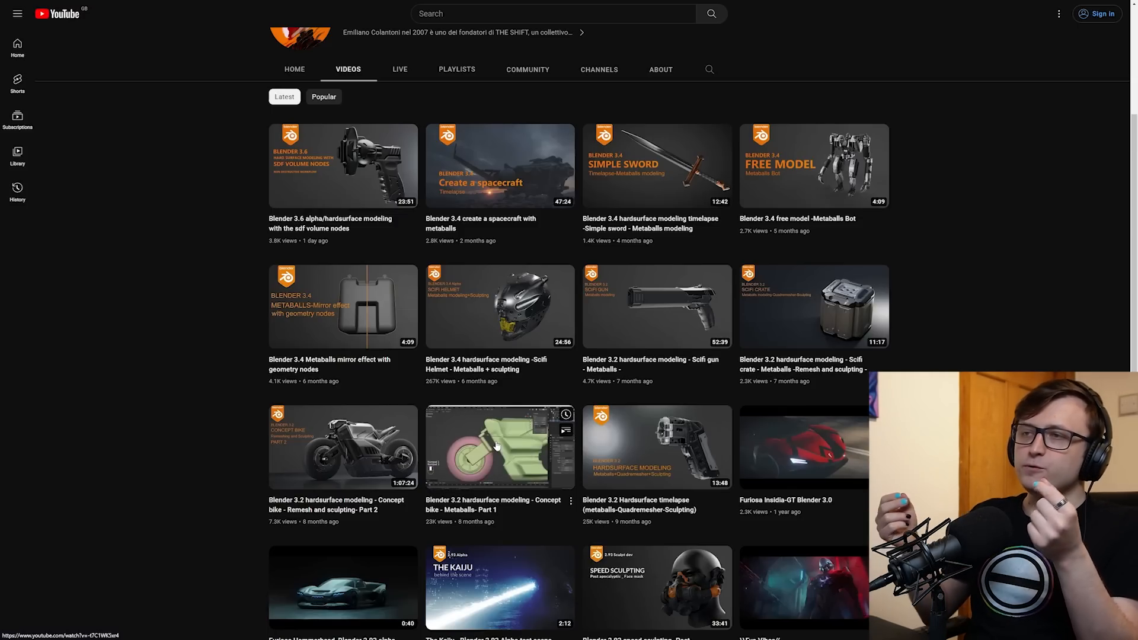
pyautogui.click(343, 165)
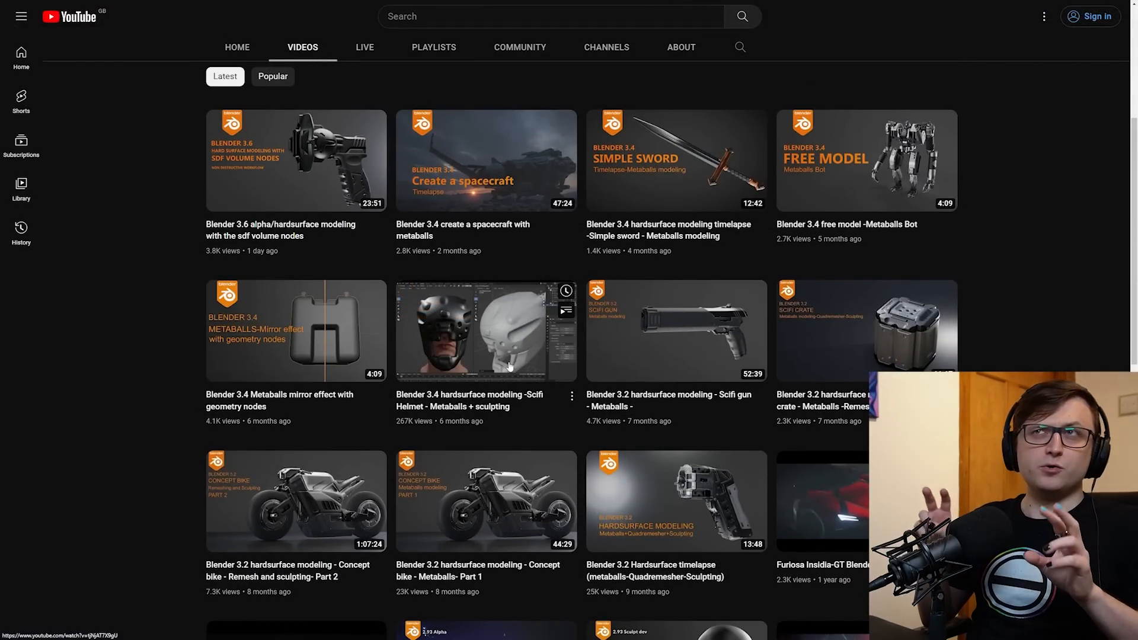
pyautogui.scroll(3)
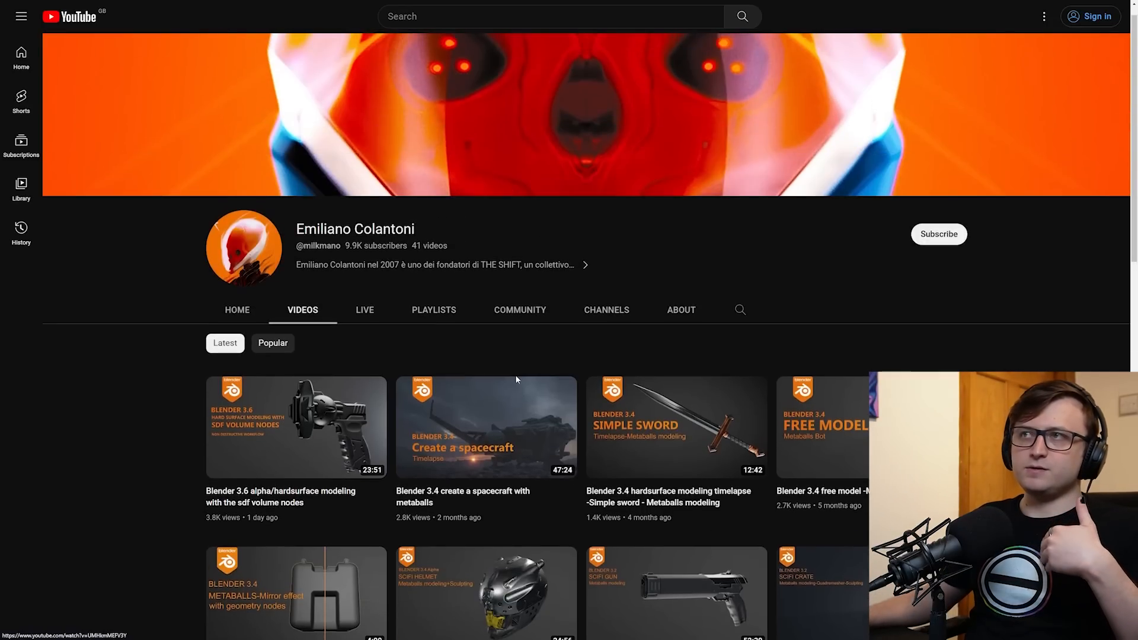
pyautogui.scroll(-3)
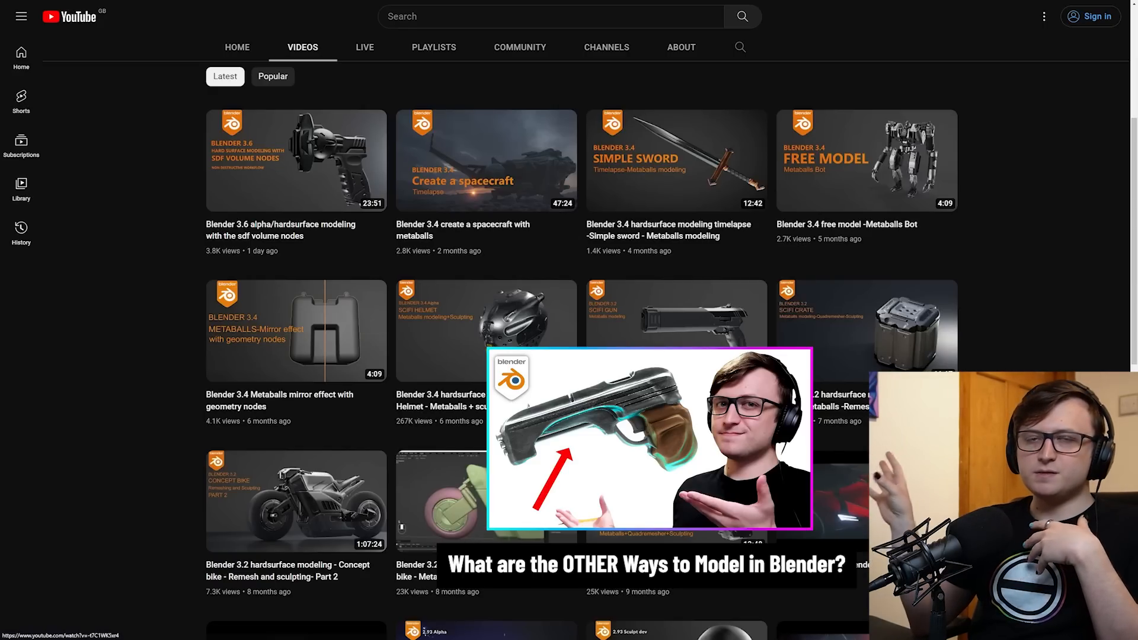
# Step: Browse Curtis Holt's Videos tab and open the Modular Workspaces for Blender product page
pyautogui.scroll(3)
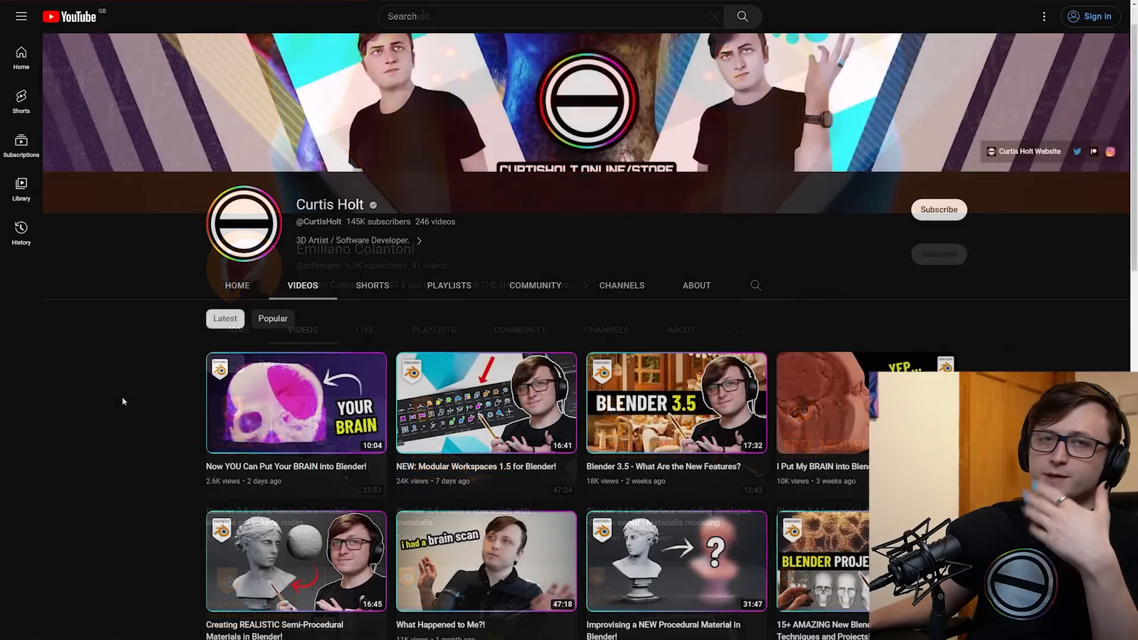
pyautogui.moveTo(296, 403)
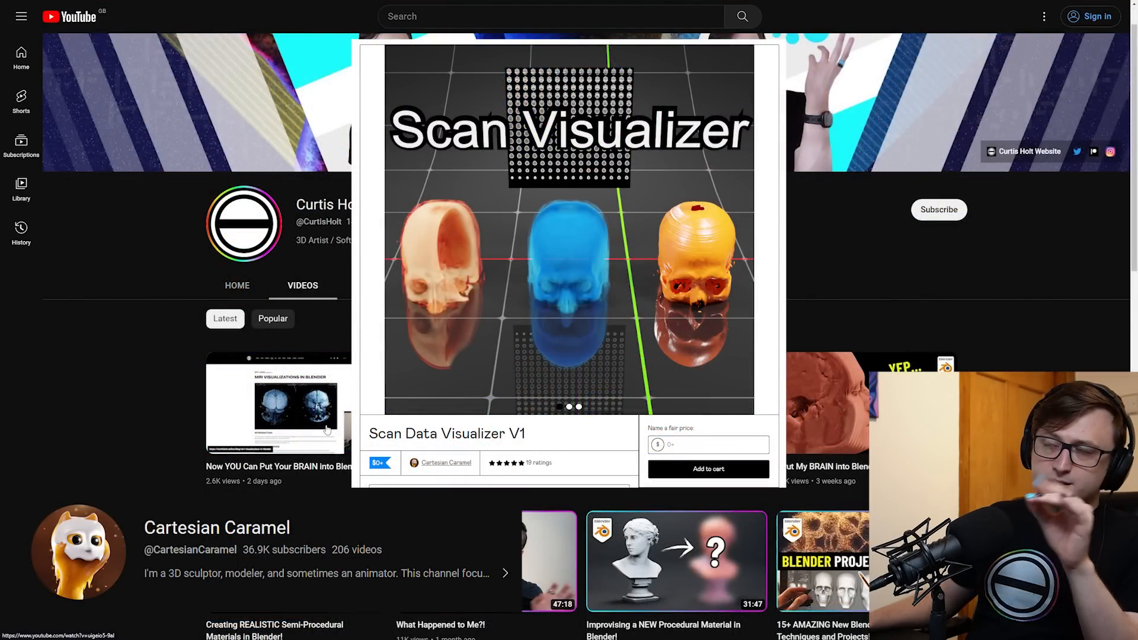
pyautogui.moveTo(319, 434)
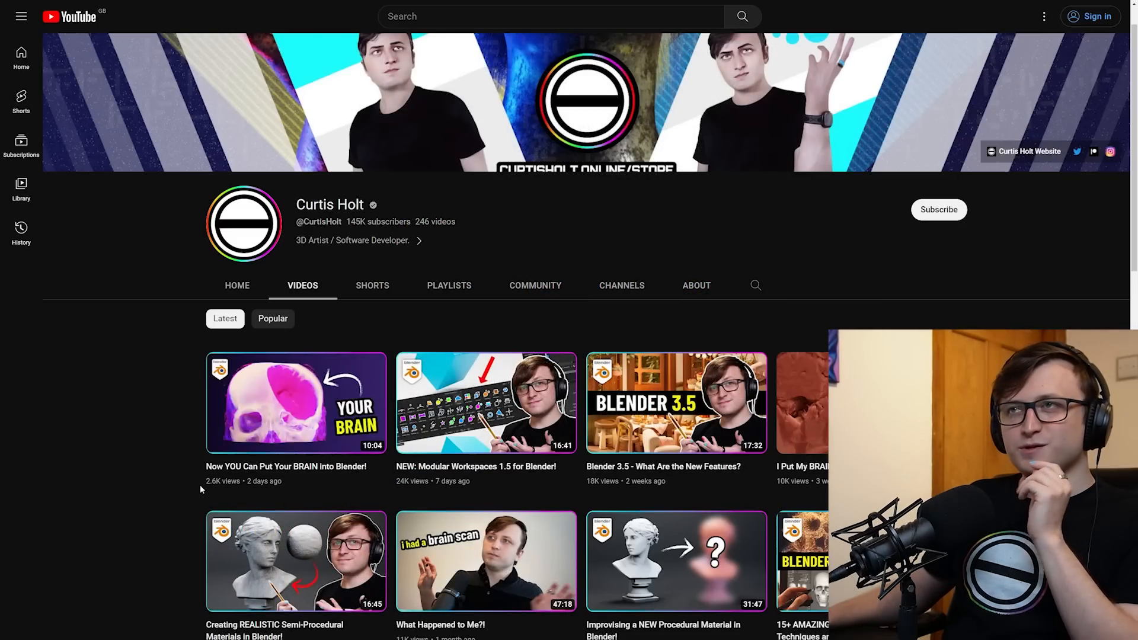
pyautogui.click(295, 403)
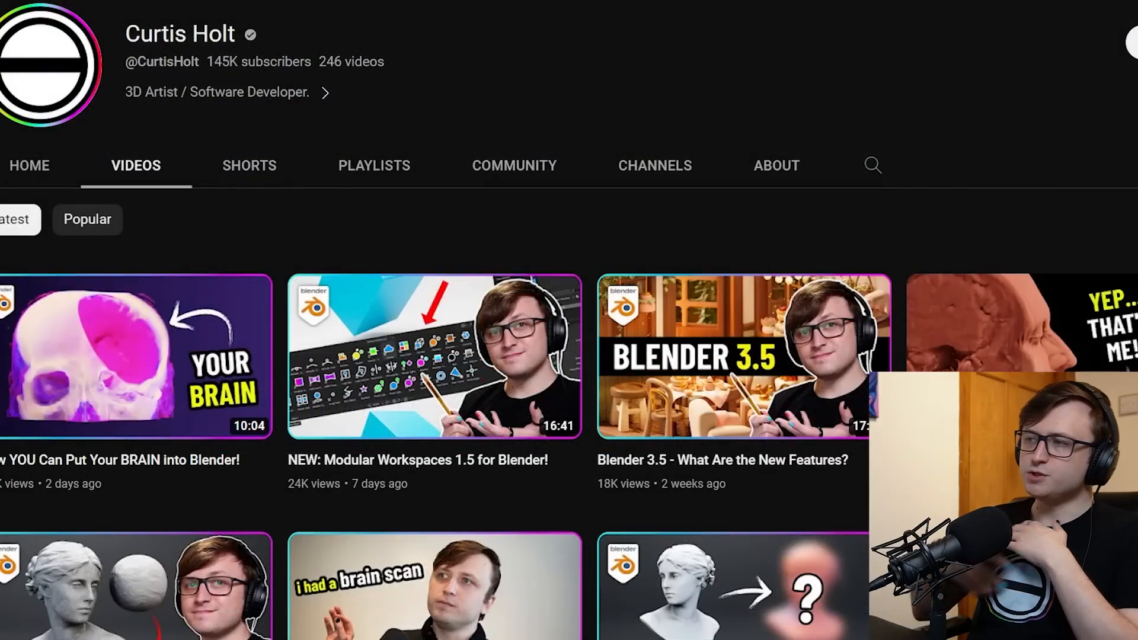
pyautogui.moveTo(410, 388)
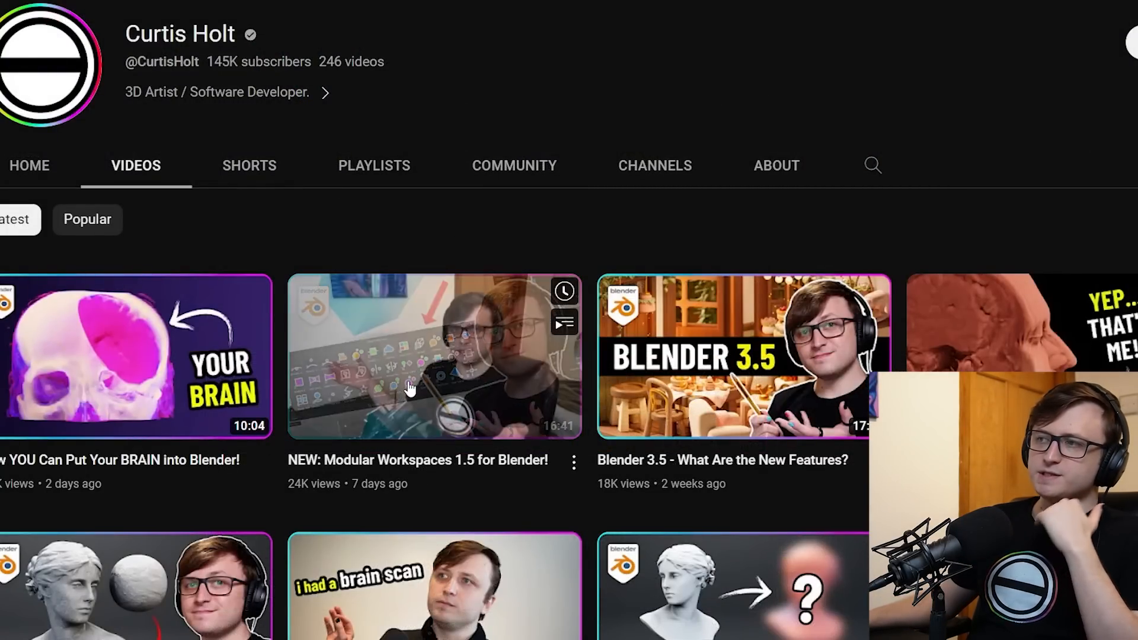
pyautogui.click(433, 356)
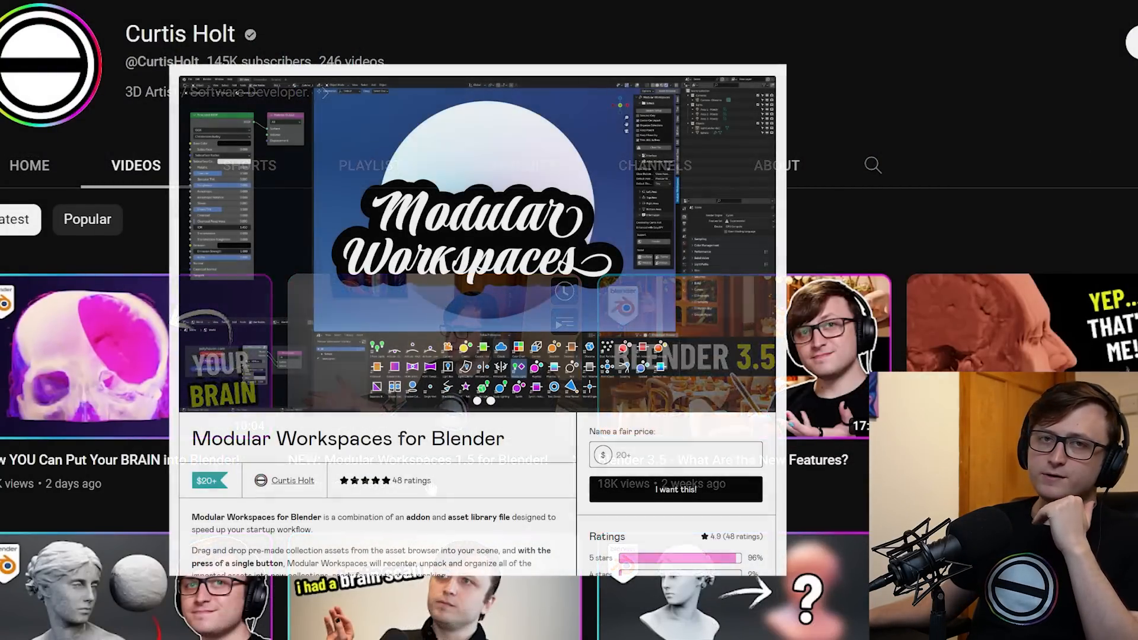